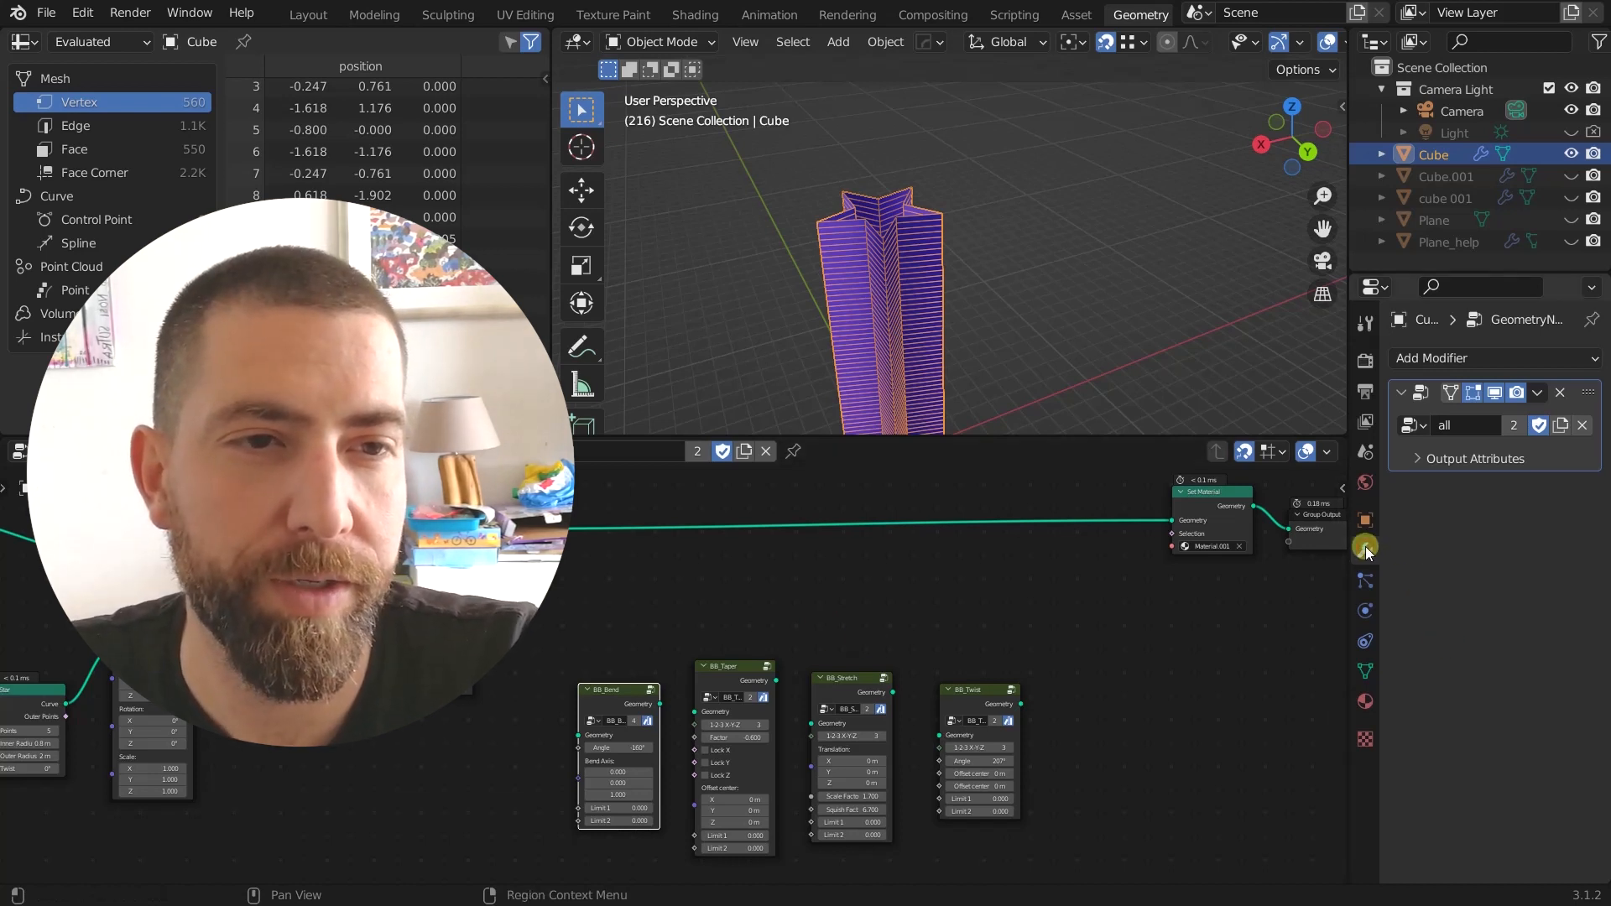
Step: Insert the BB_Bend node group between Transform and Set Material, enlarging its settings
click(1432, 357)
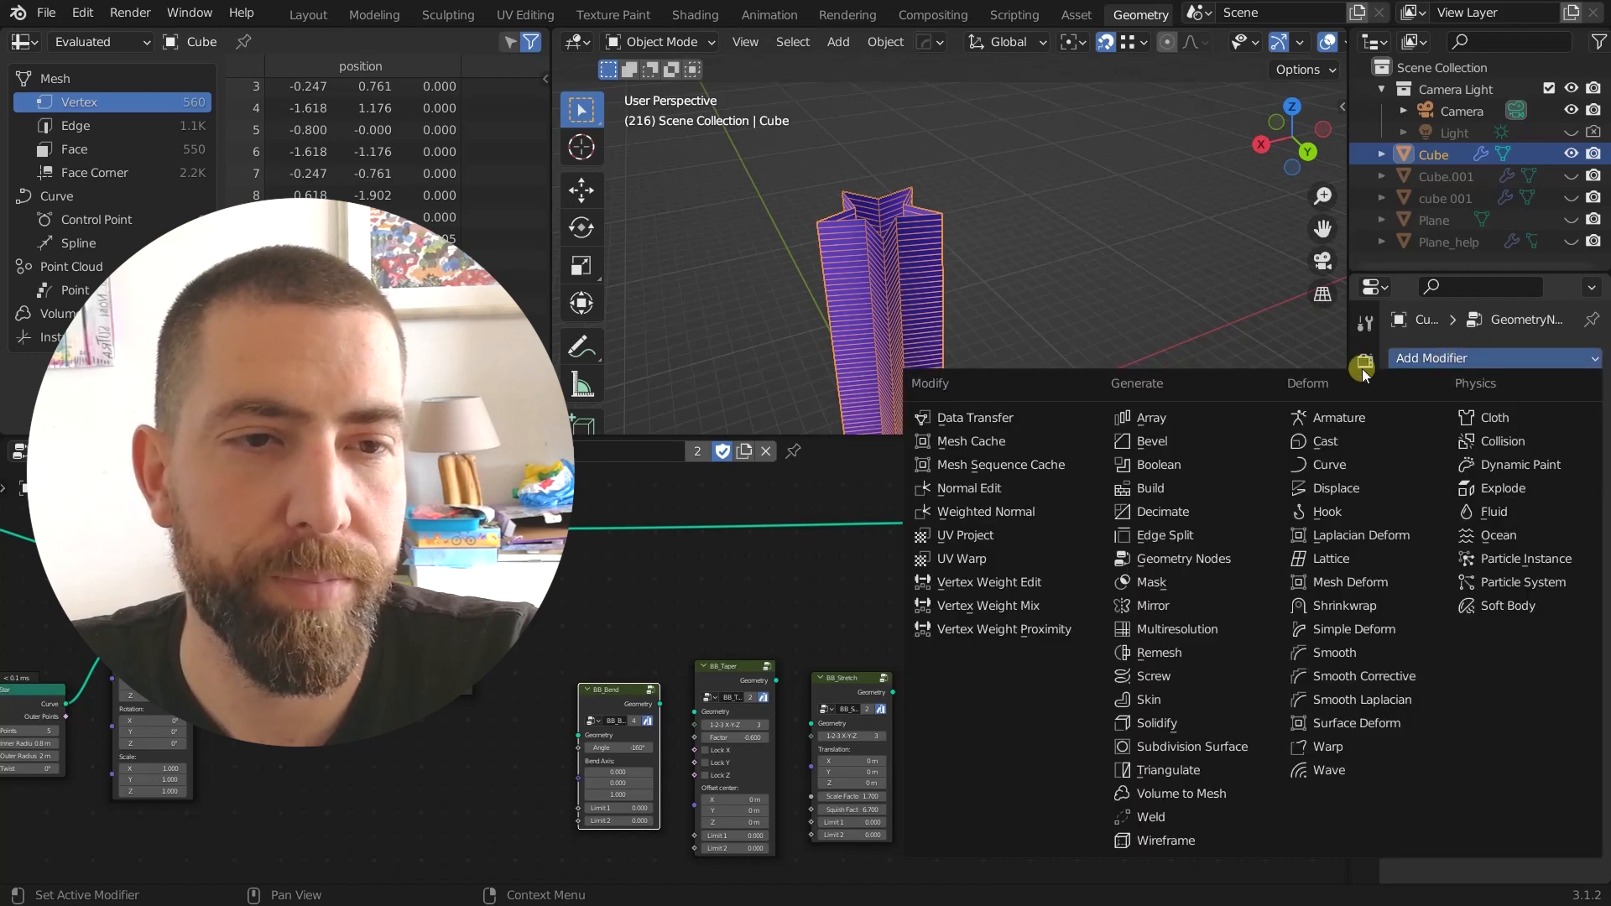
mouse_move(1351, 628)
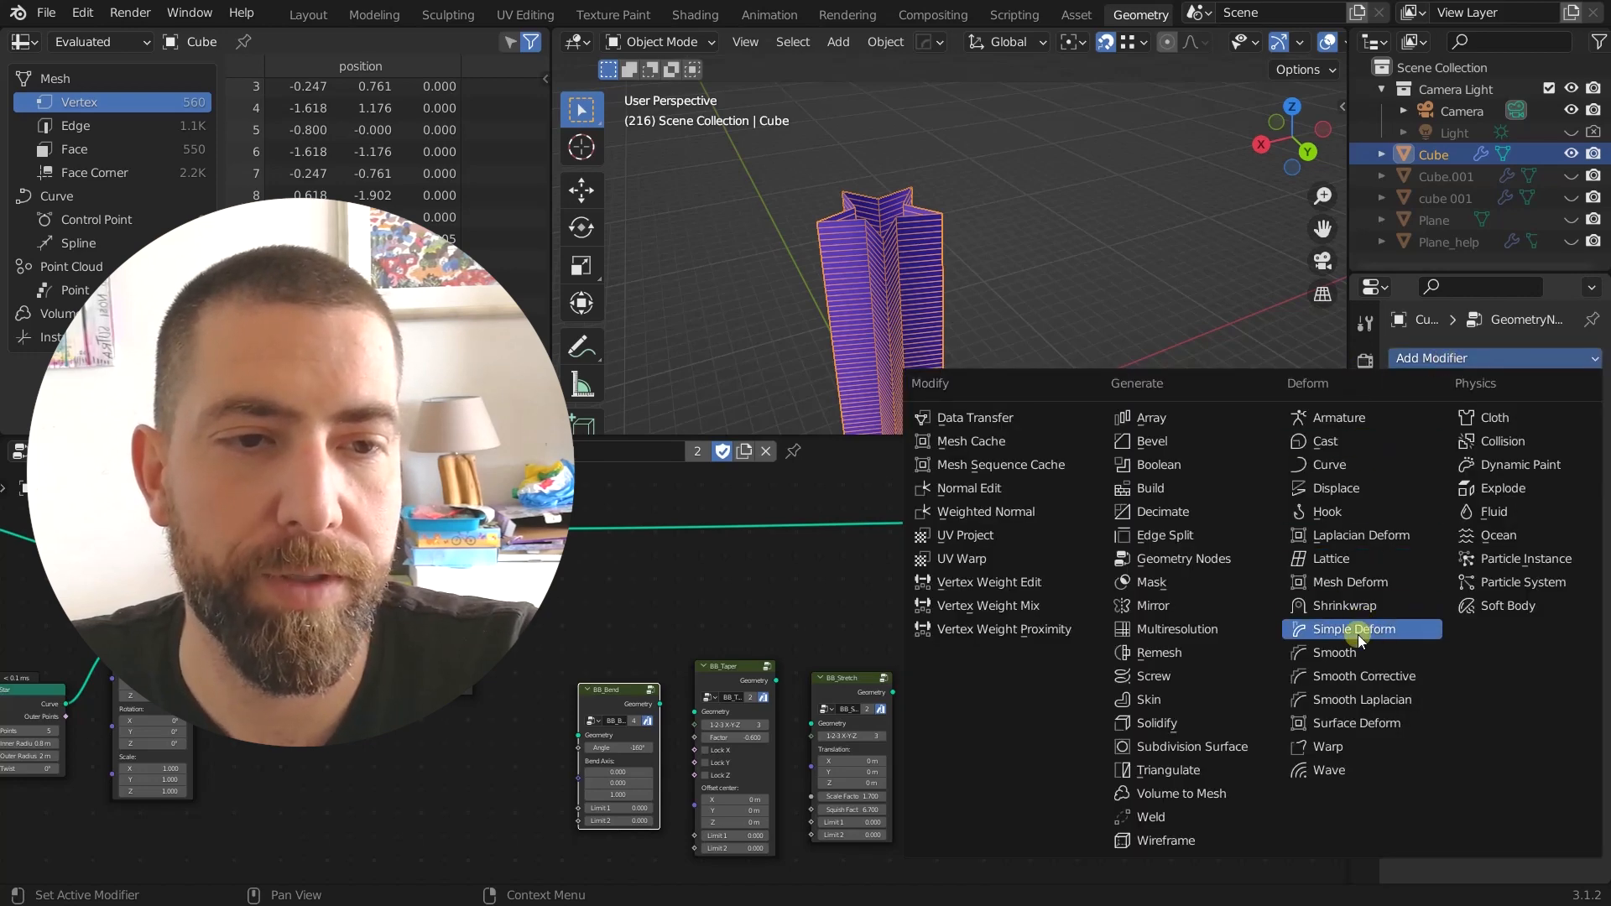
click(1351, 629)
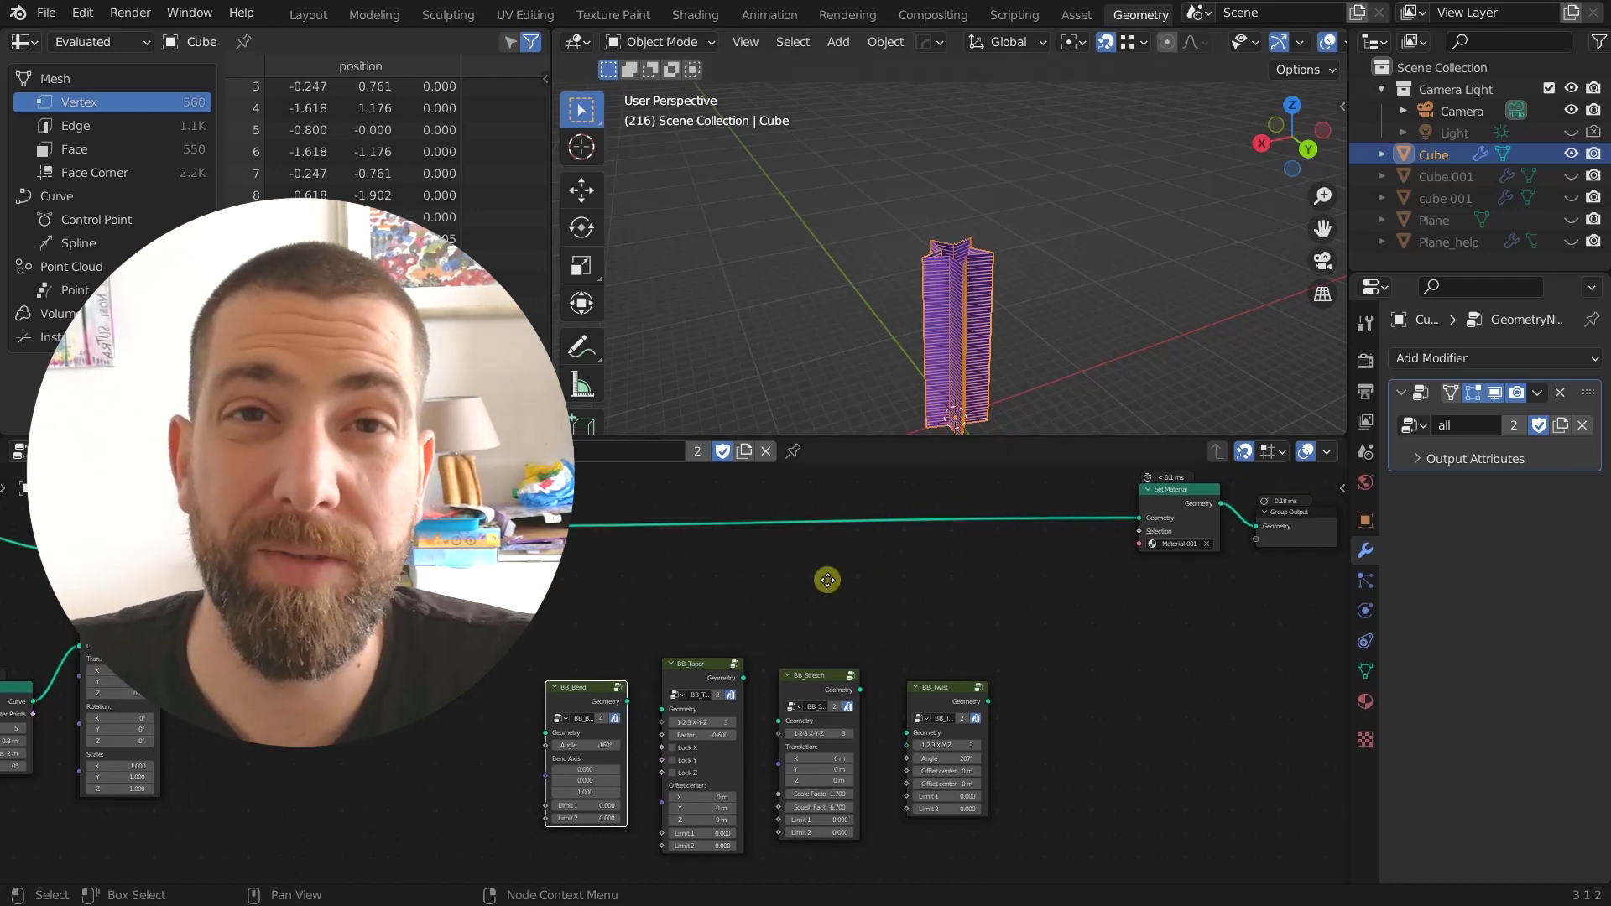
mouse_move(1003, 733)
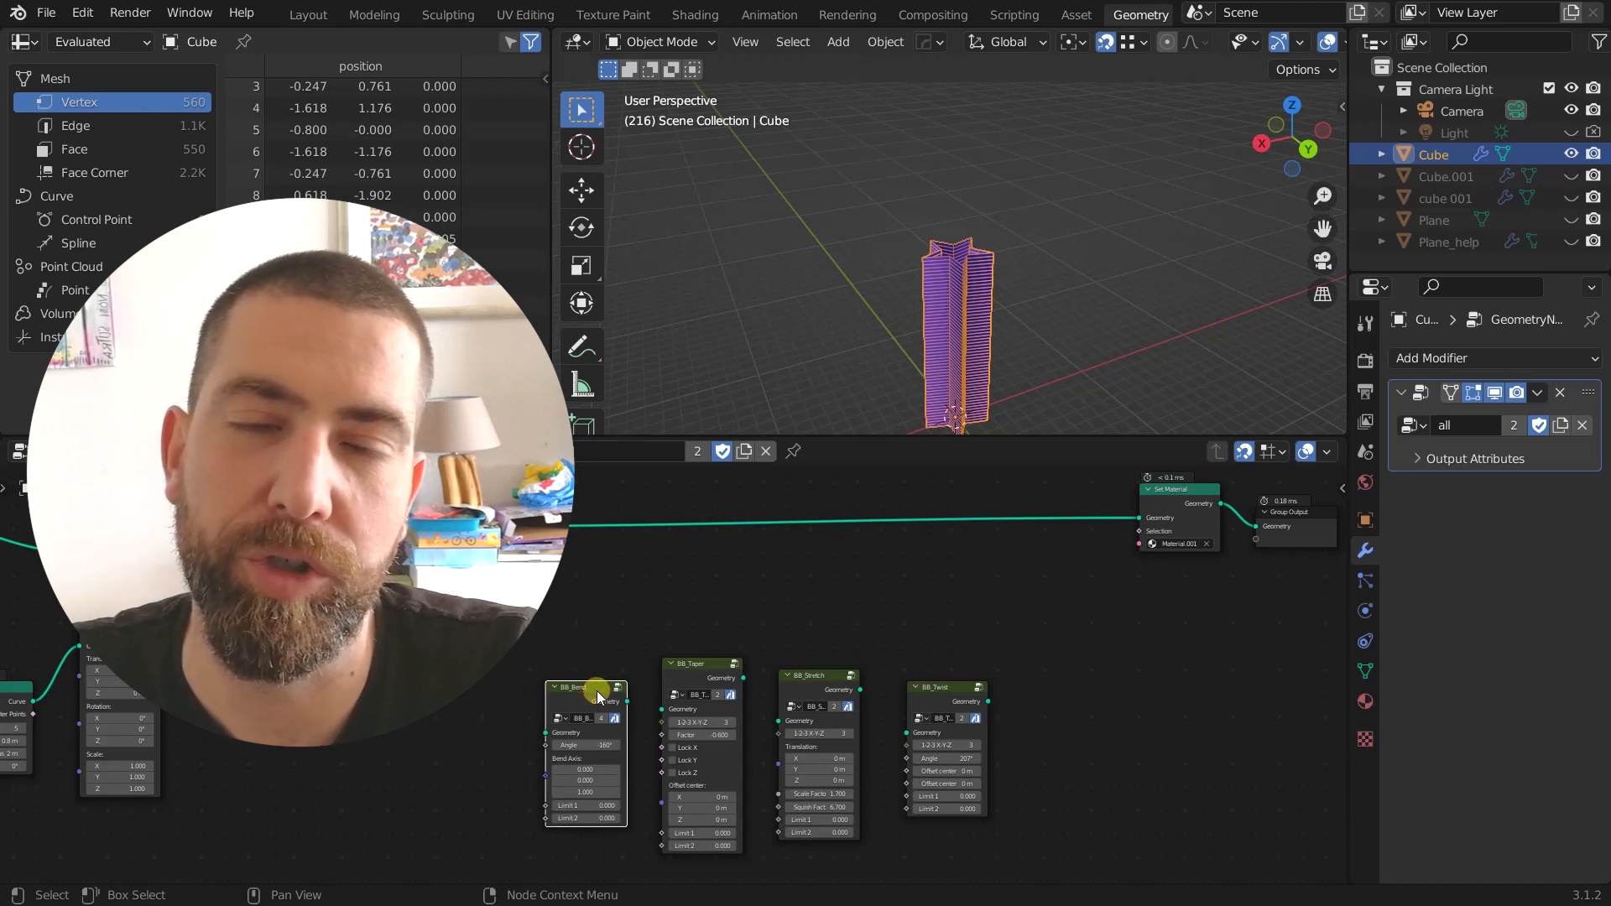
mouse_move(640, 650)
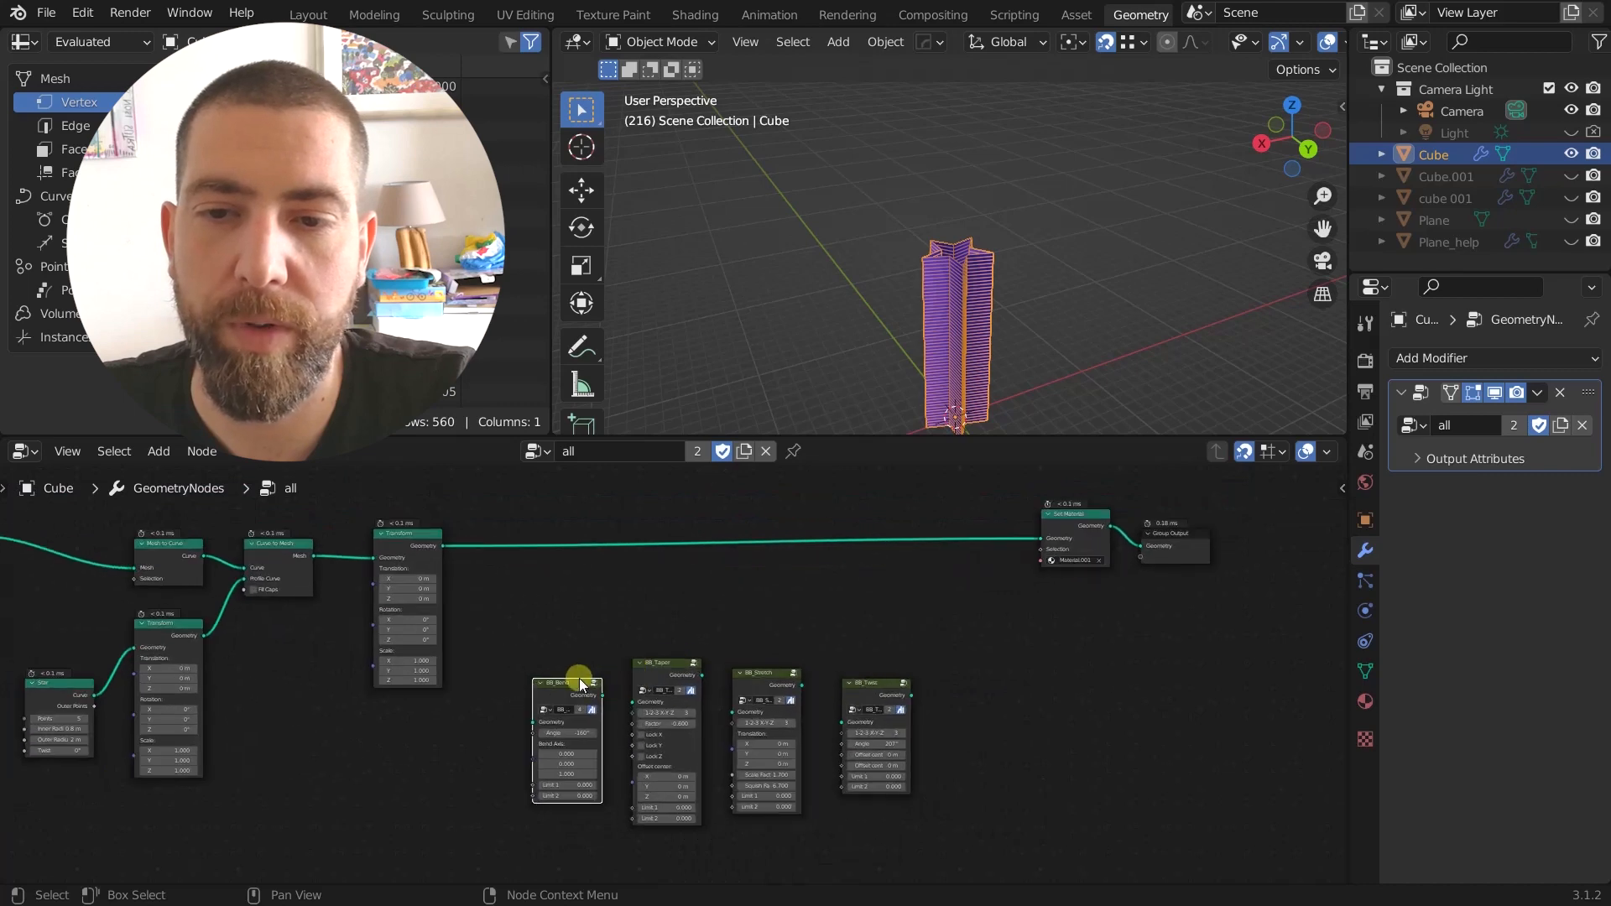
drag(581, 683, 562, 513)
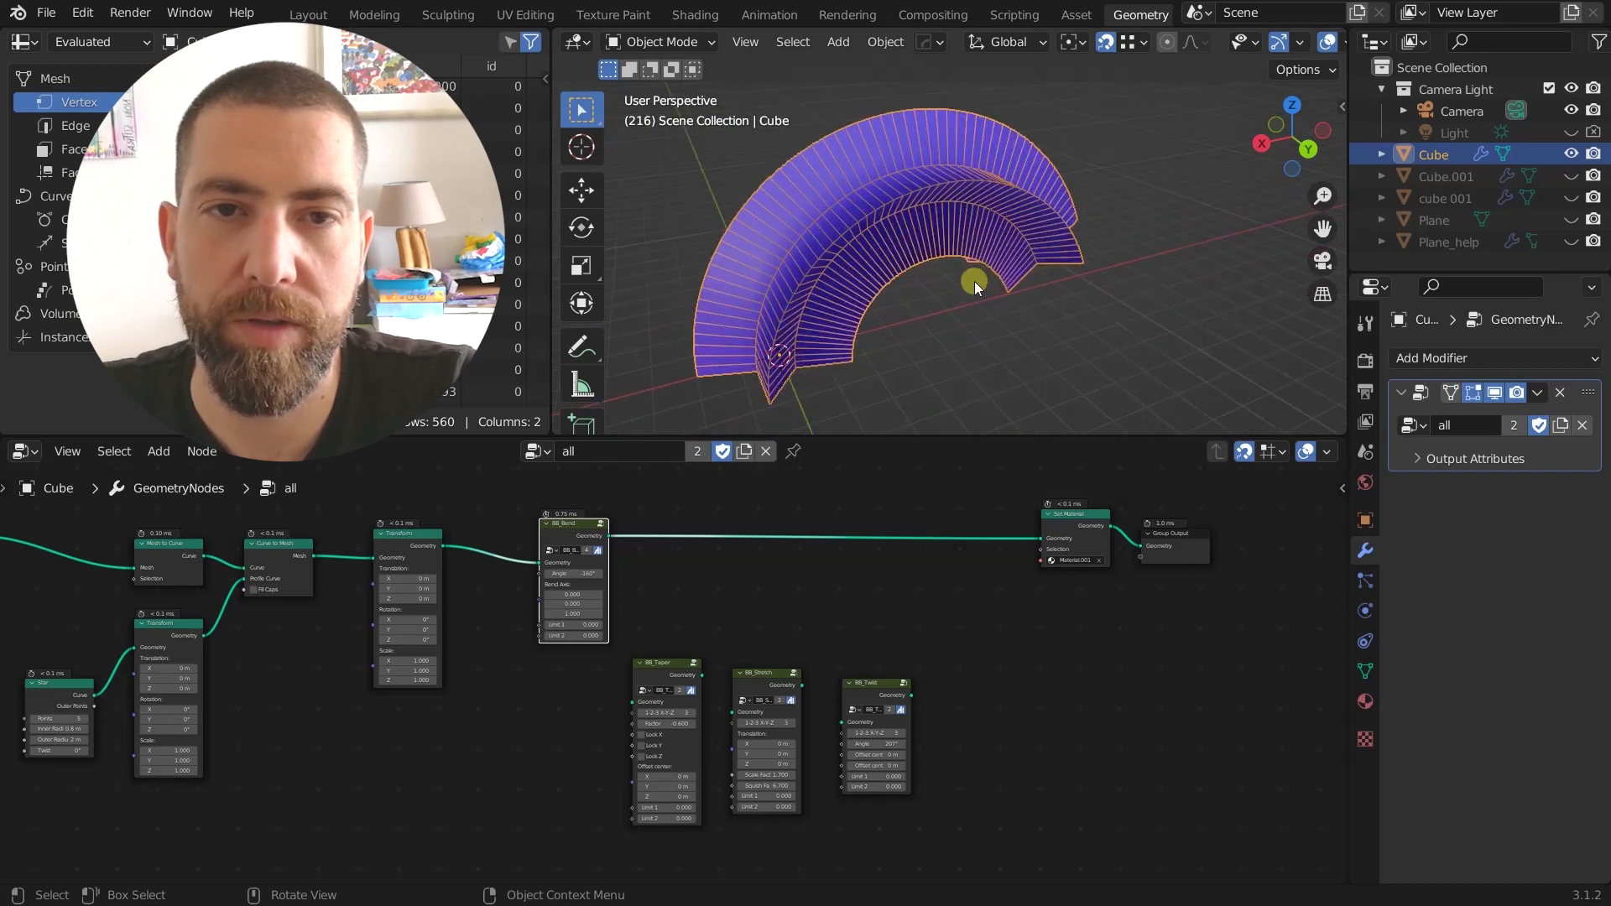
drag(976, 278, 968, 275)
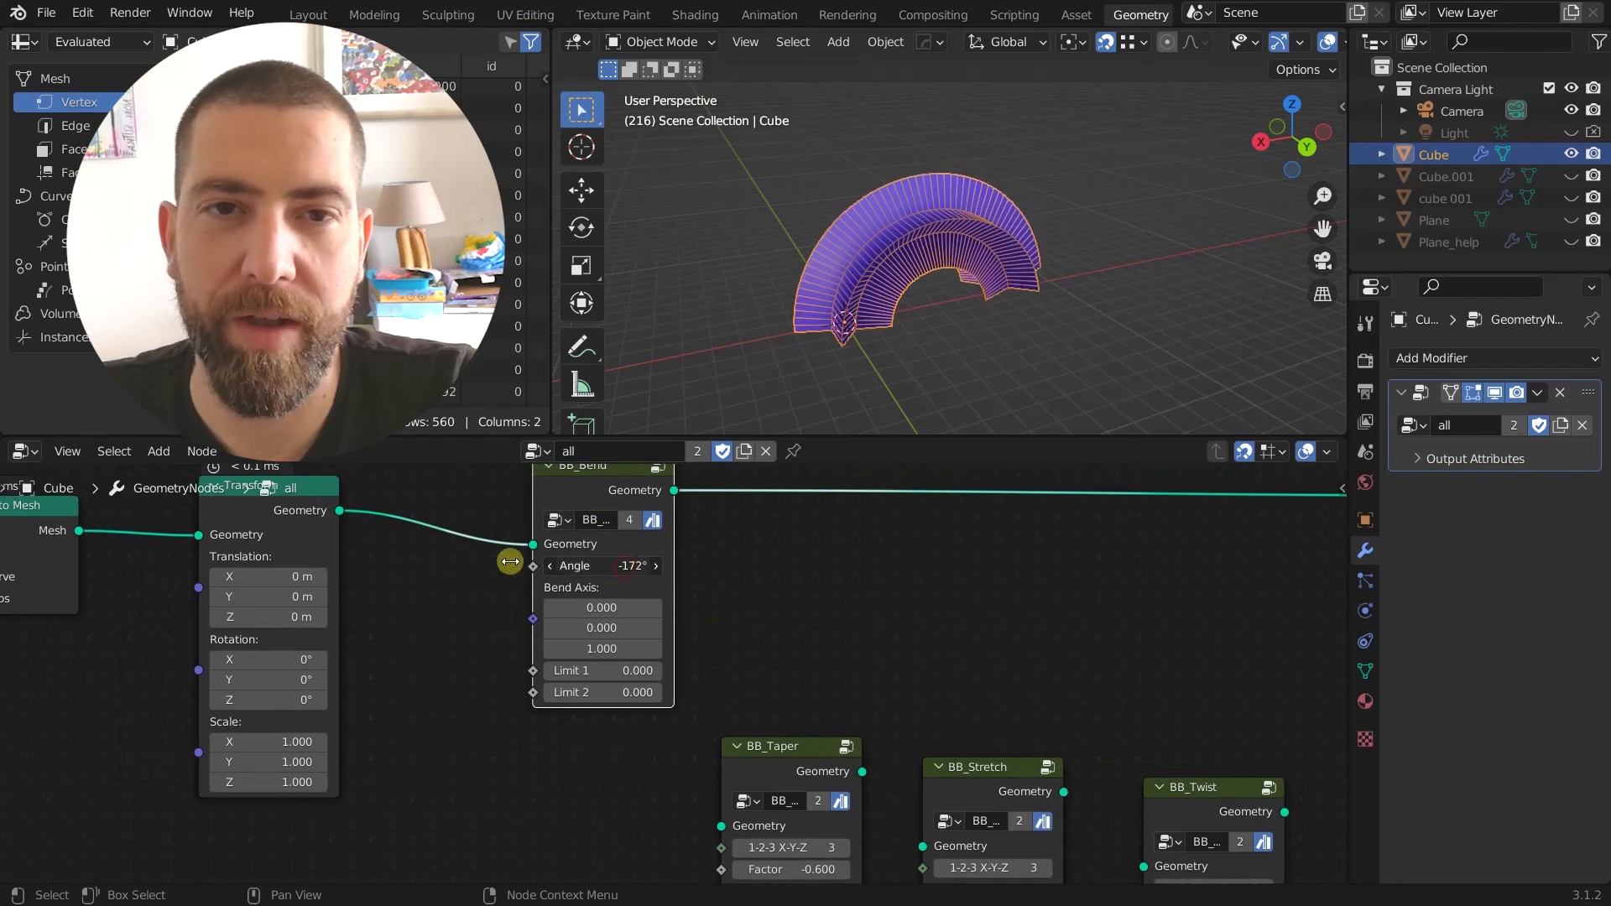
Step: Set the bend Angle to -179° and view the half-circle arch from Back Orthographic
drag(508, 562, 1032, 563)
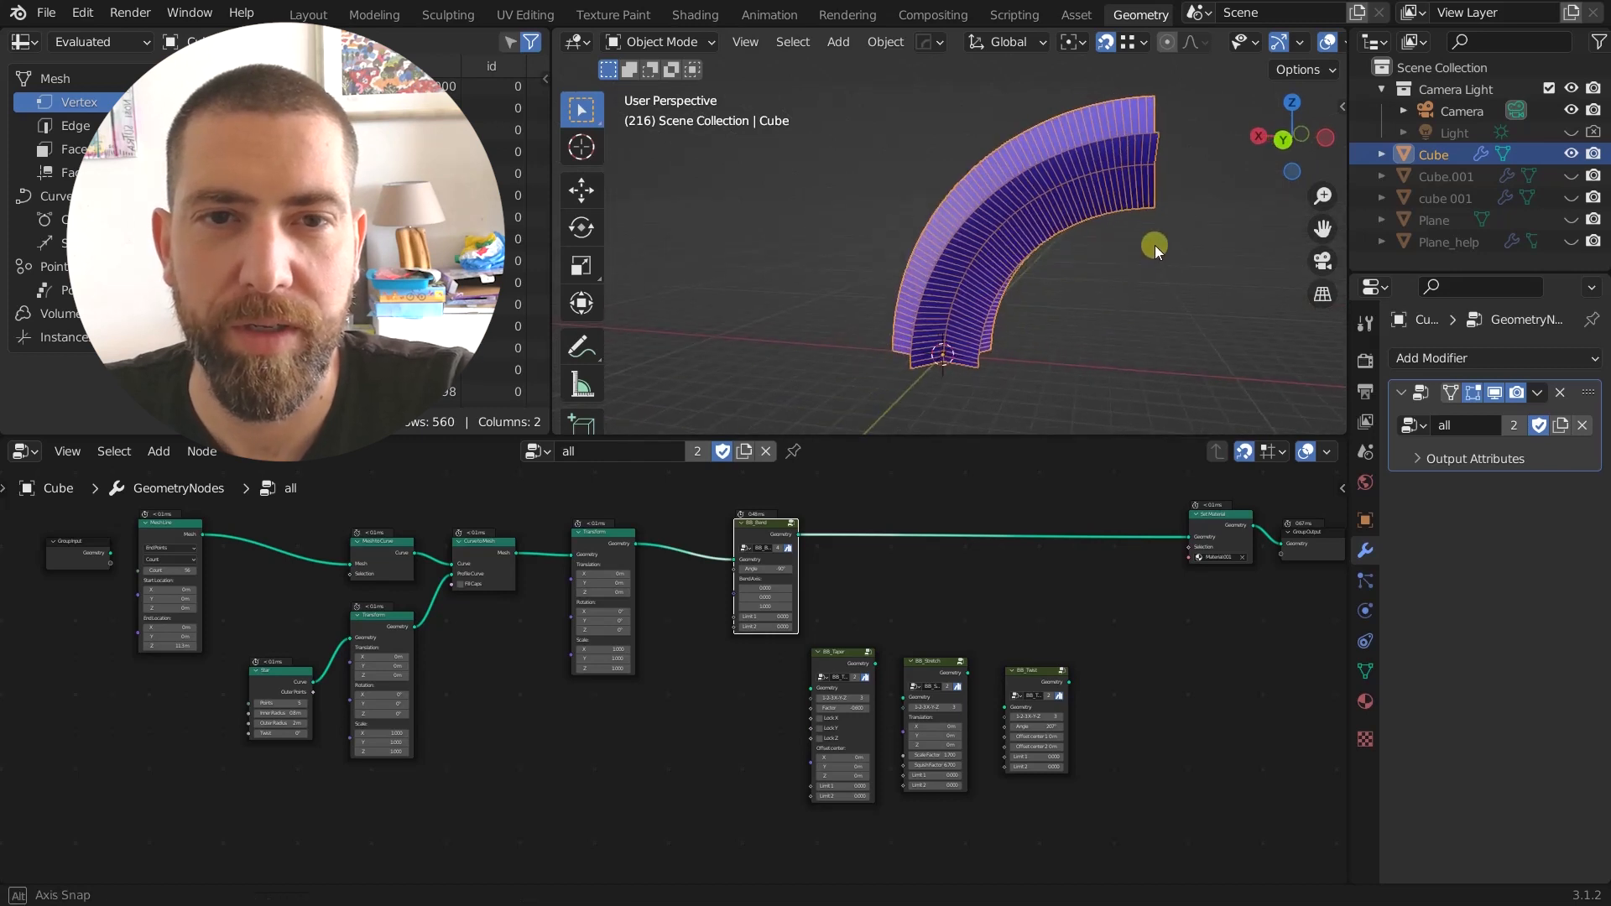
click(1283, 137)
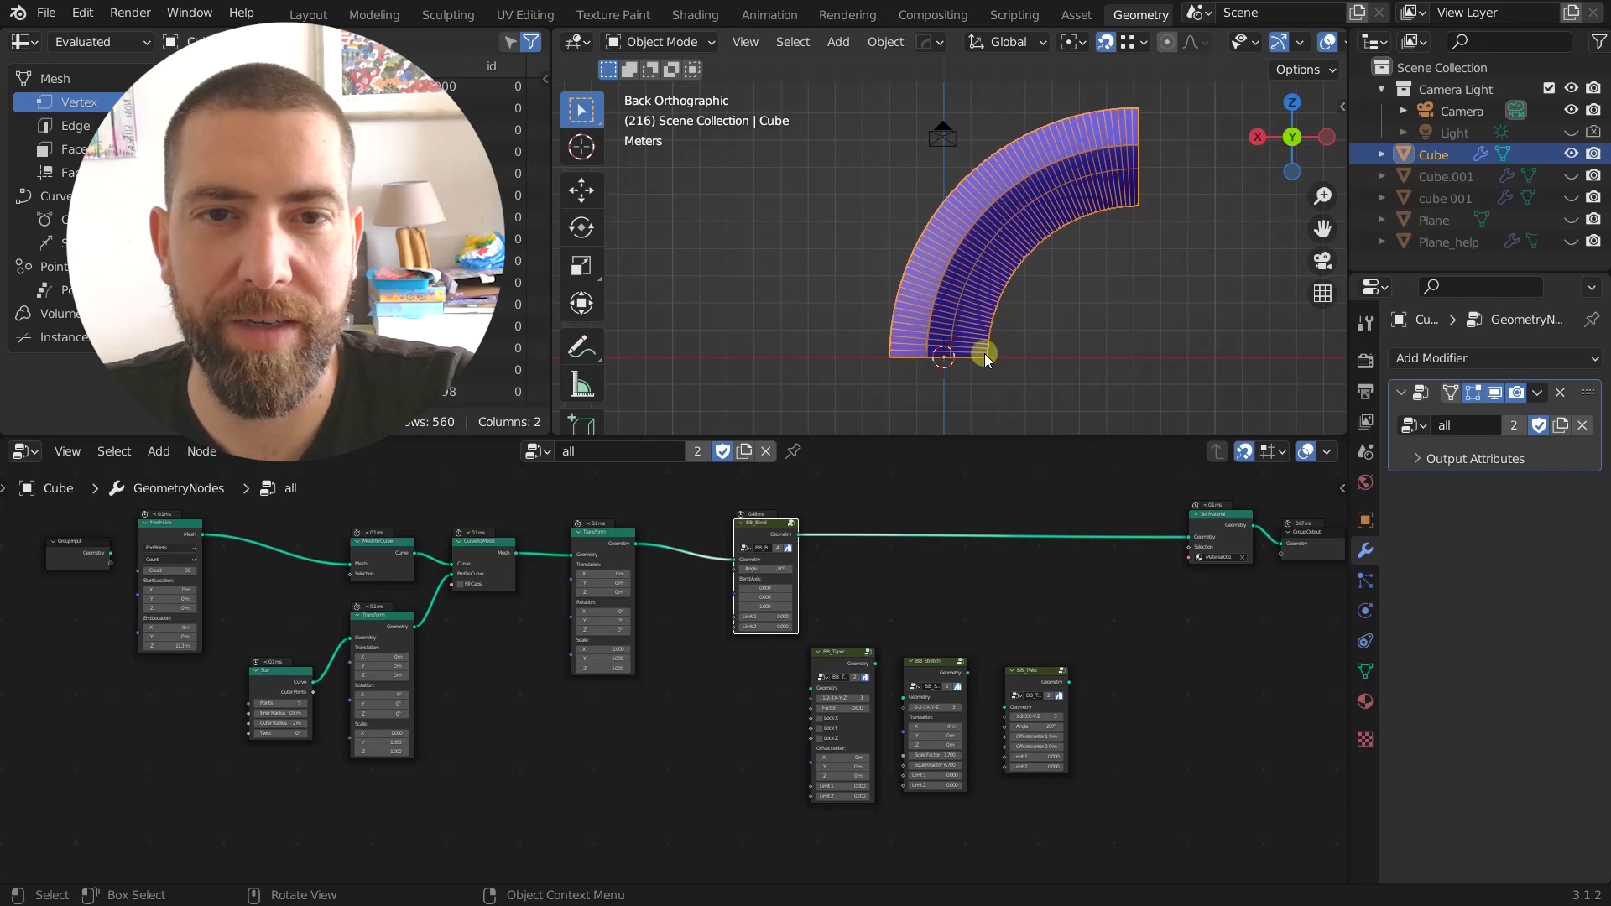
mouse_move(1030, 311)
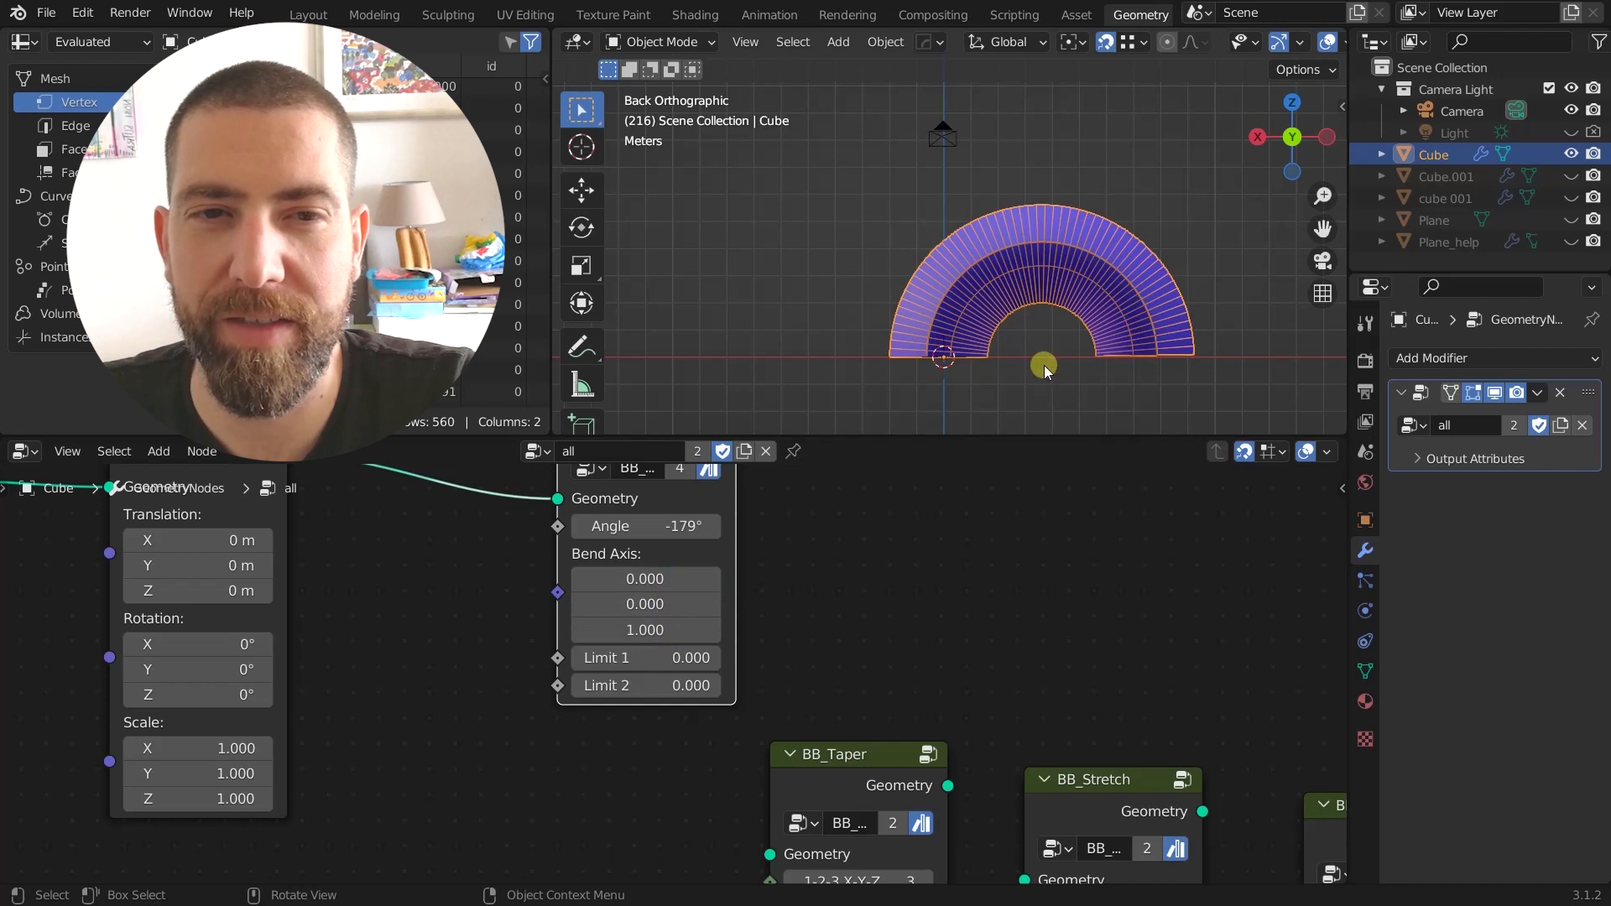
drag(1043, 365, 1043, 139)
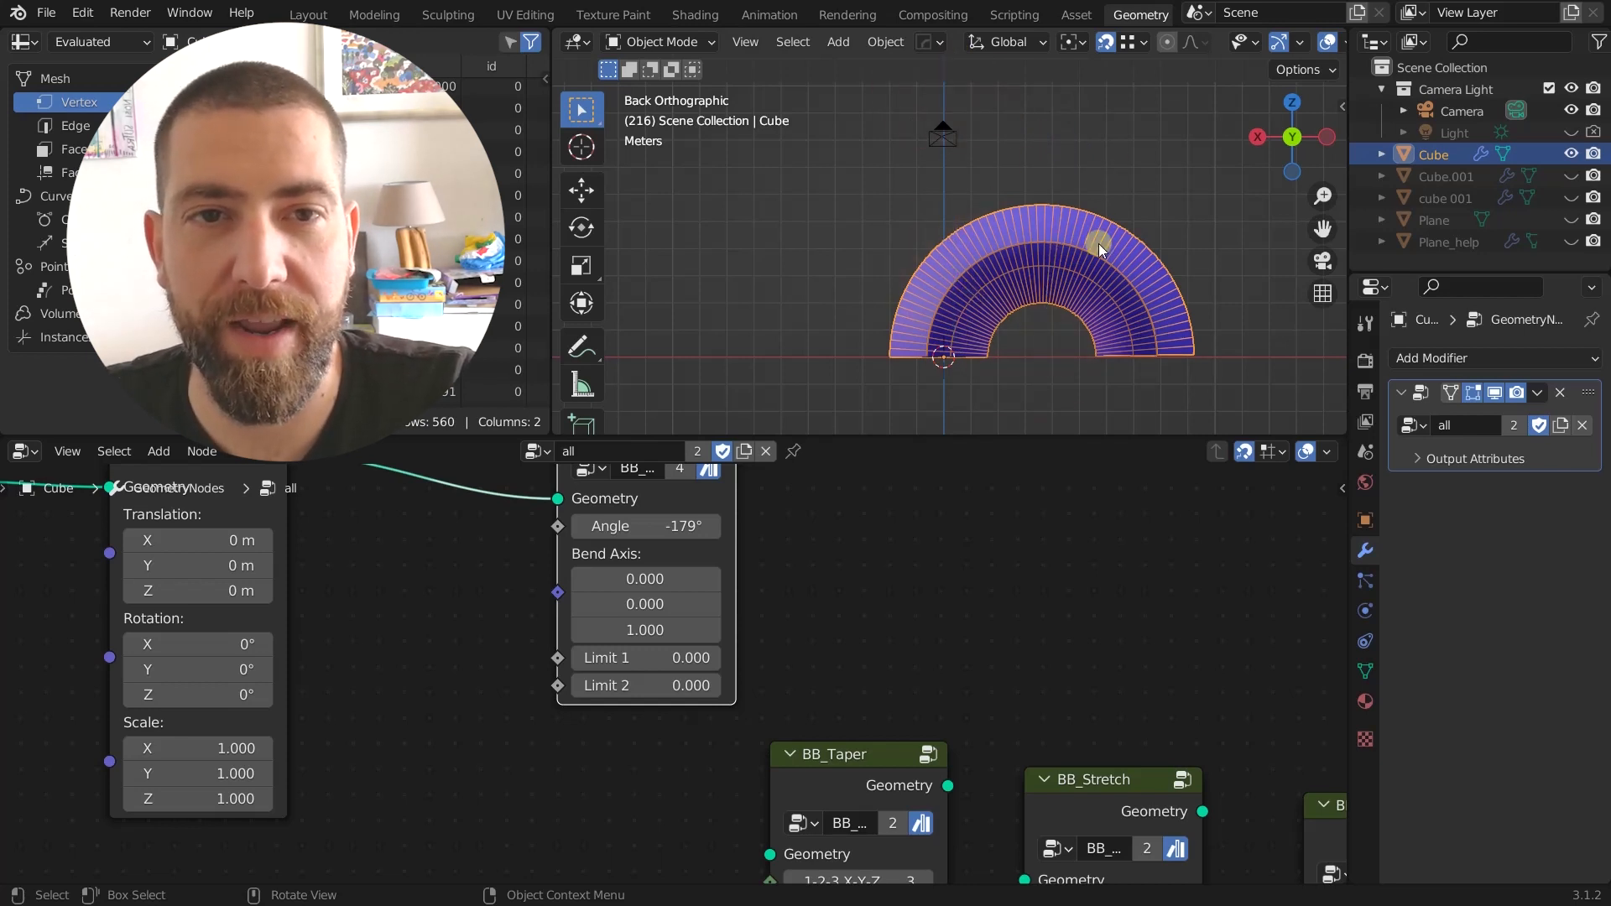
click(644, 603)
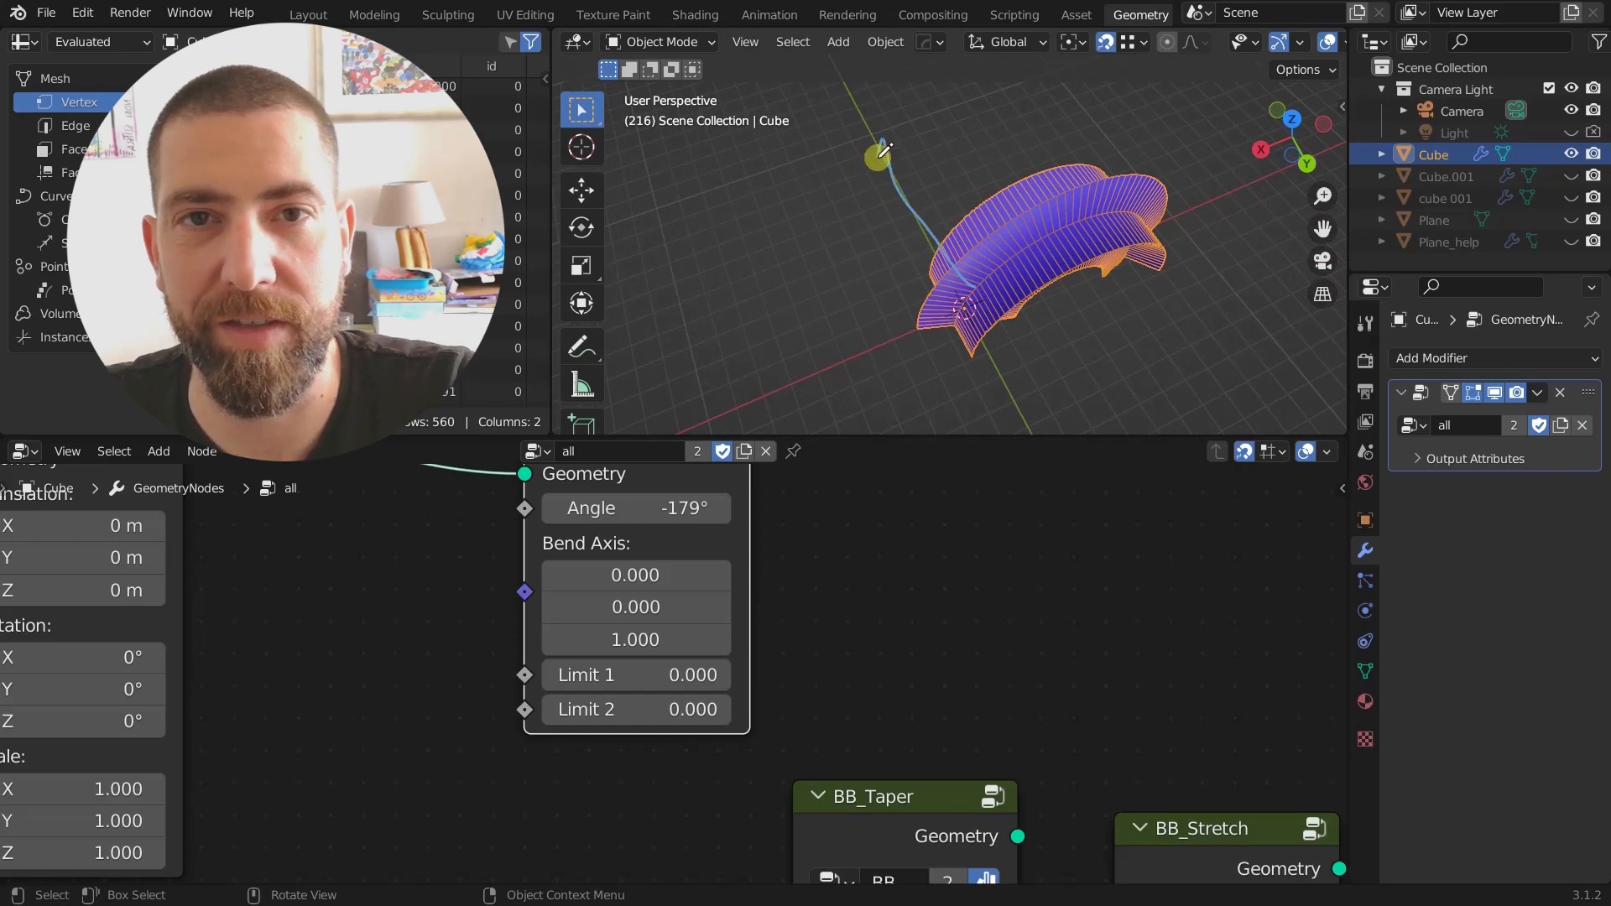
mouse_move(966, 174)
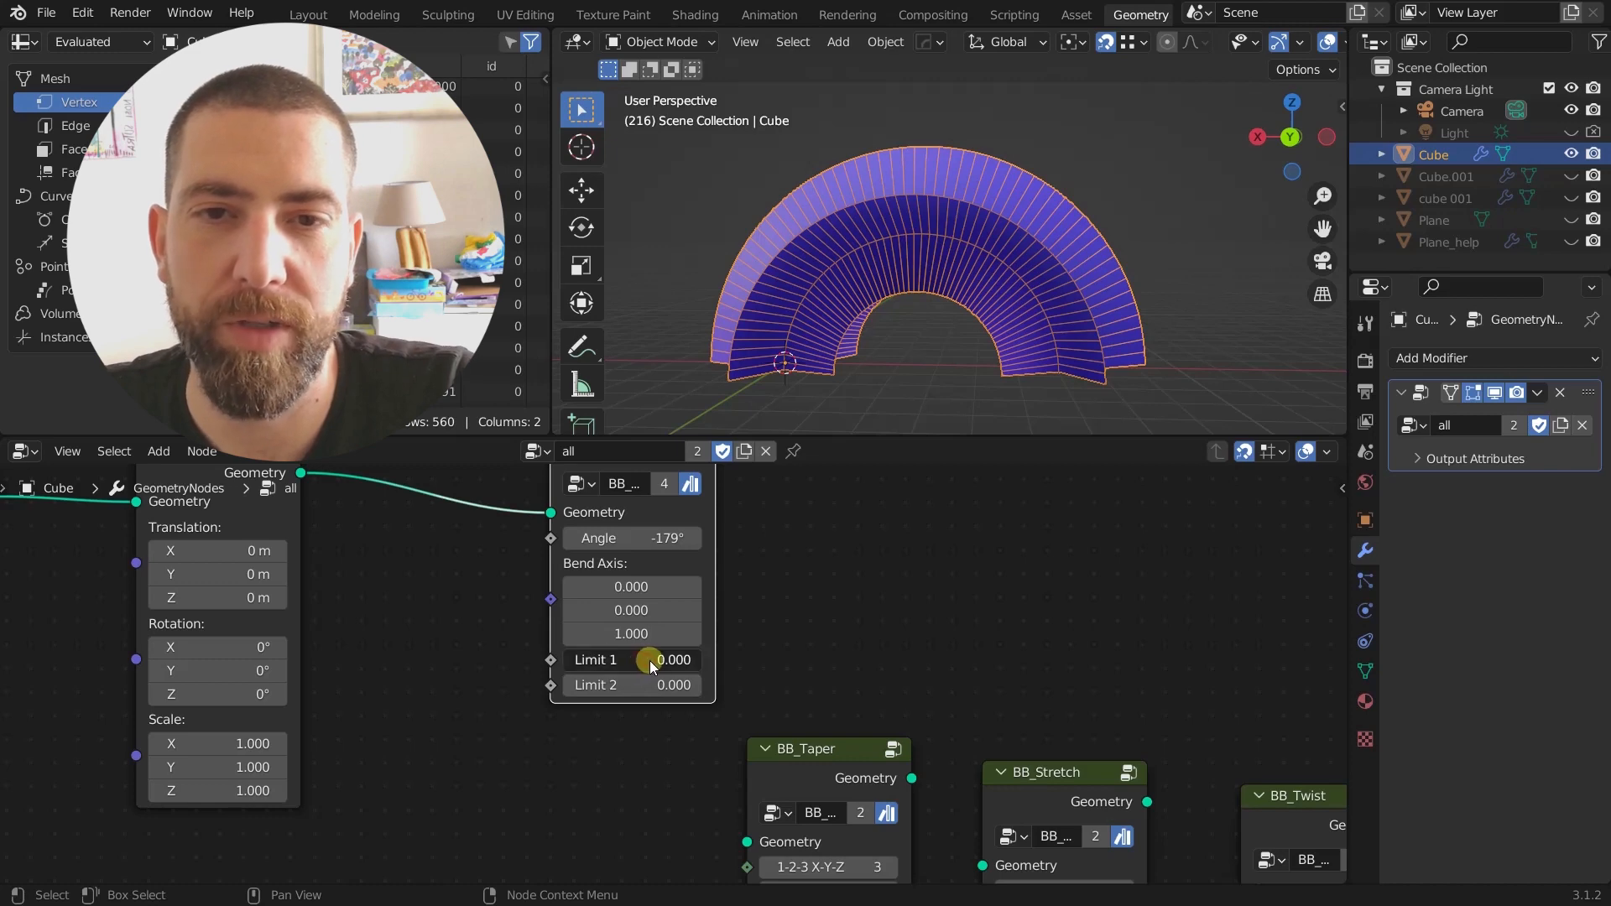
Step: Adjust BB_Bend Limit 1 and Limit 2 so the bend starts about a third up
drag(631, 660, 688, 659)
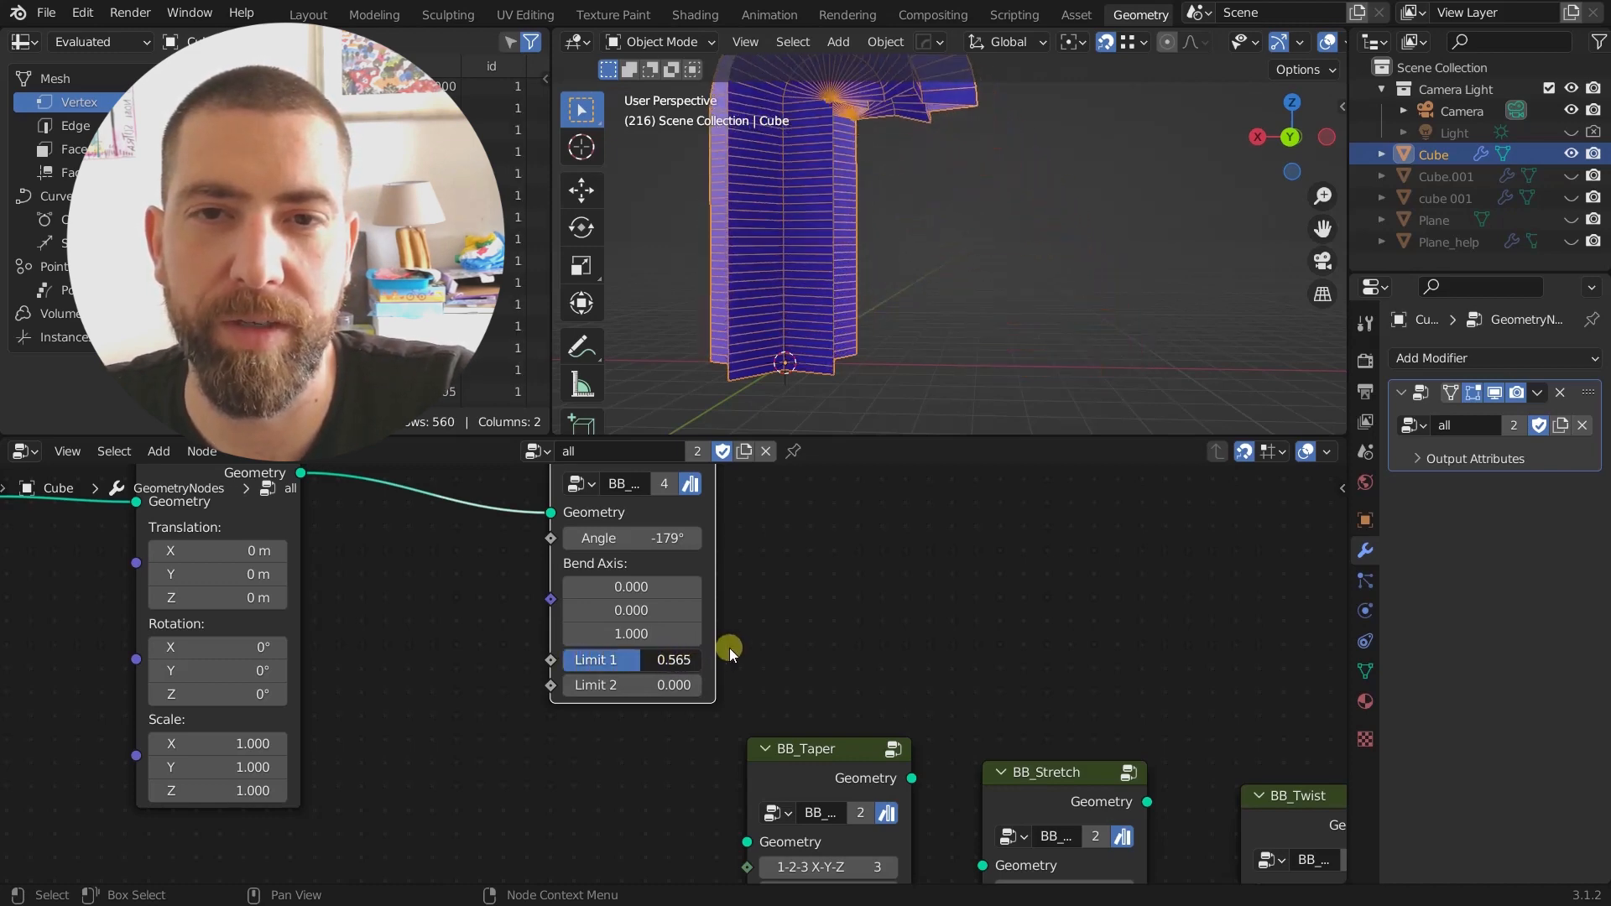
drag(729, 653, 673, 659)
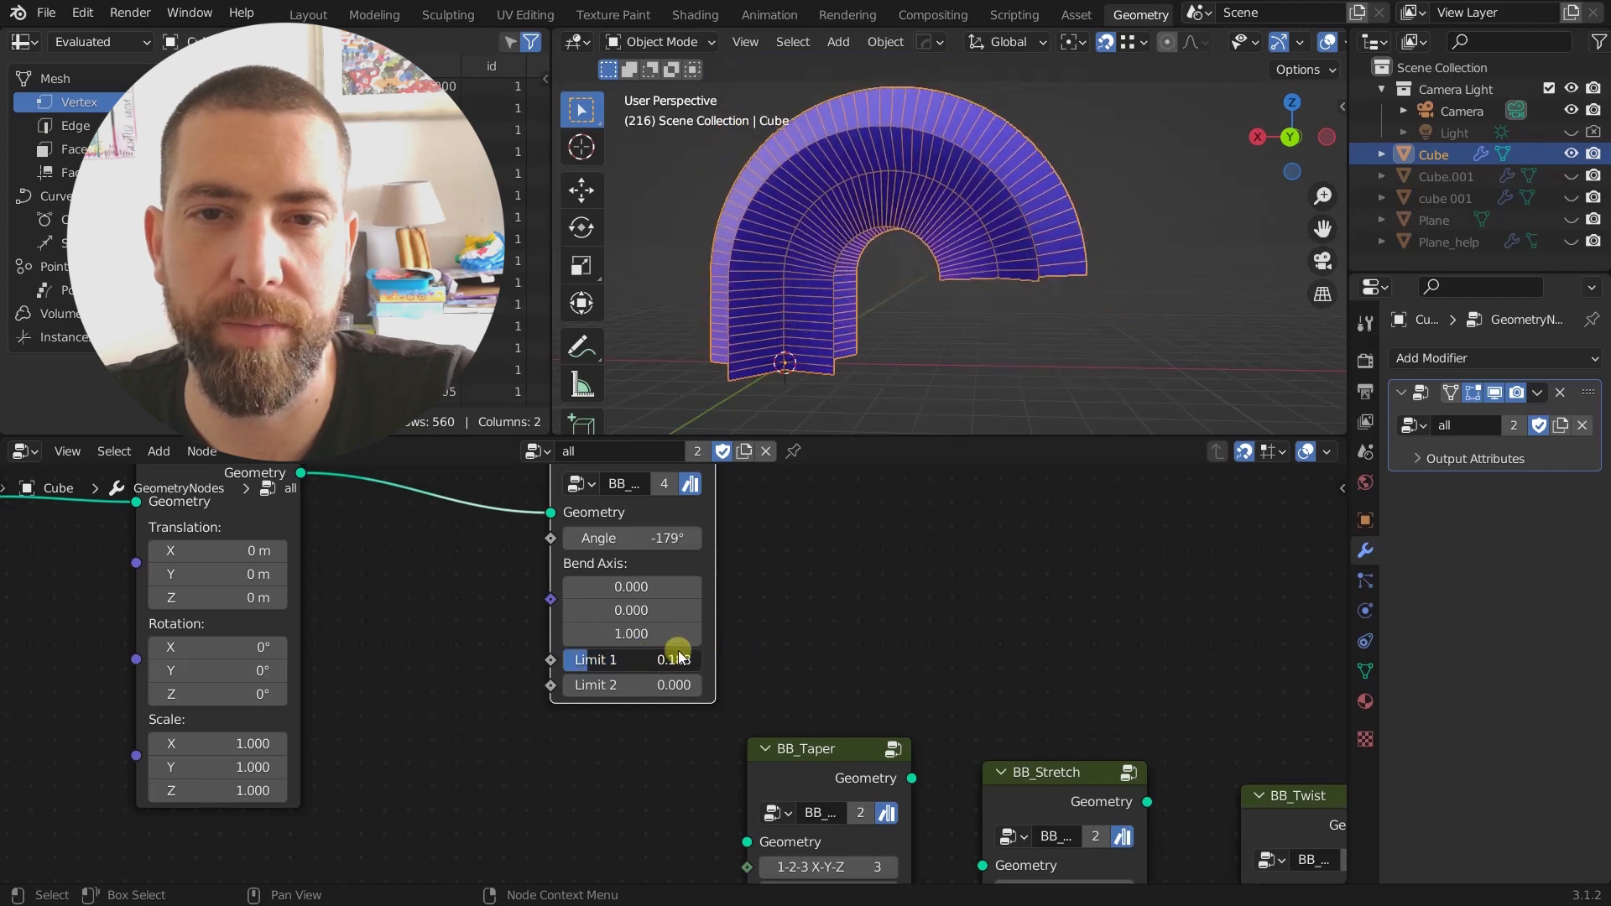
drag(677, 660, 611, 660)
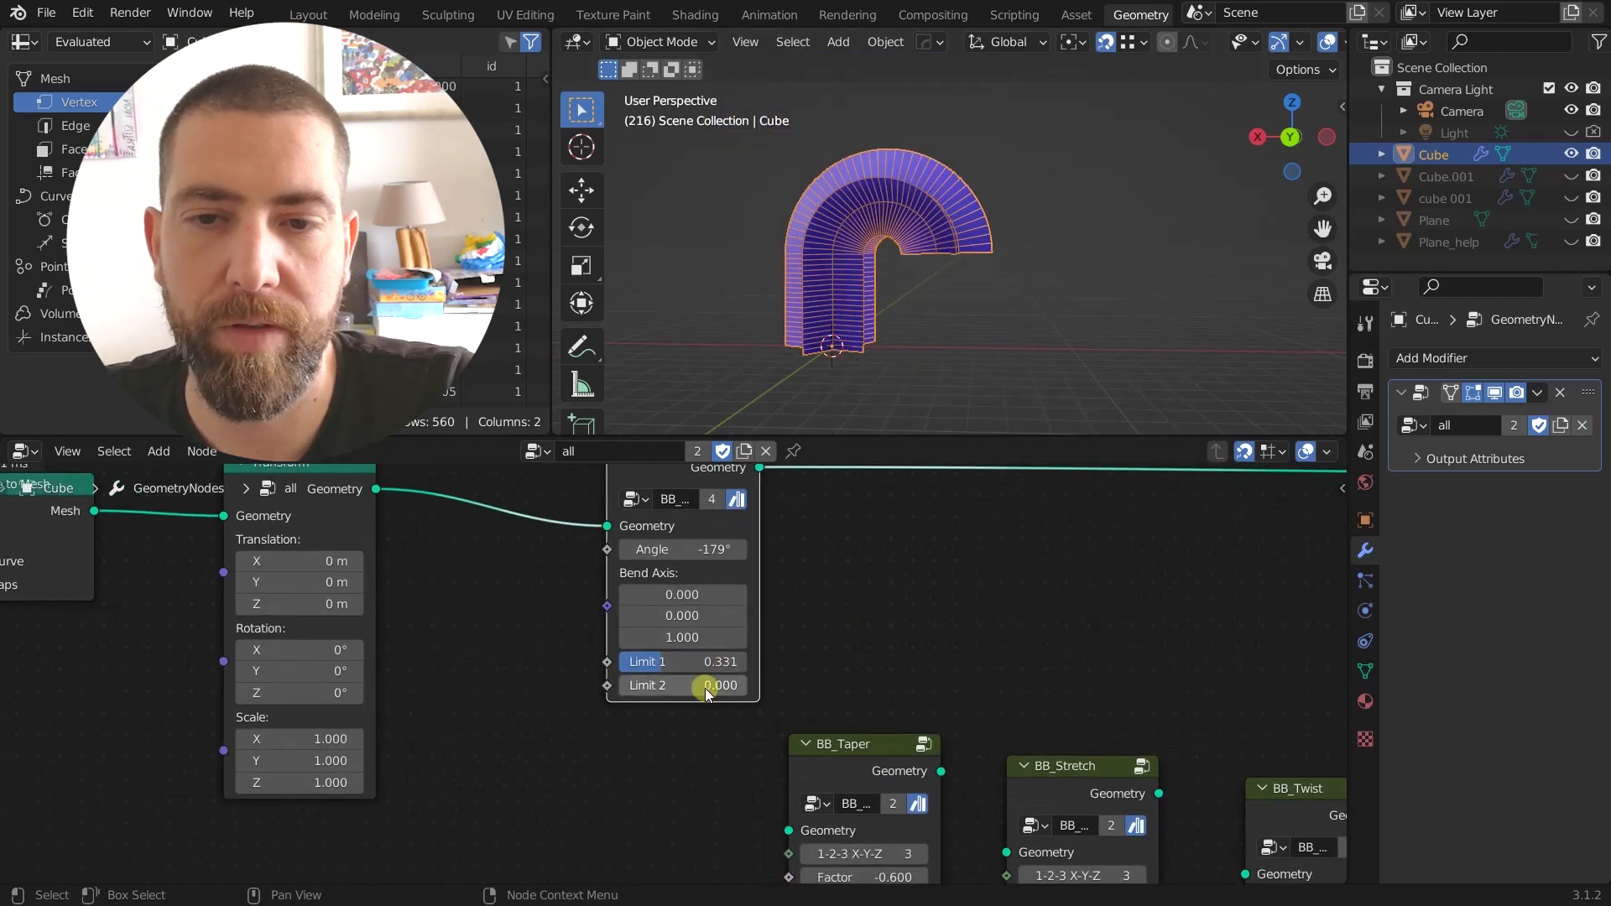
drag(678, 685, 709, 685)
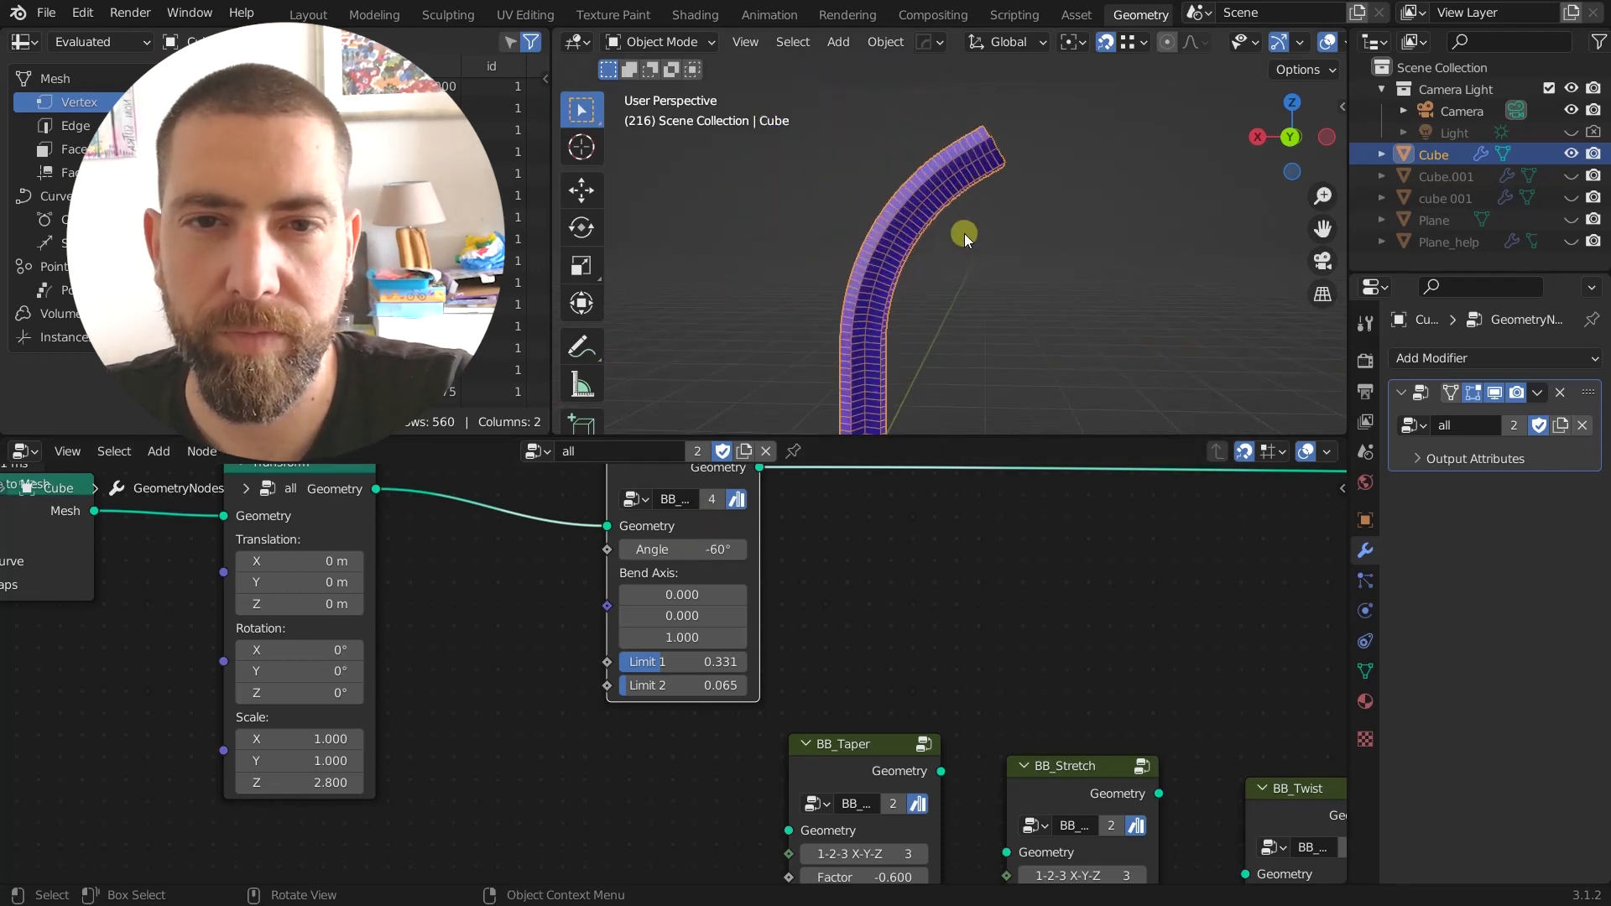
Step: Set the bend Angle to -120° and refine both limits into a hooked elbow
click(681, 549)
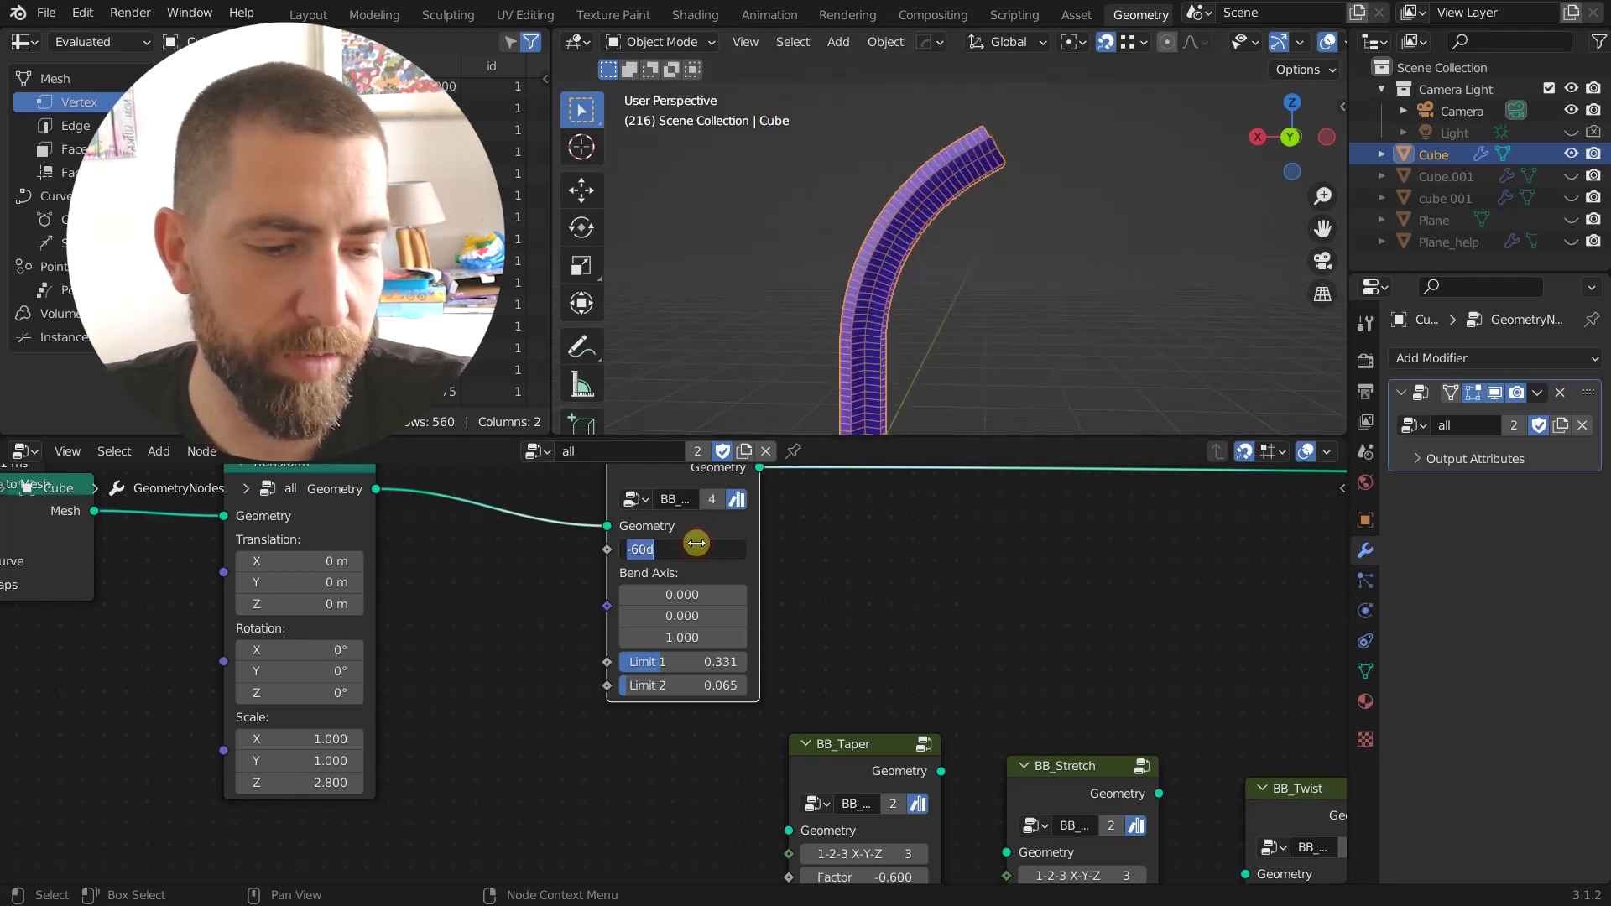
text(-120°)
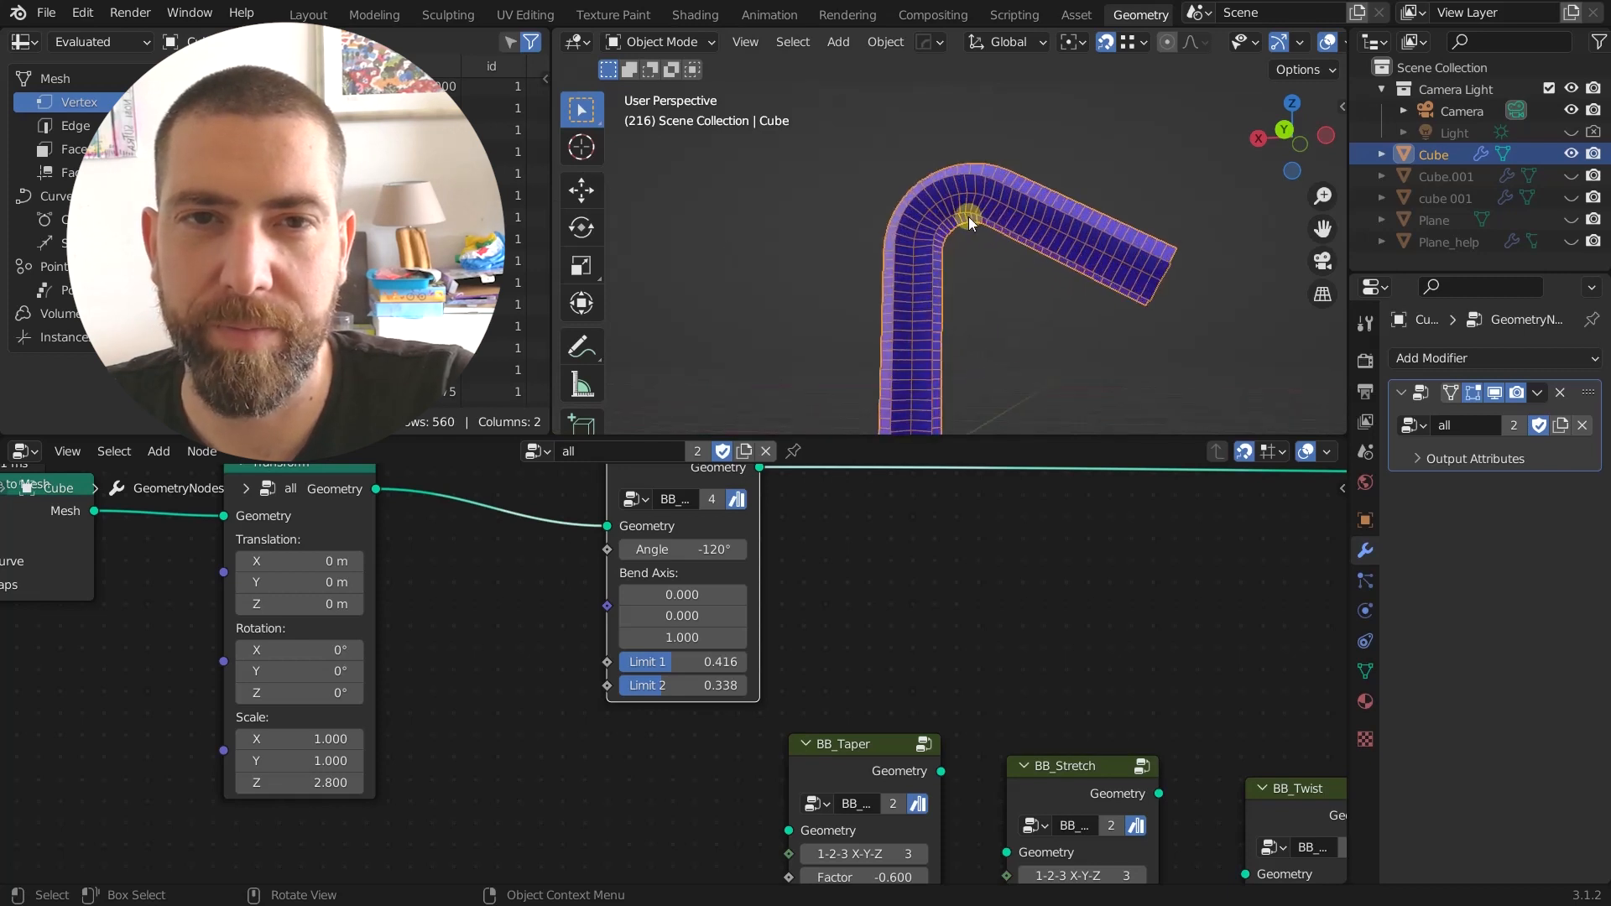
mouse_move(925, 272)
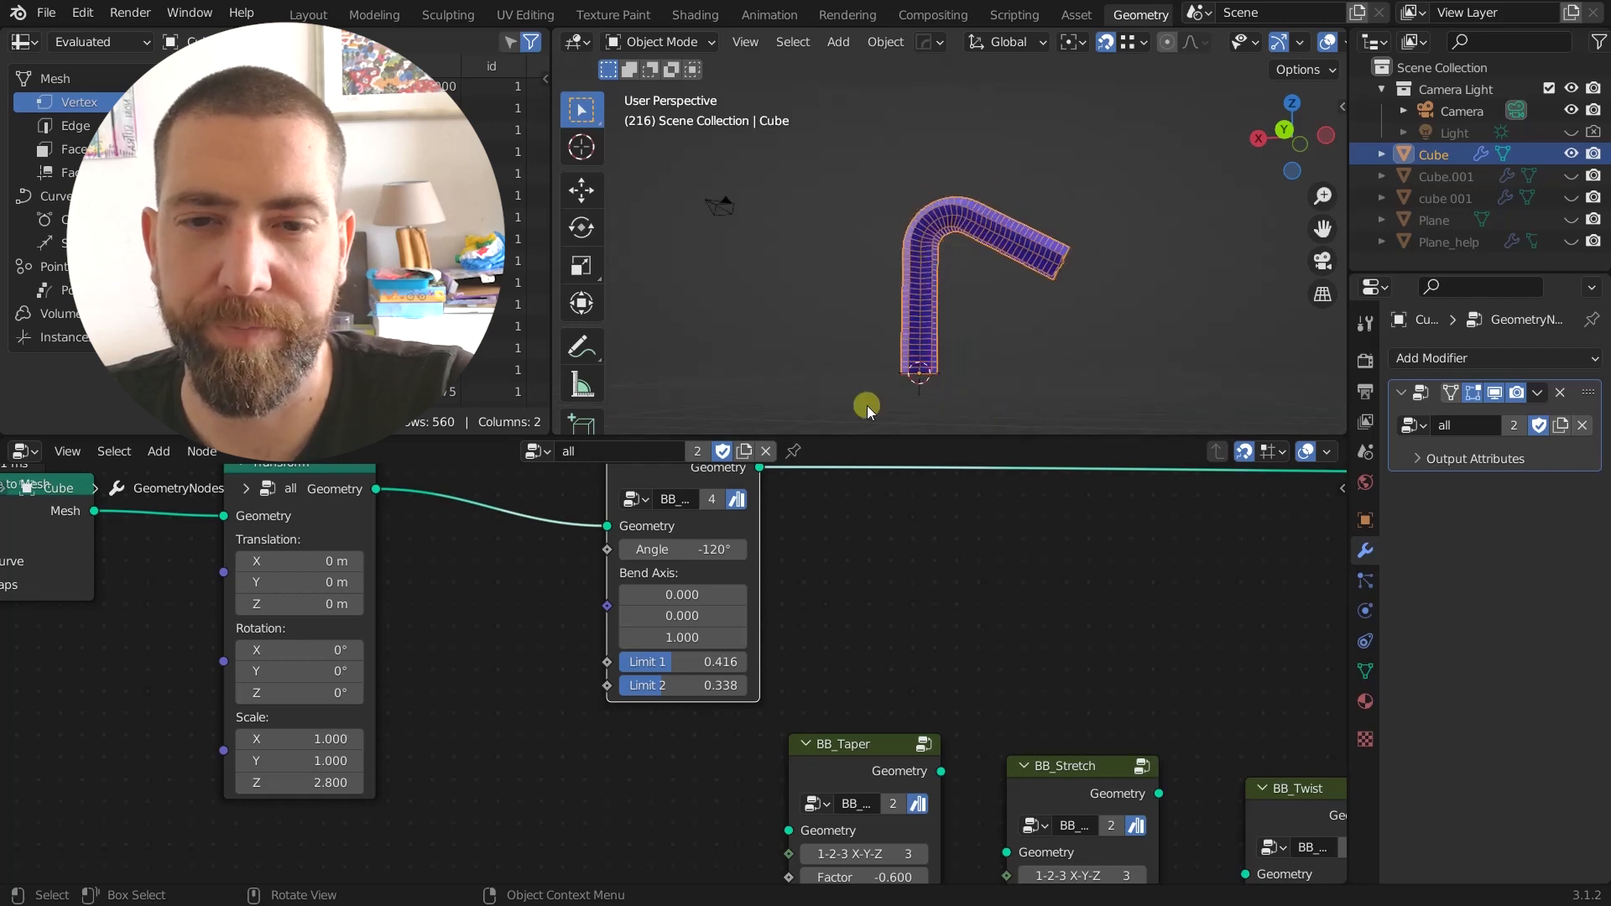
drag(677, 662, 688, 662)
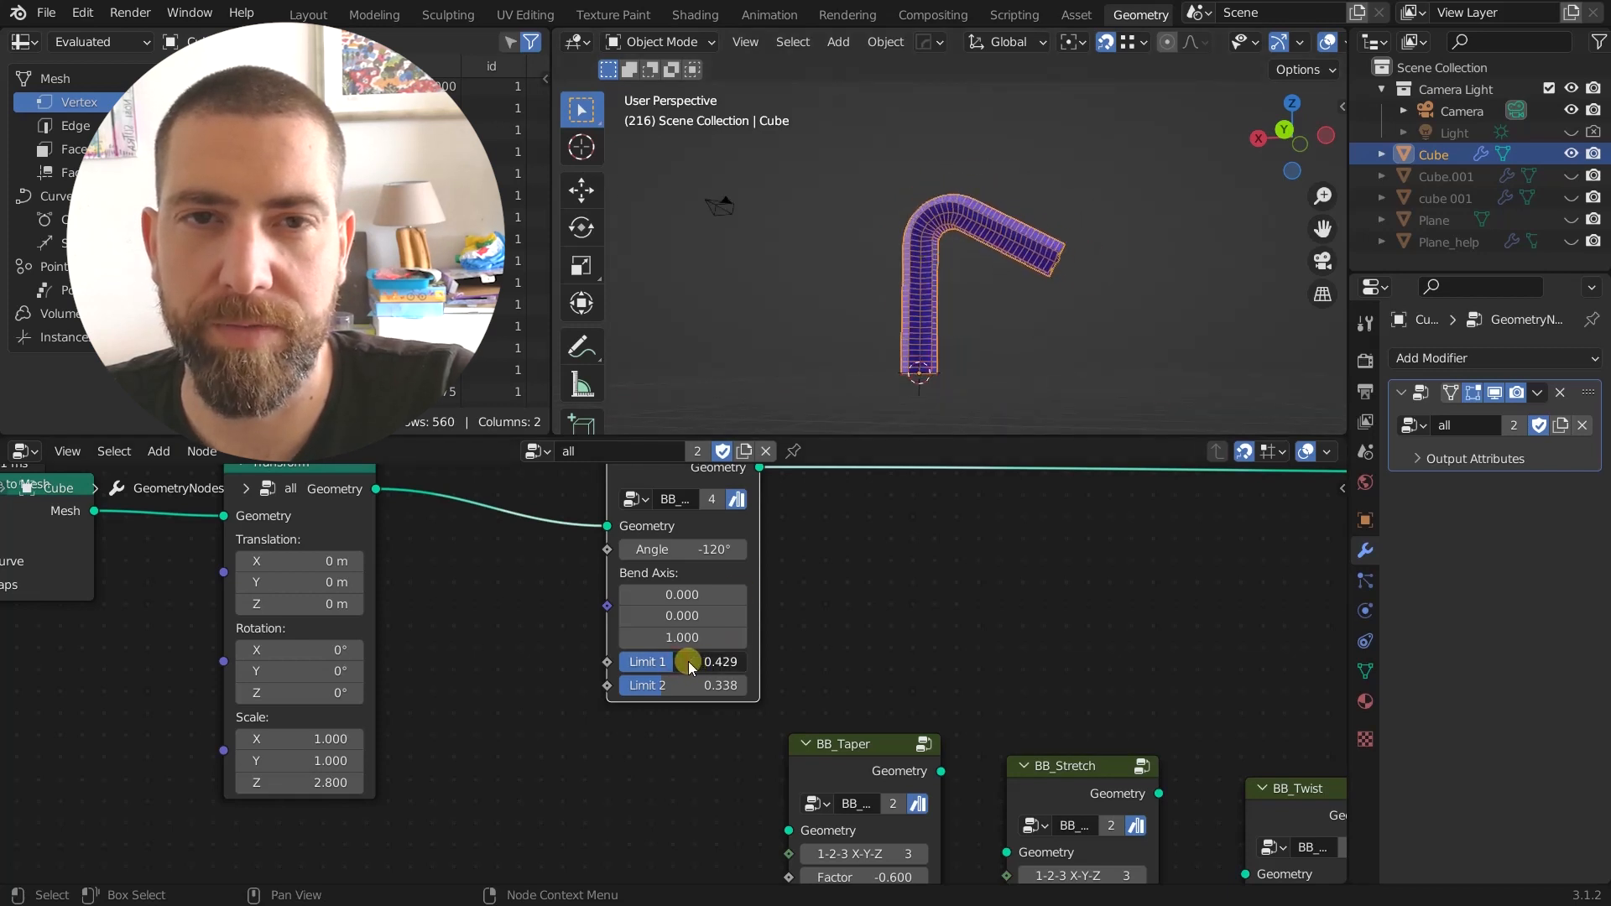
drag(688, 662, 678, 685)
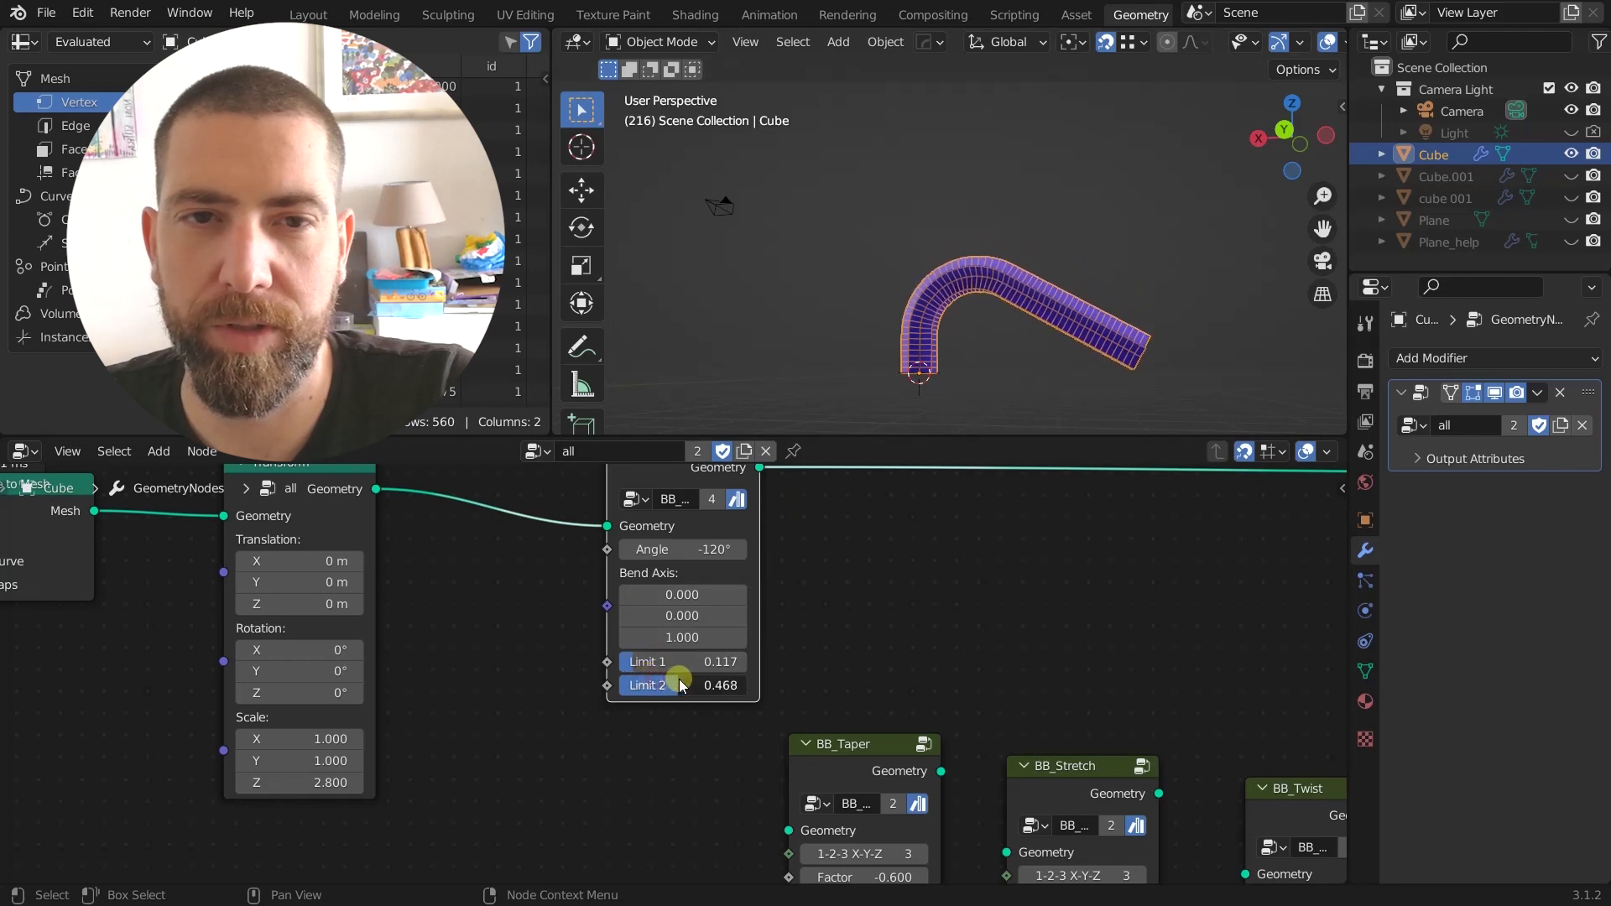
drag(678, 686, 719, 685)
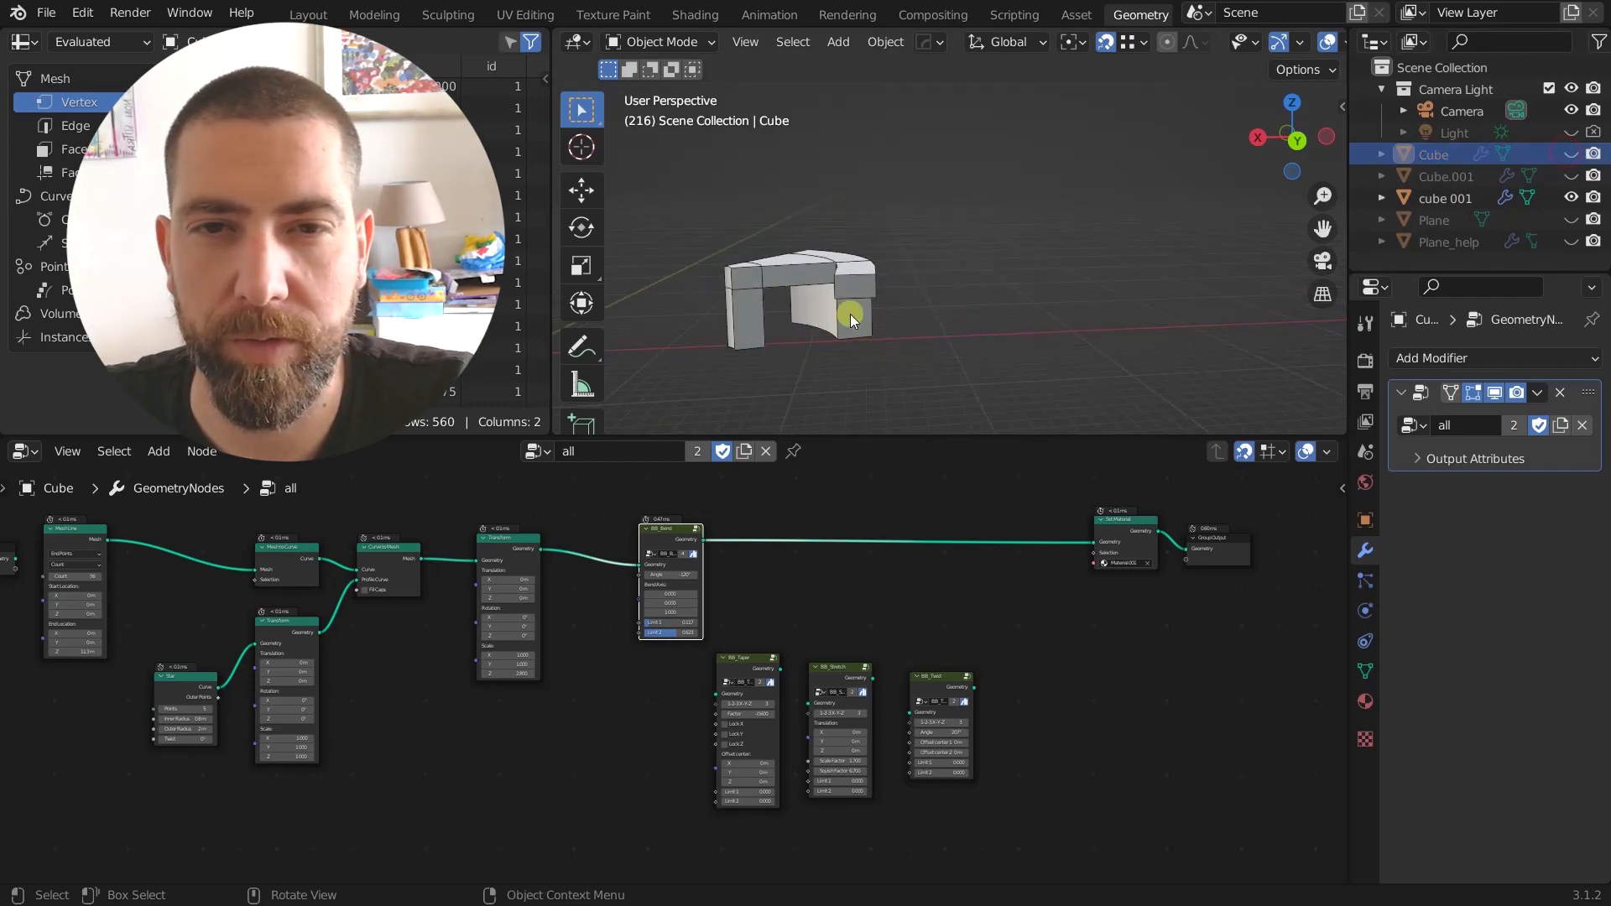
Step: Select the cube 001 model and adjust its bend angle
click(1446, 197)
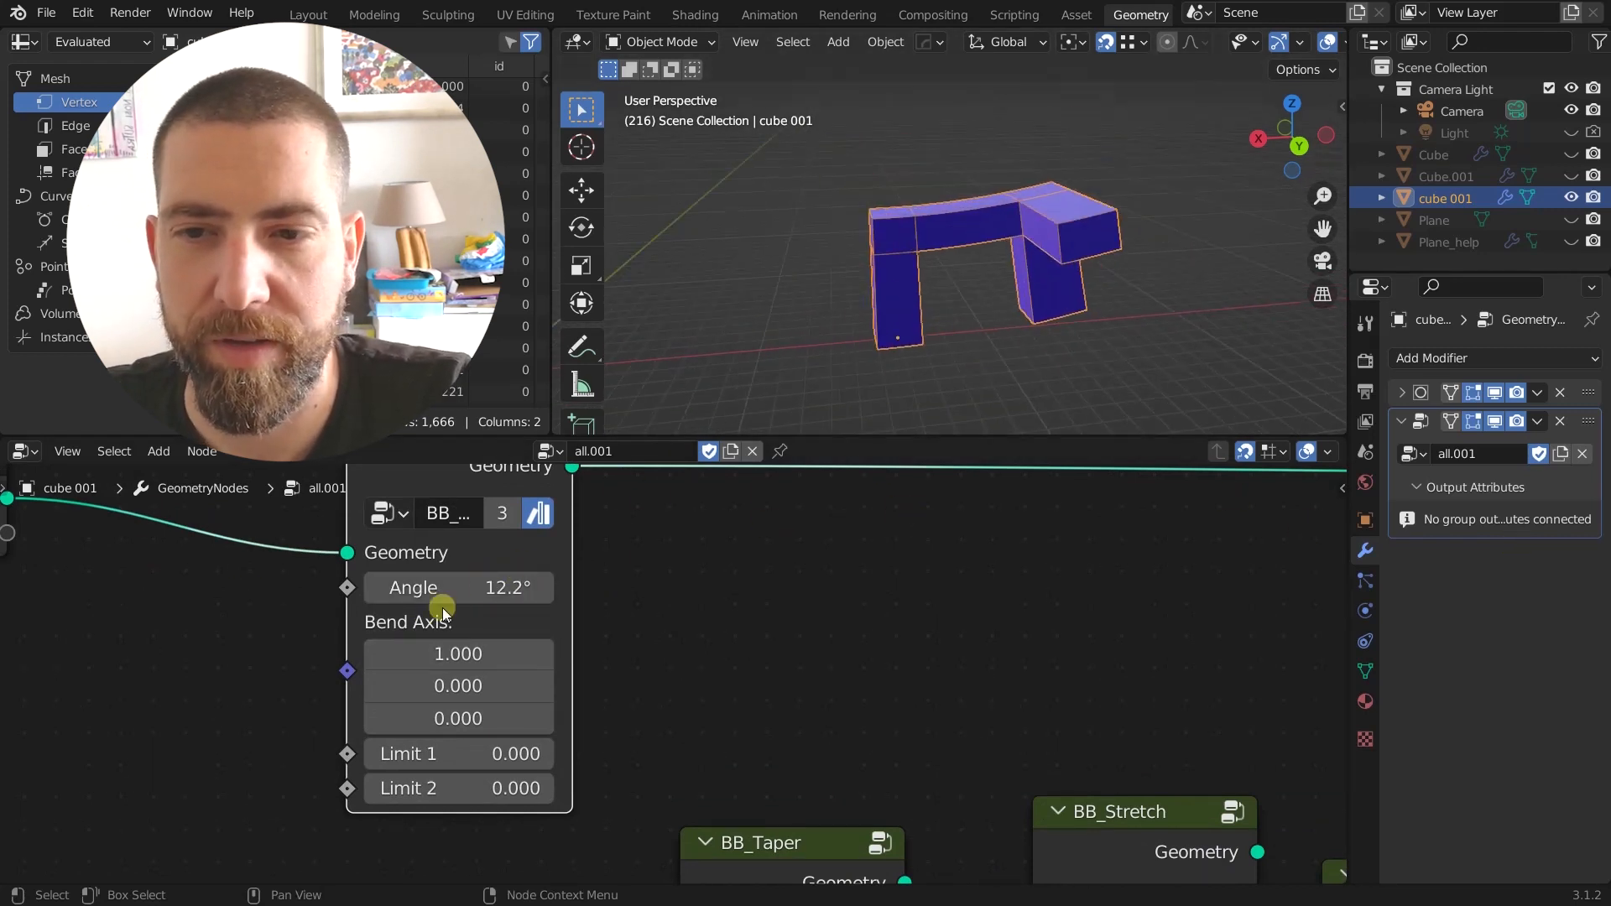
drag(458, 587, 716, 571)
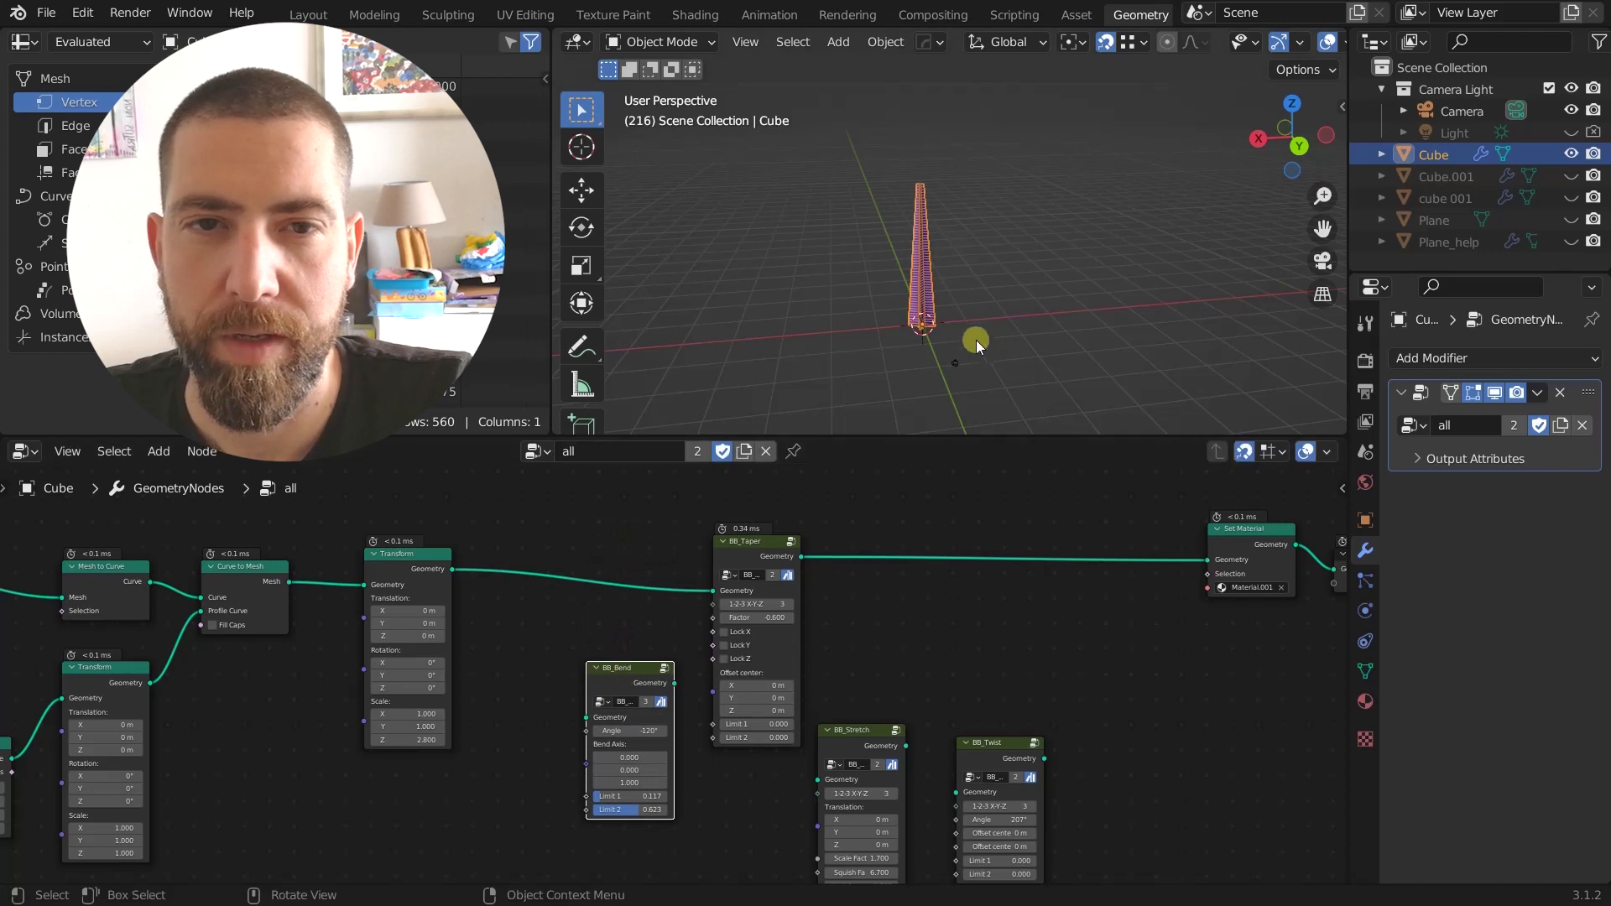
Step: Try taper axes 1 and 2, then settle on axis 3 with factor -0.4
drag(976, 339, 930, 288)
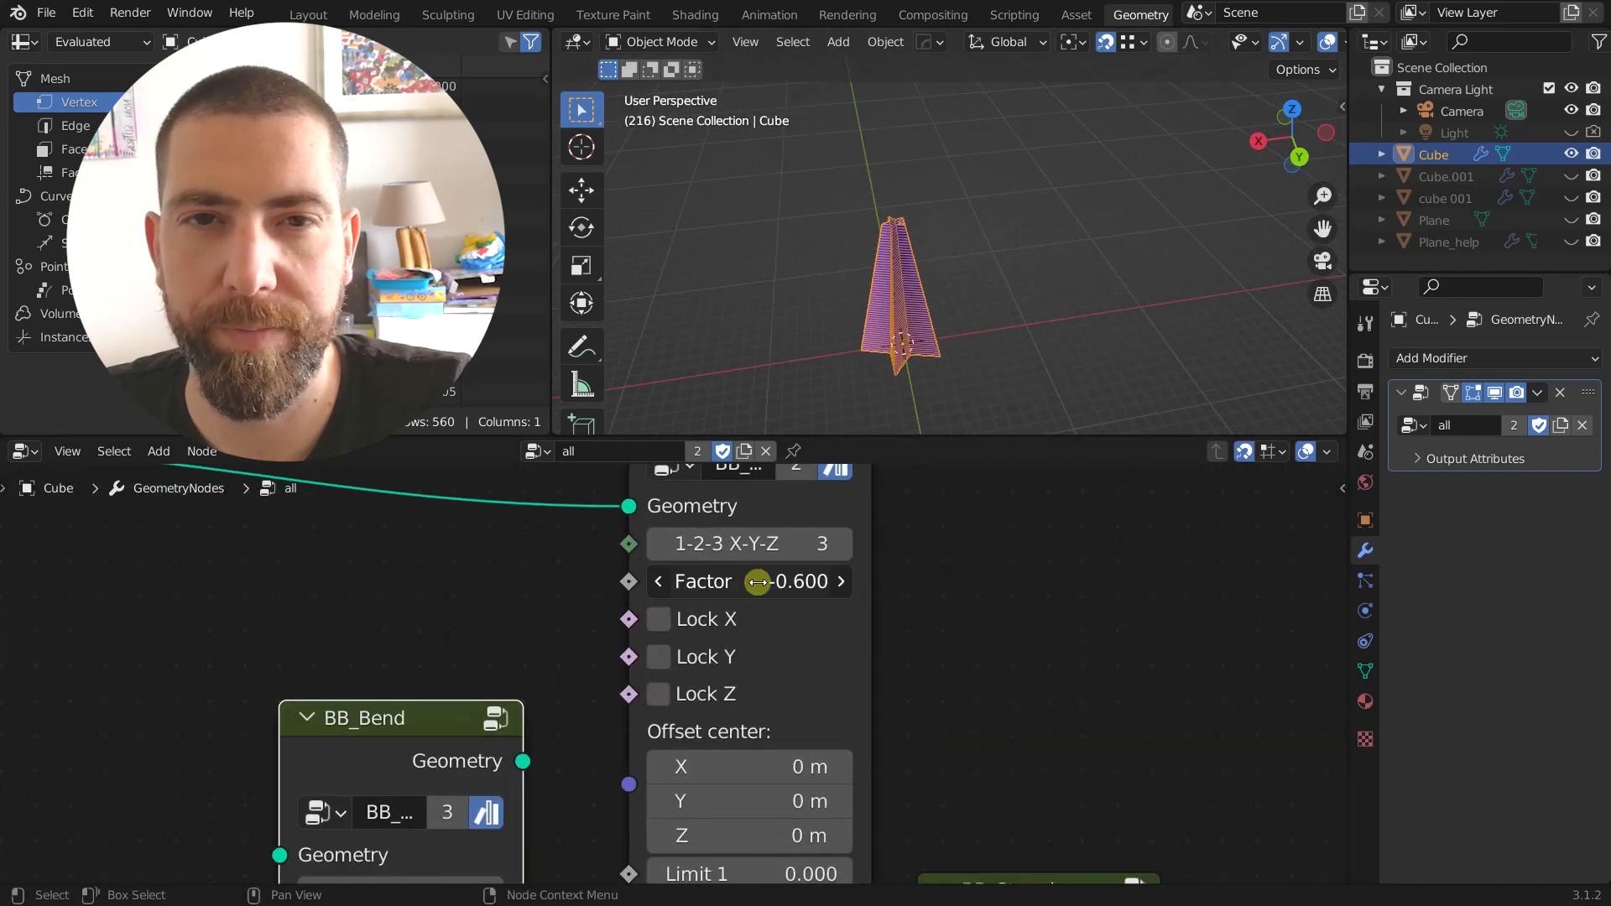
drag(750, 581, 781, 581)
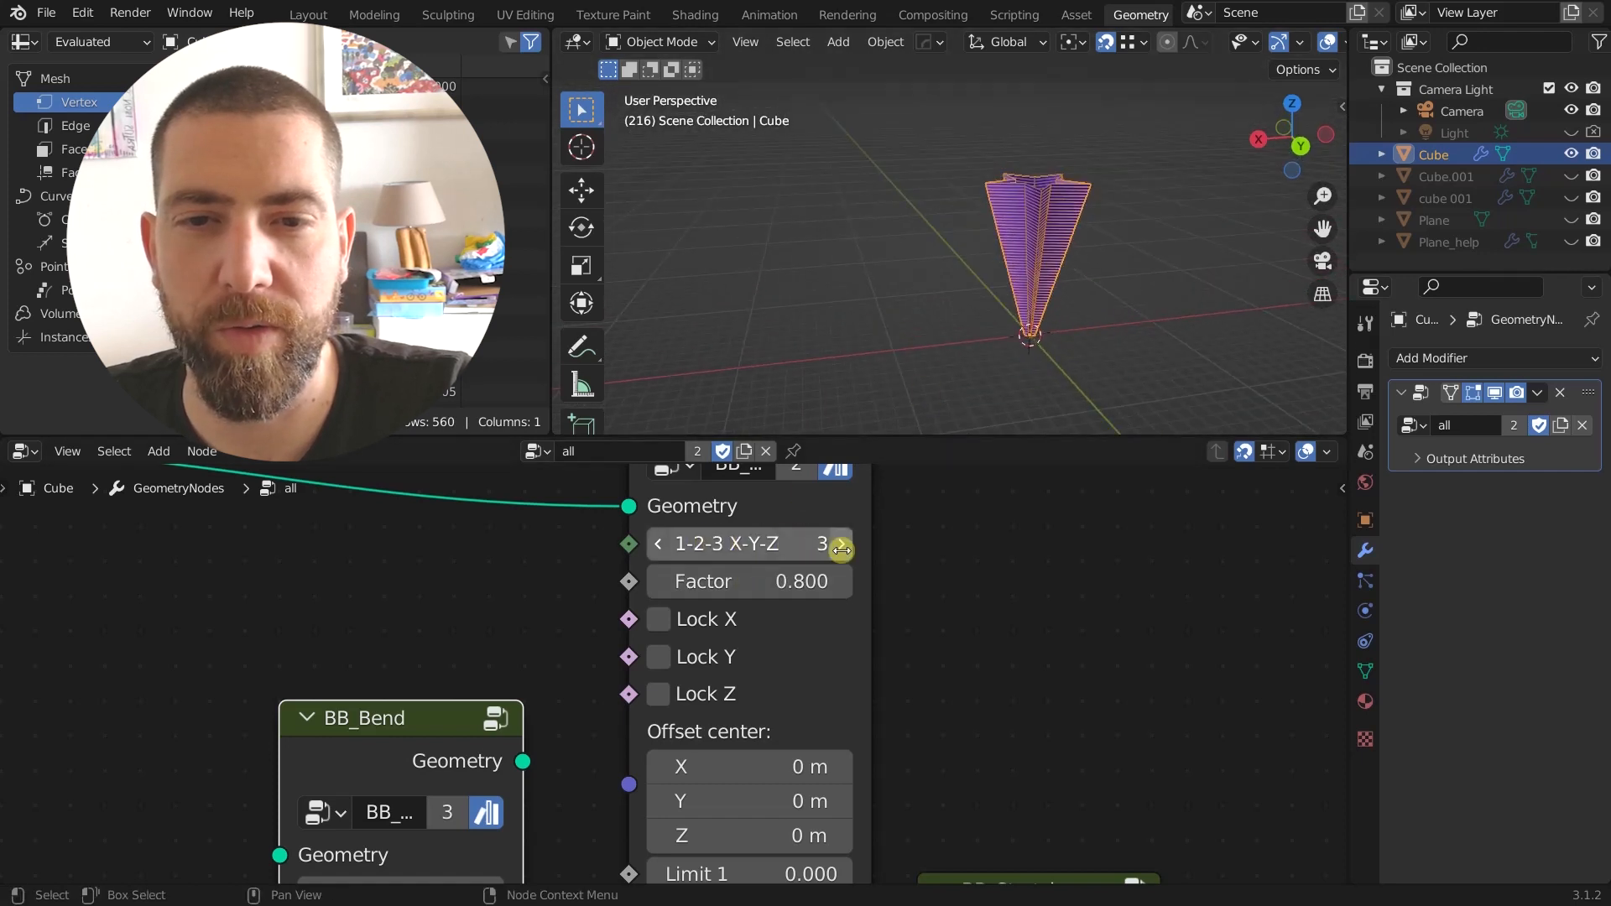
click(657, 543)
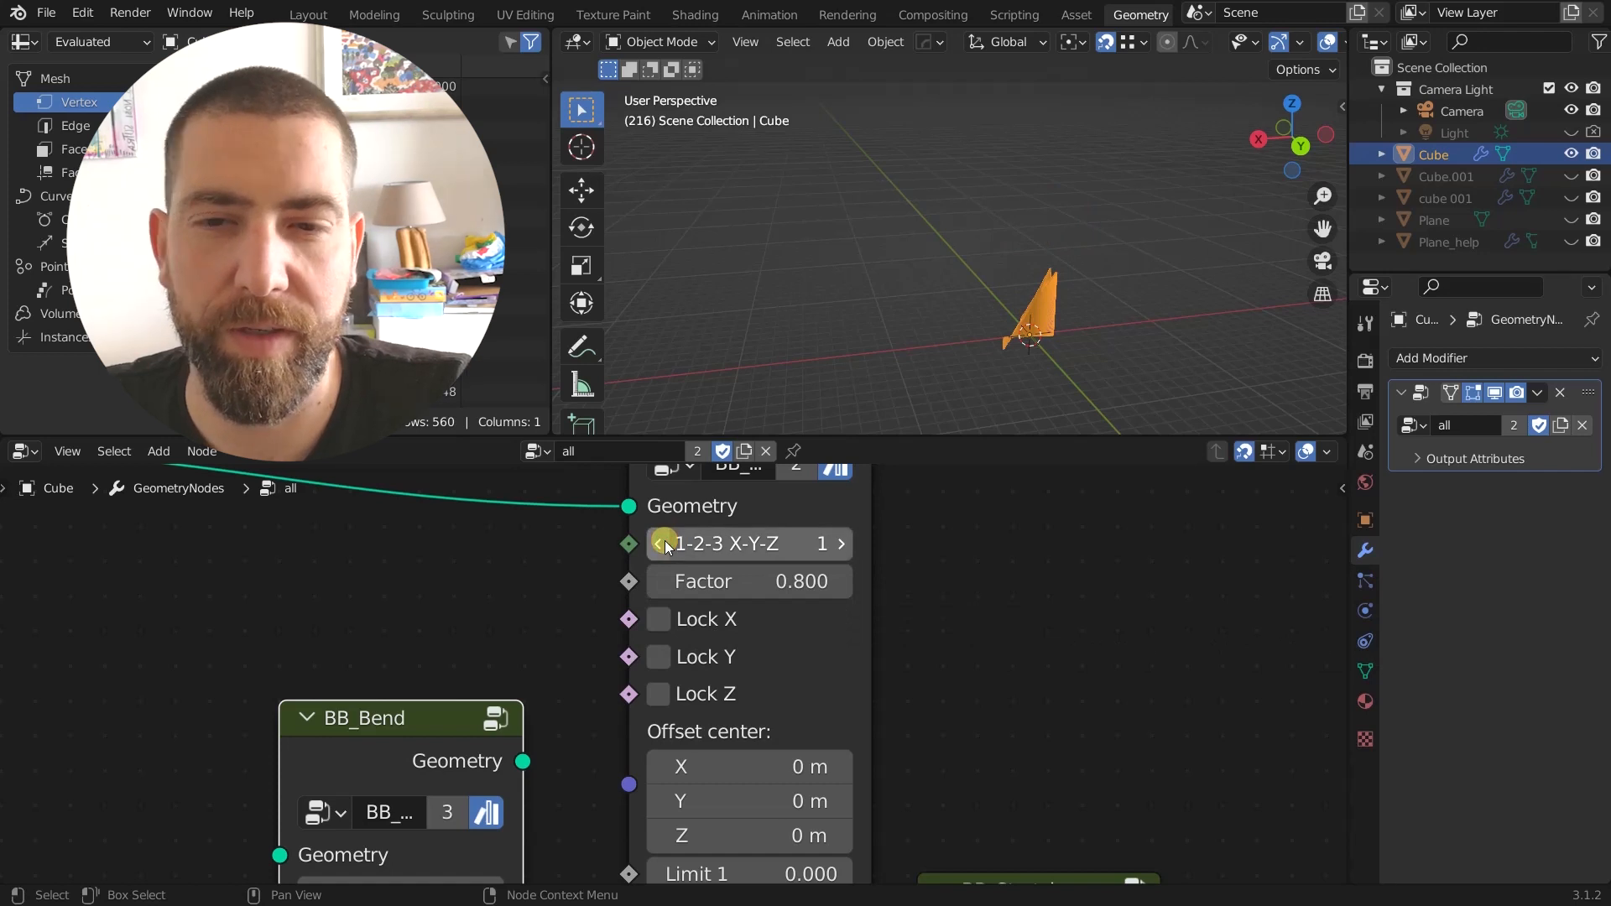
click(838, 543)
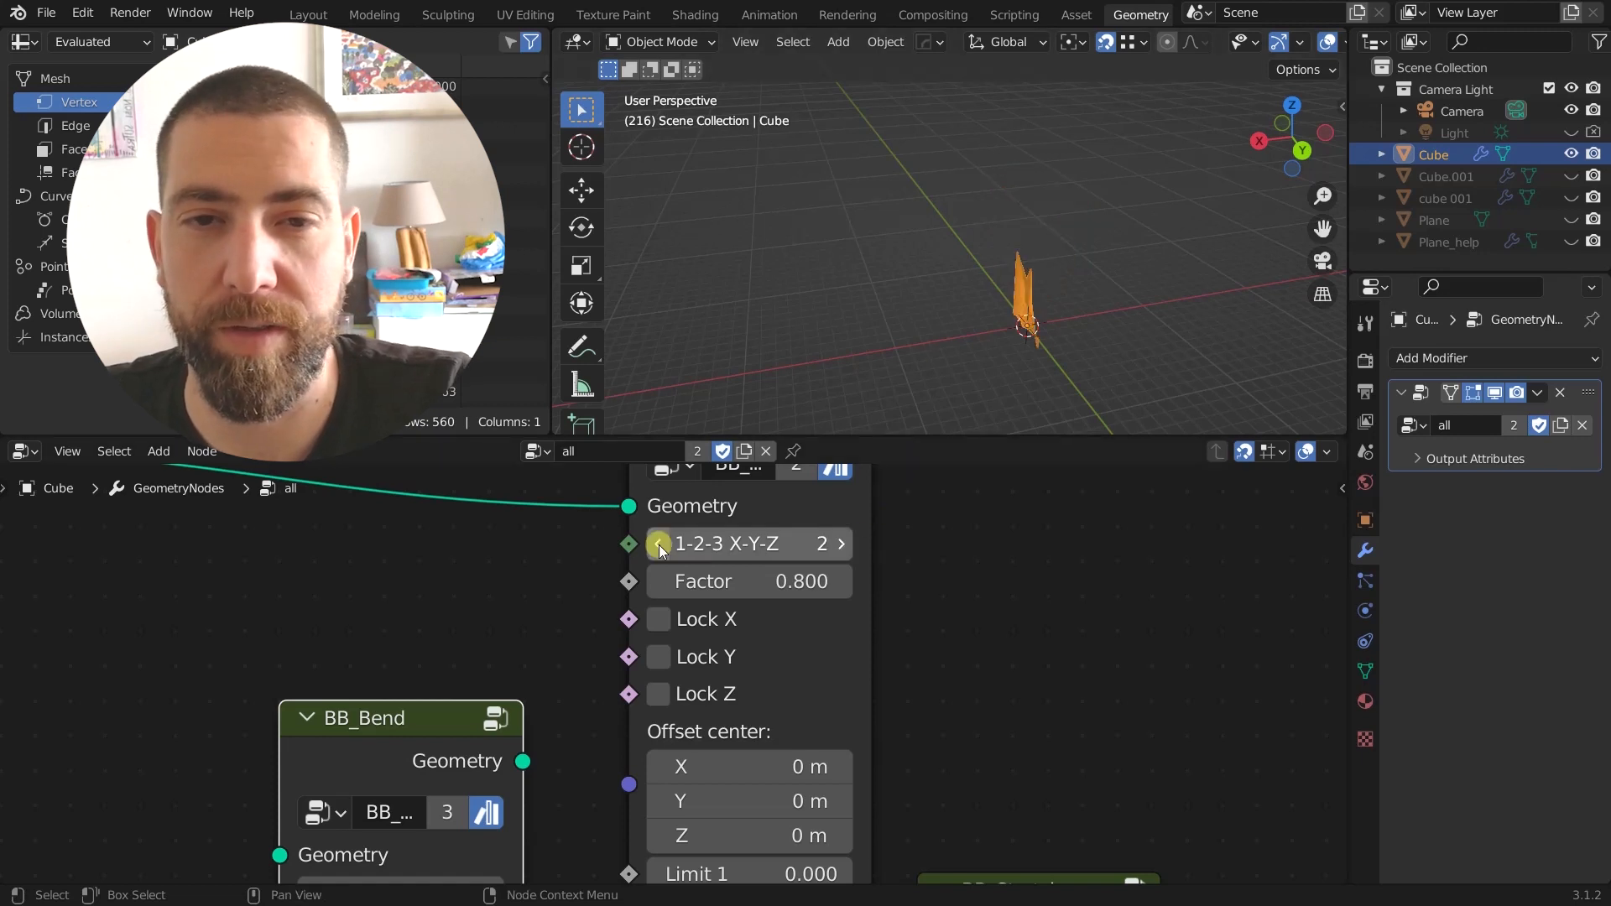
click(839, 543)
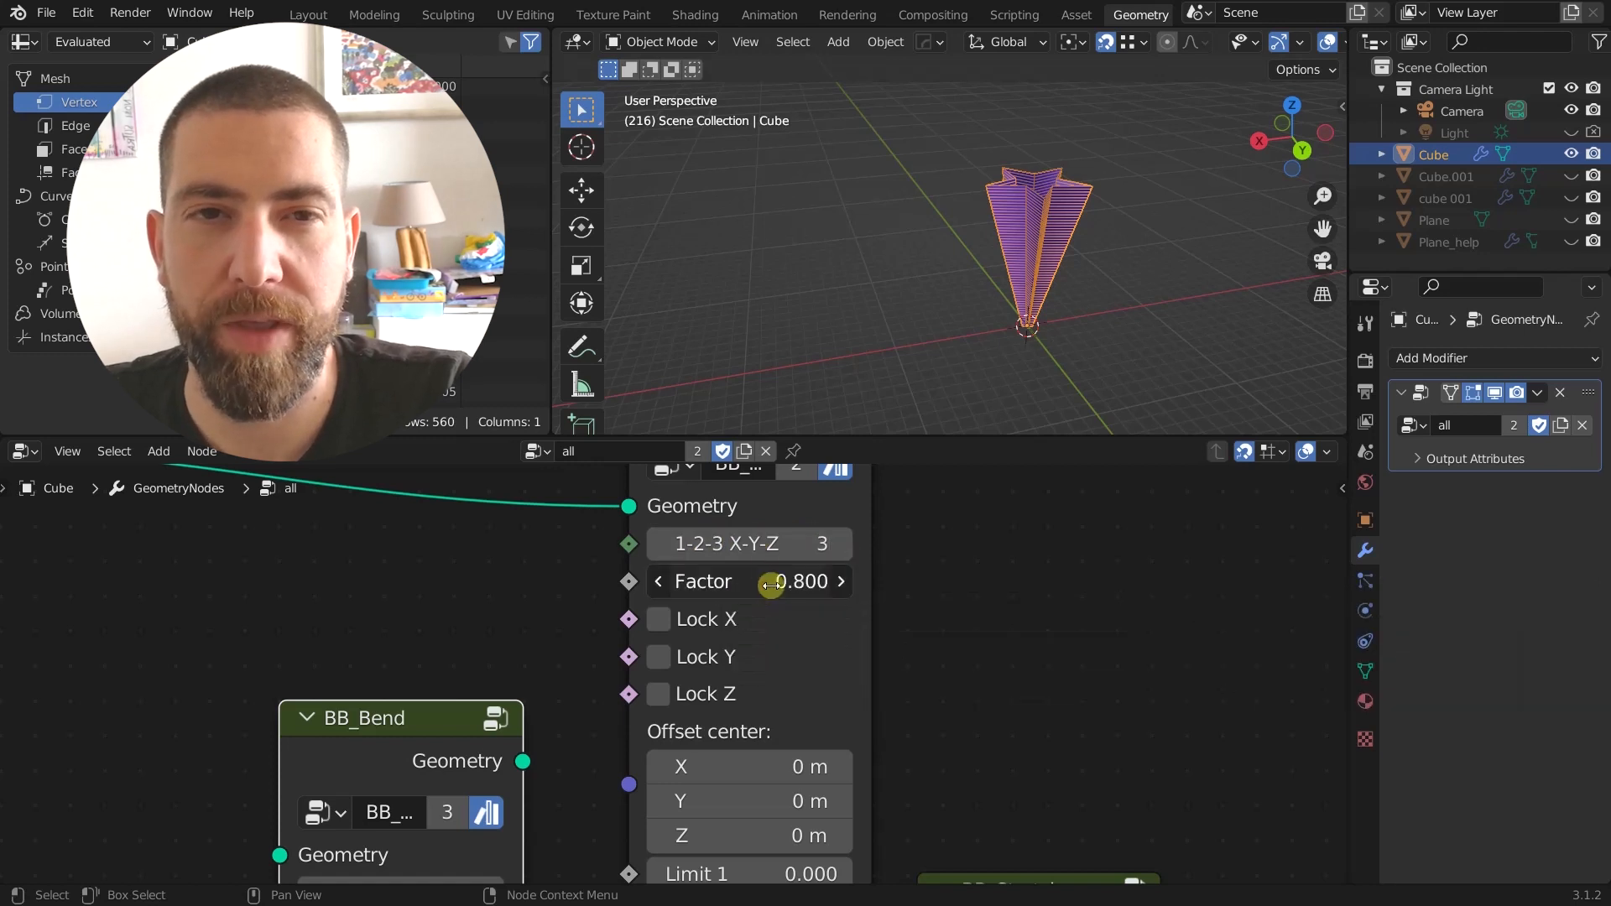
drag(811, 581, 760, 582)
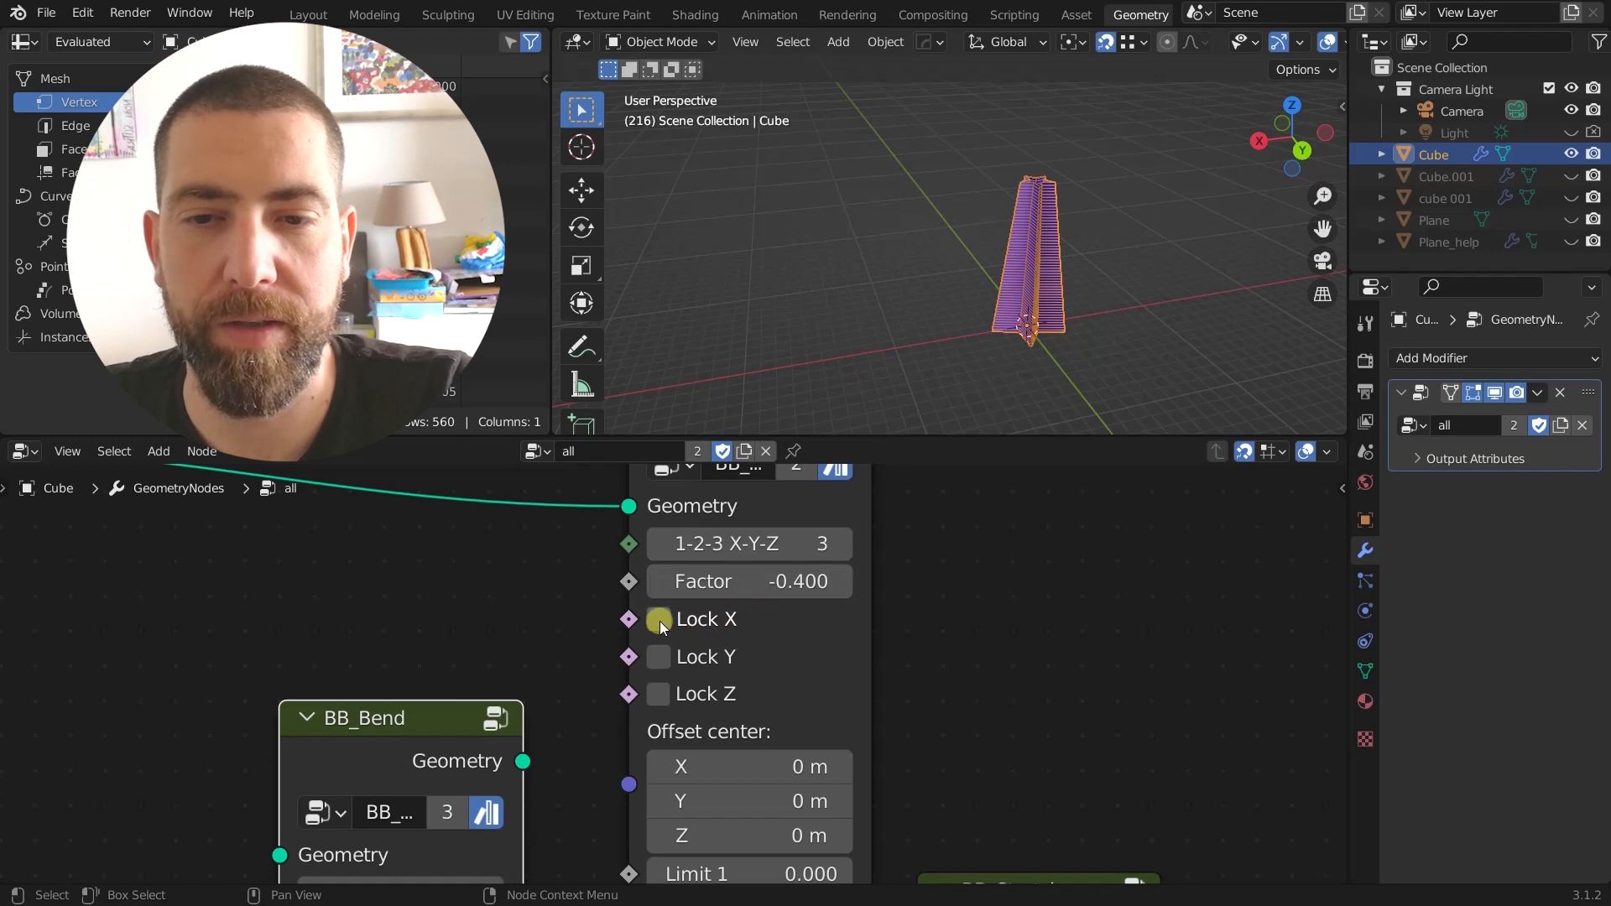
Step: Test Lock X and a Z offset centre, then remove the lock and reset Z to 0 m
click(658, 618)
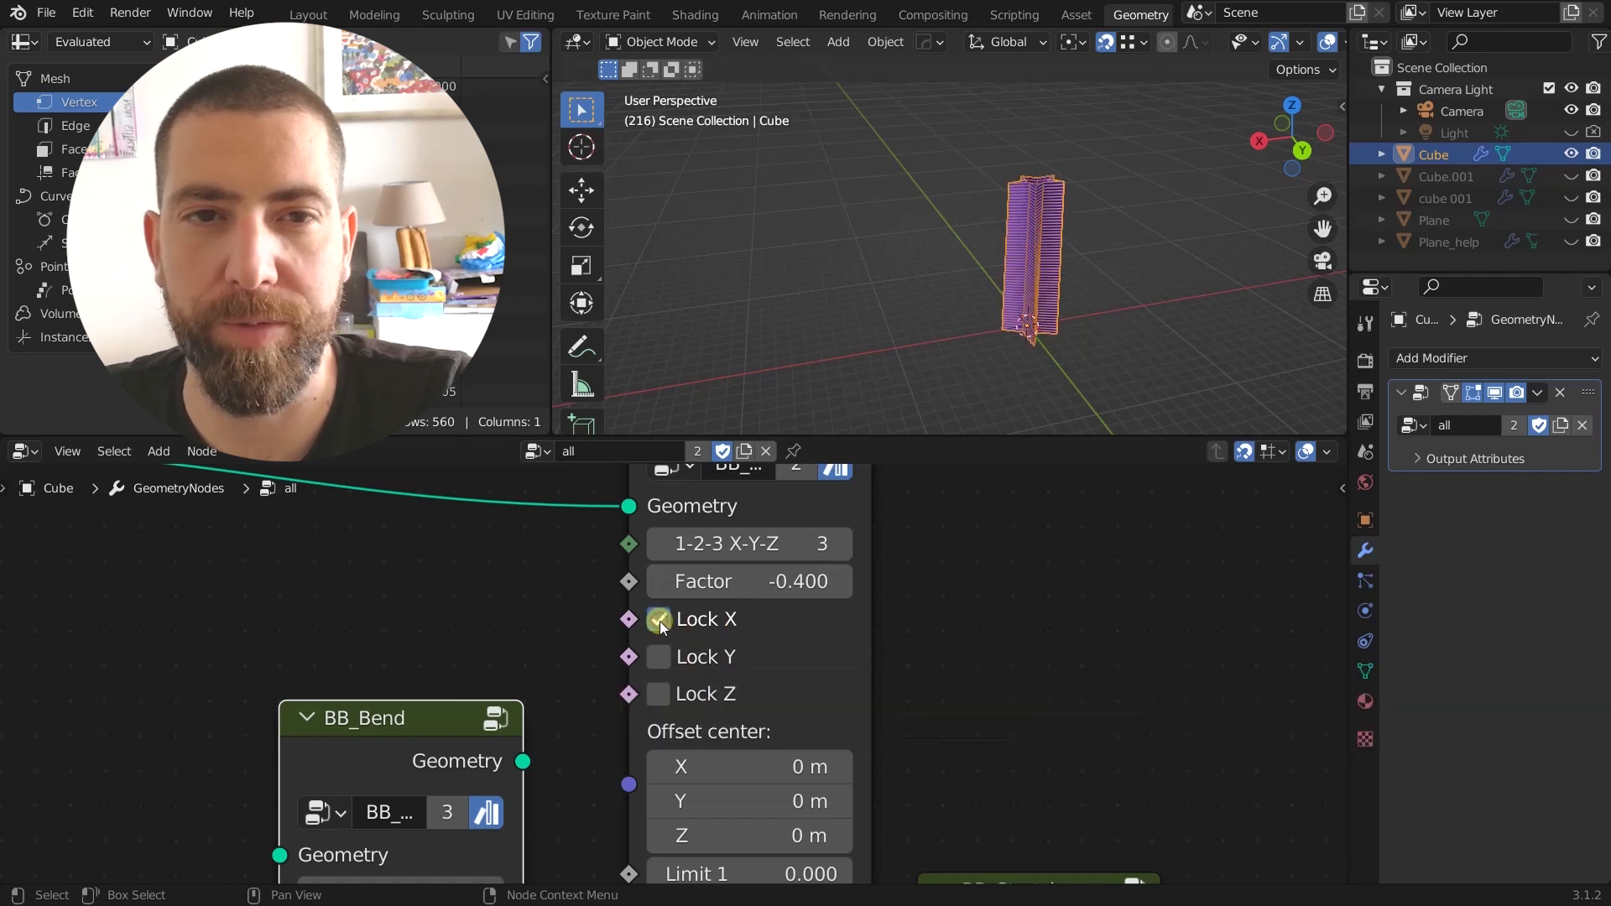
click(657, 618)
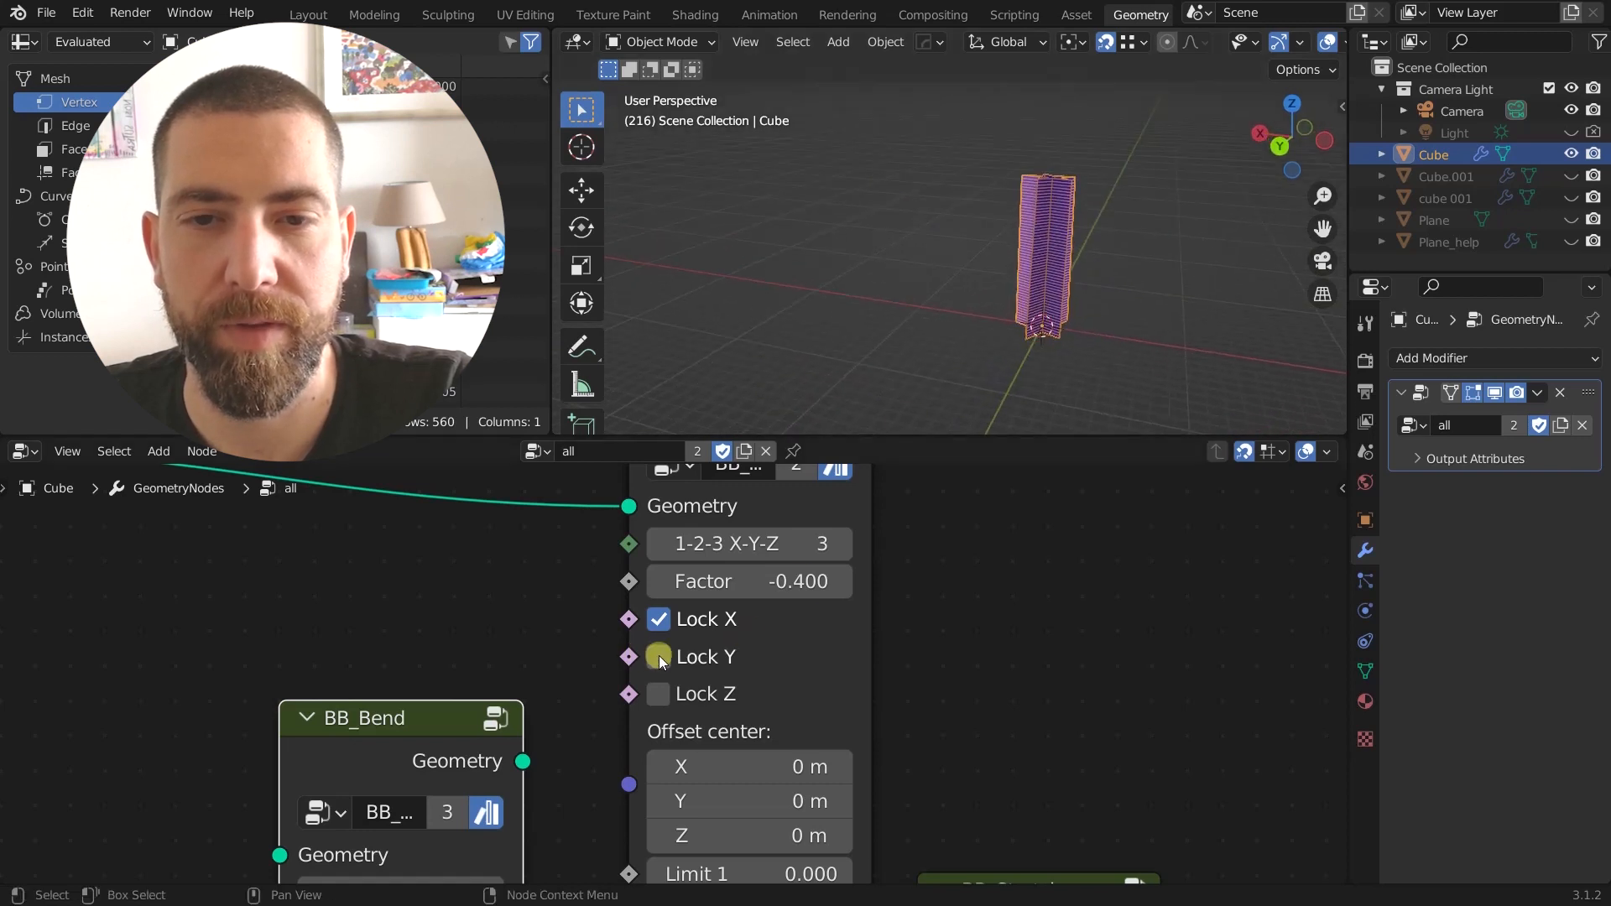
click(658, 694)
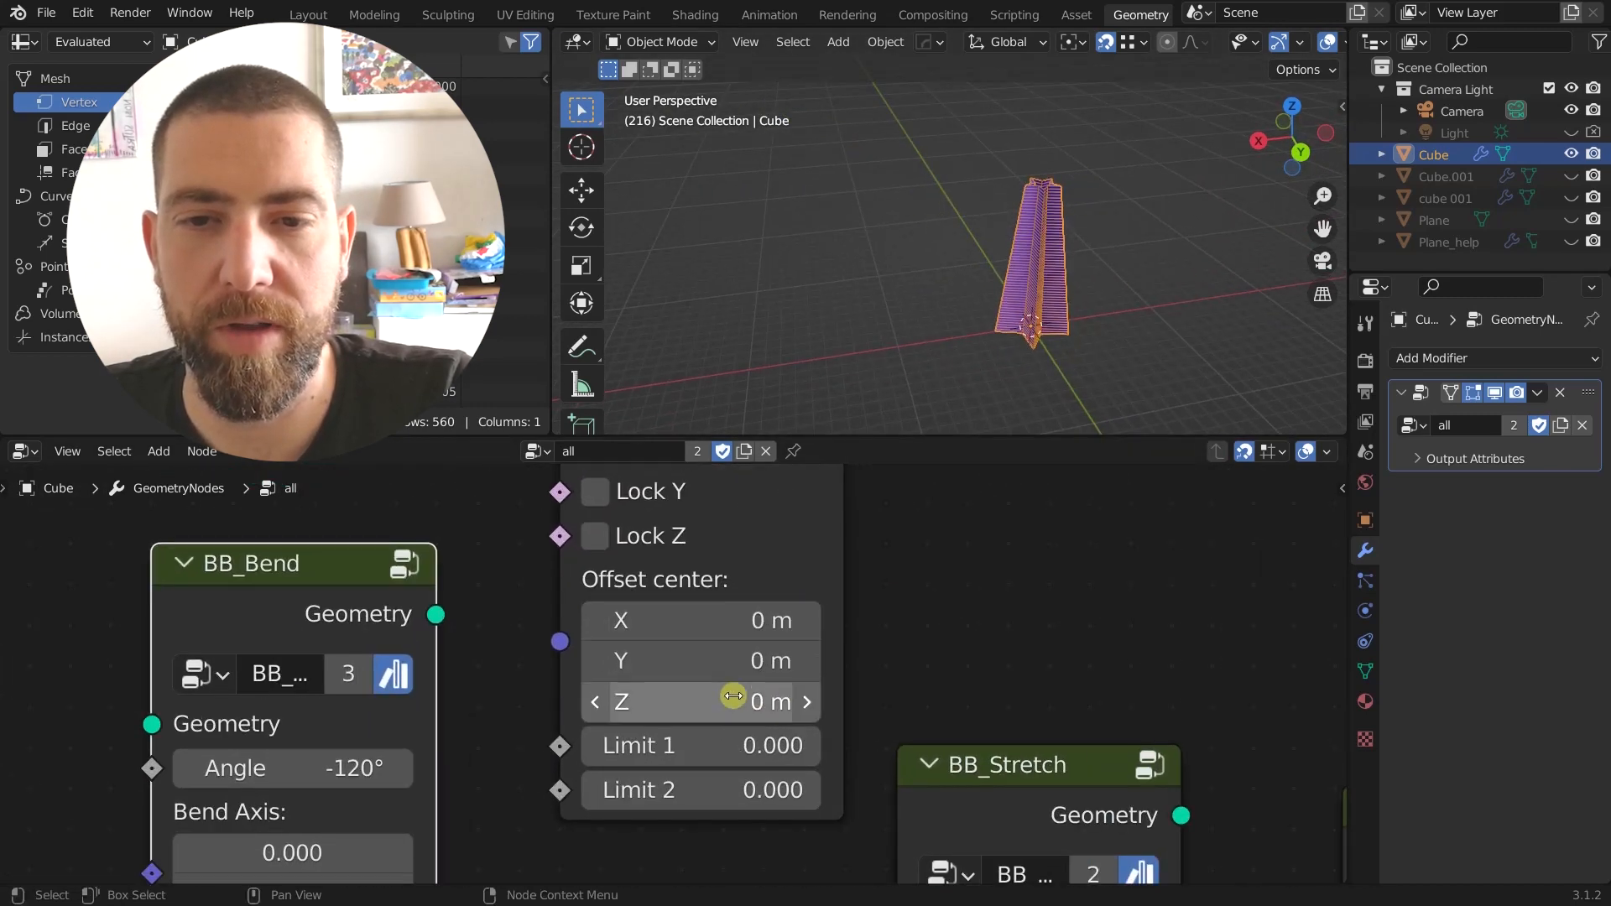
drag(719, 701, 740, 701)
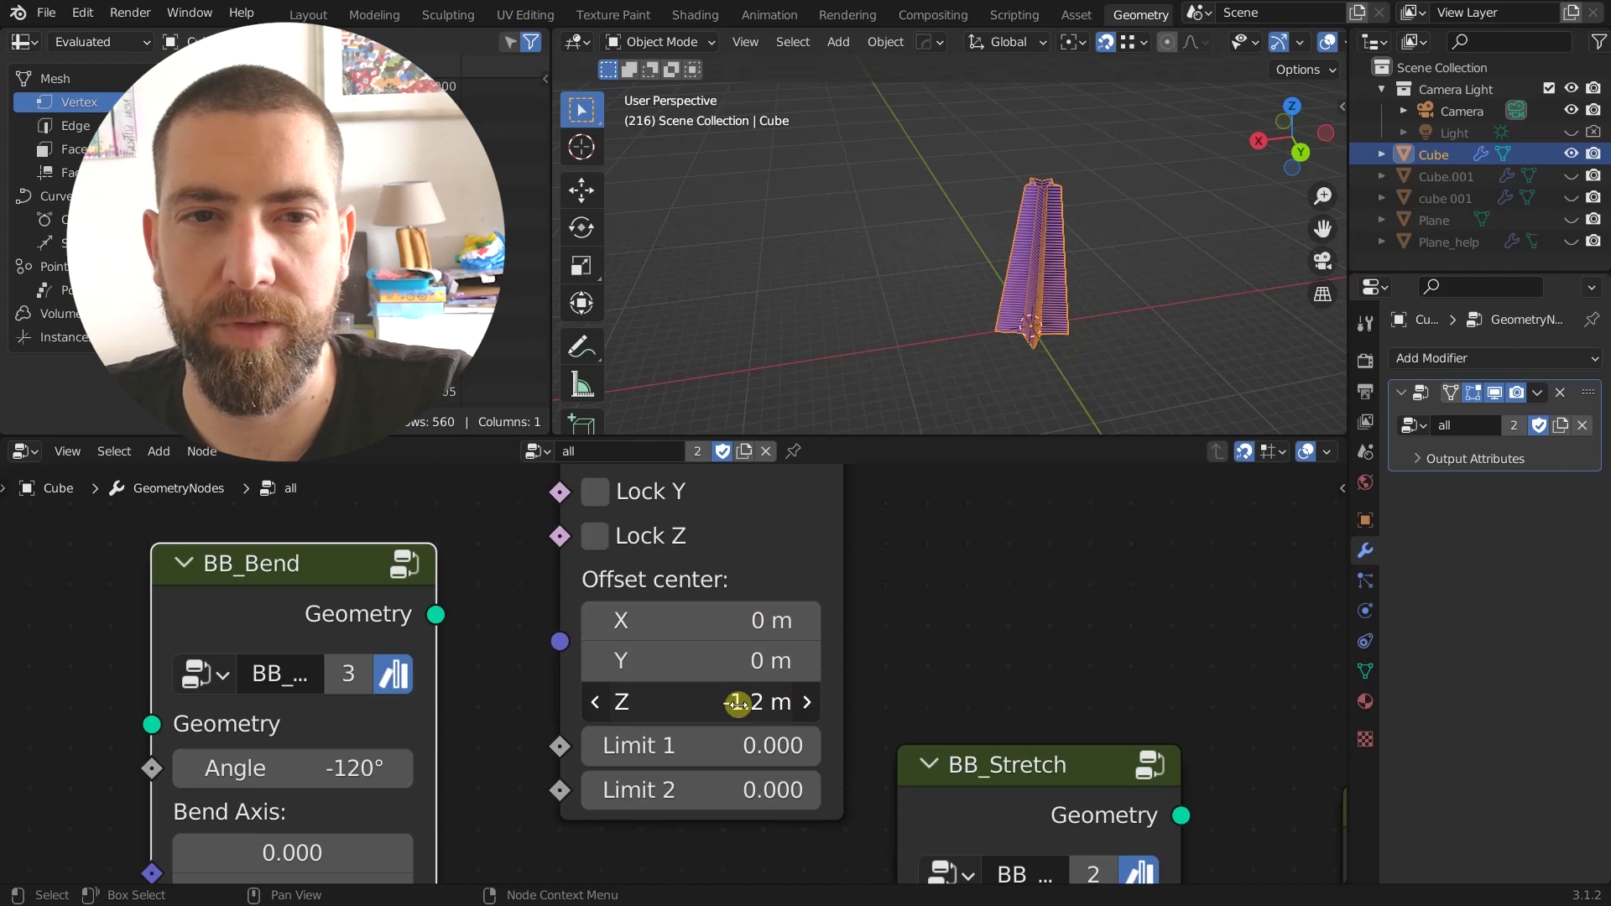
click(701, 702)
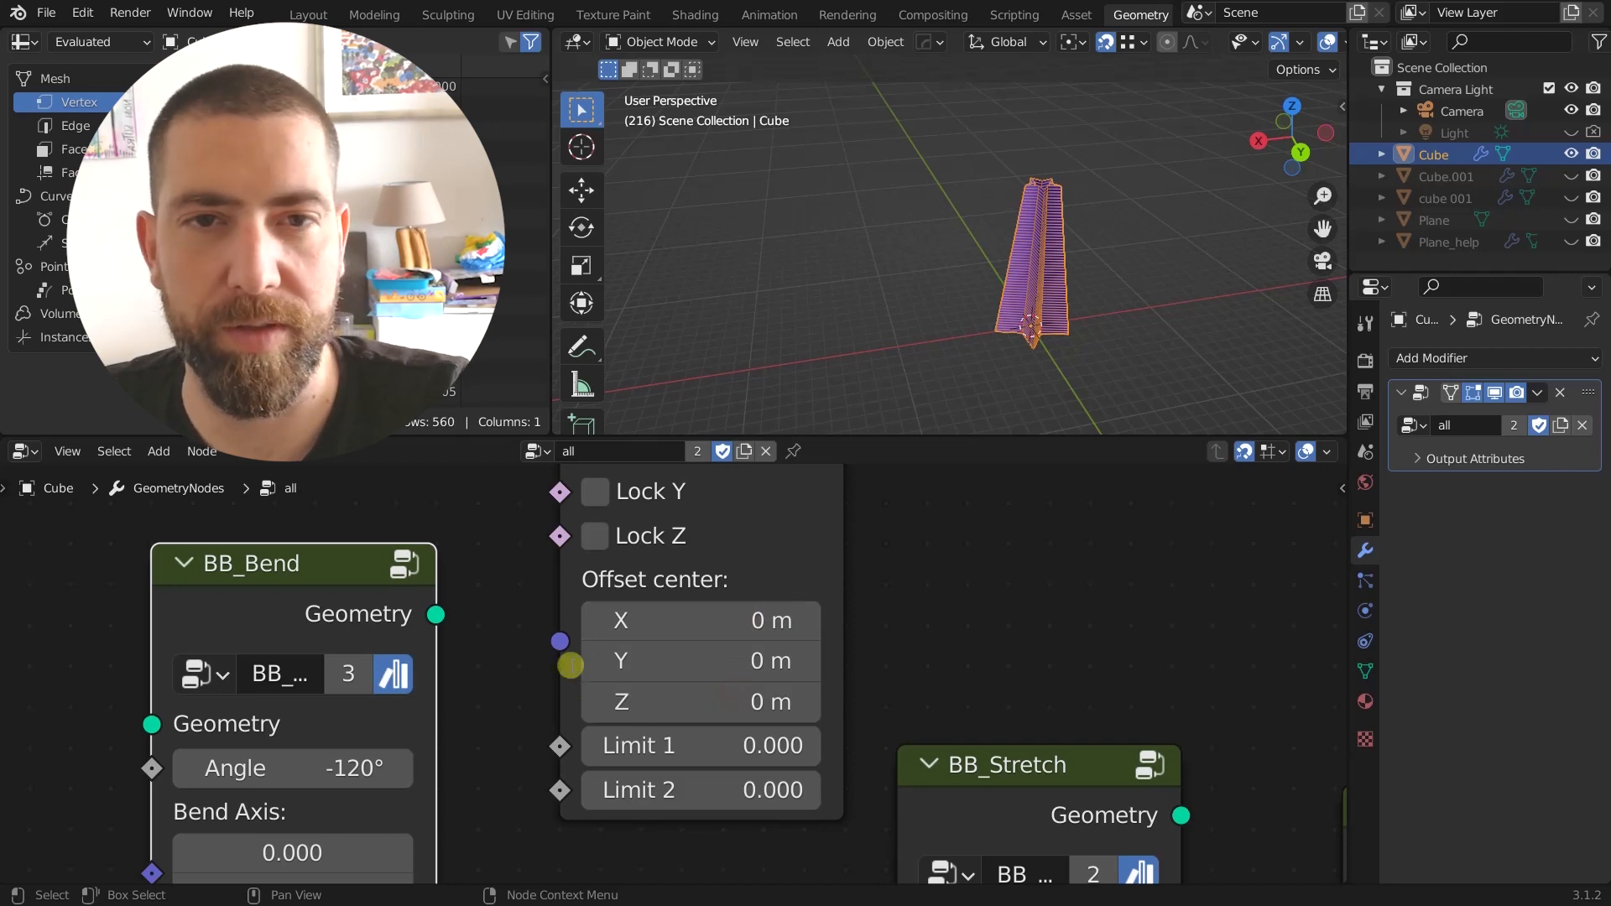
Step: Shift the taper offset centre along X, then raise Limit 2 to about 0.39
drag(617, 619, 735, 620)
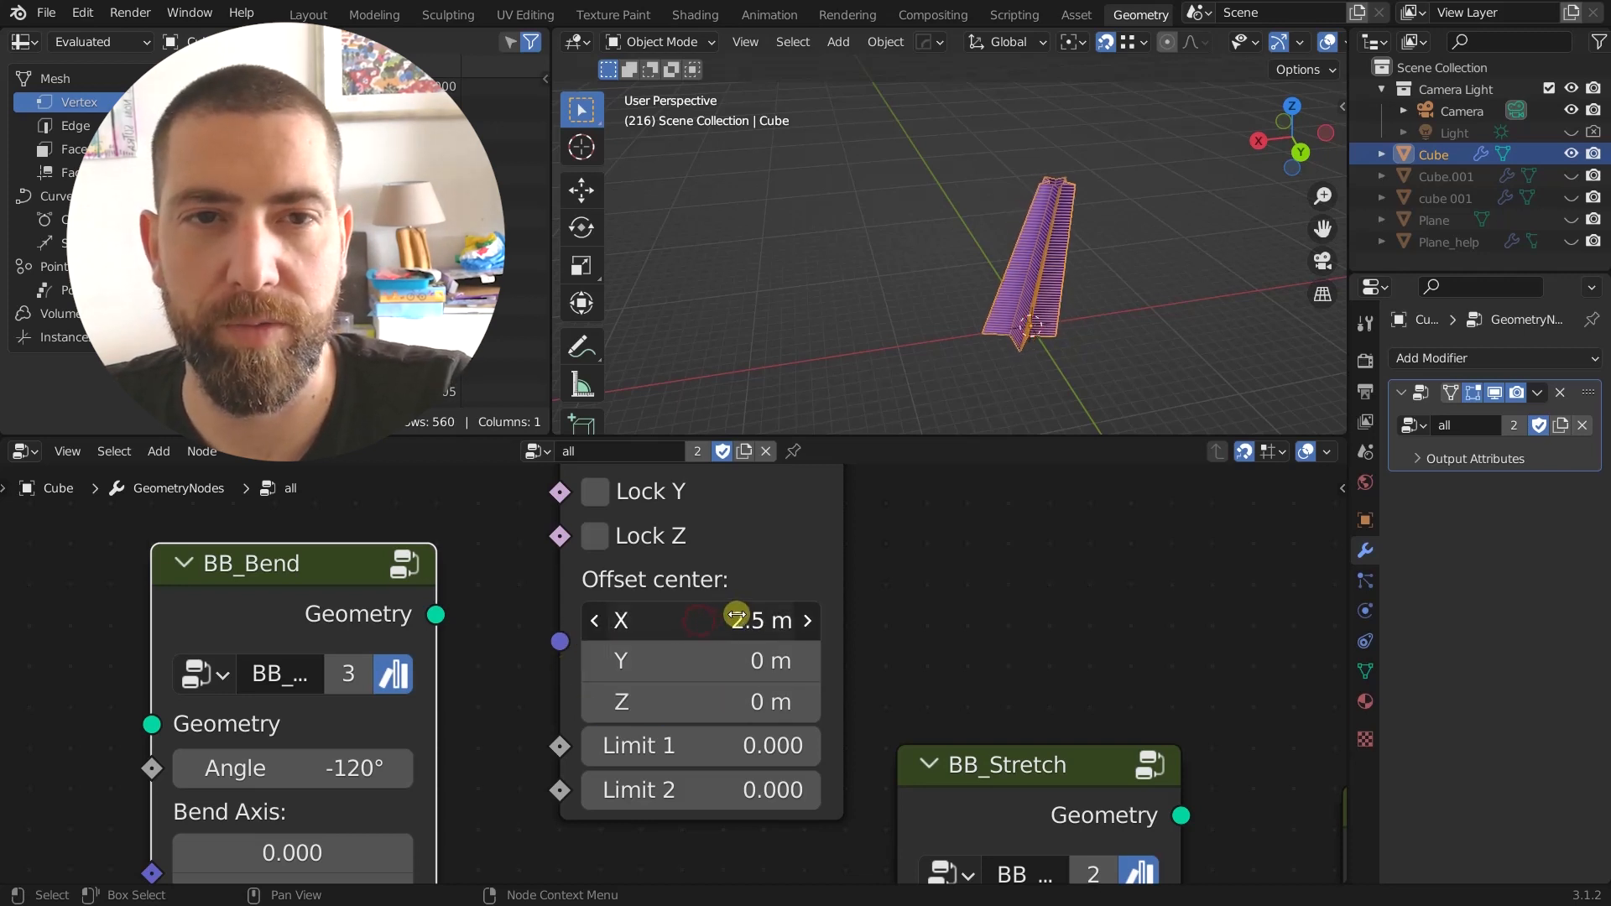
drag(740, 619, 616, 619)
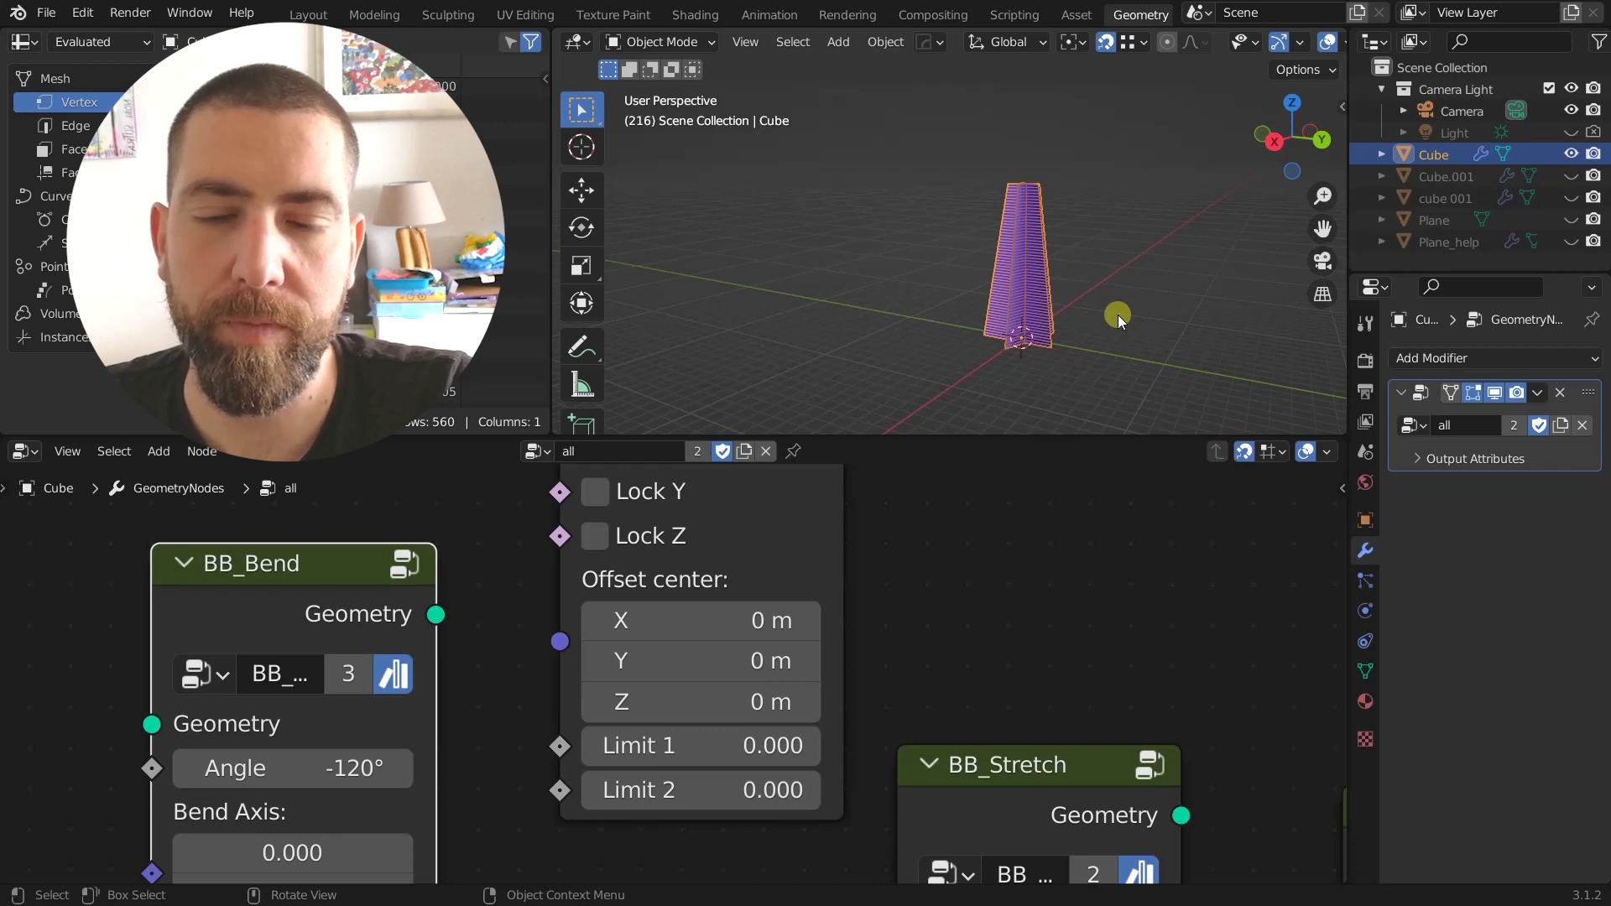
mouse_move(1093, 316)
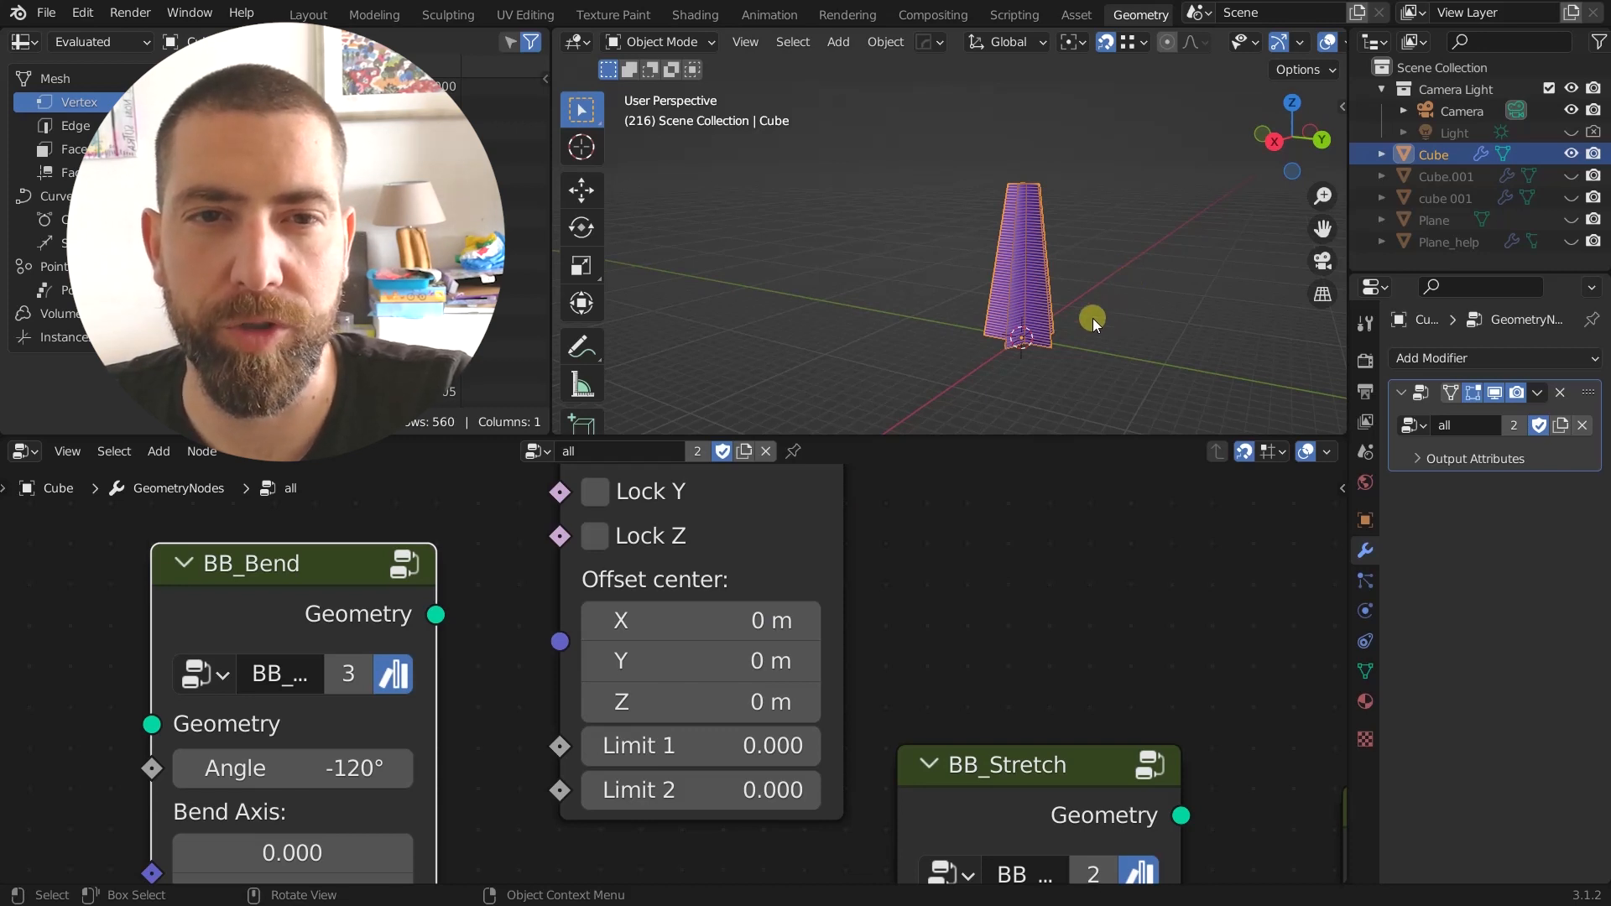
mouse_move(1163, 337)
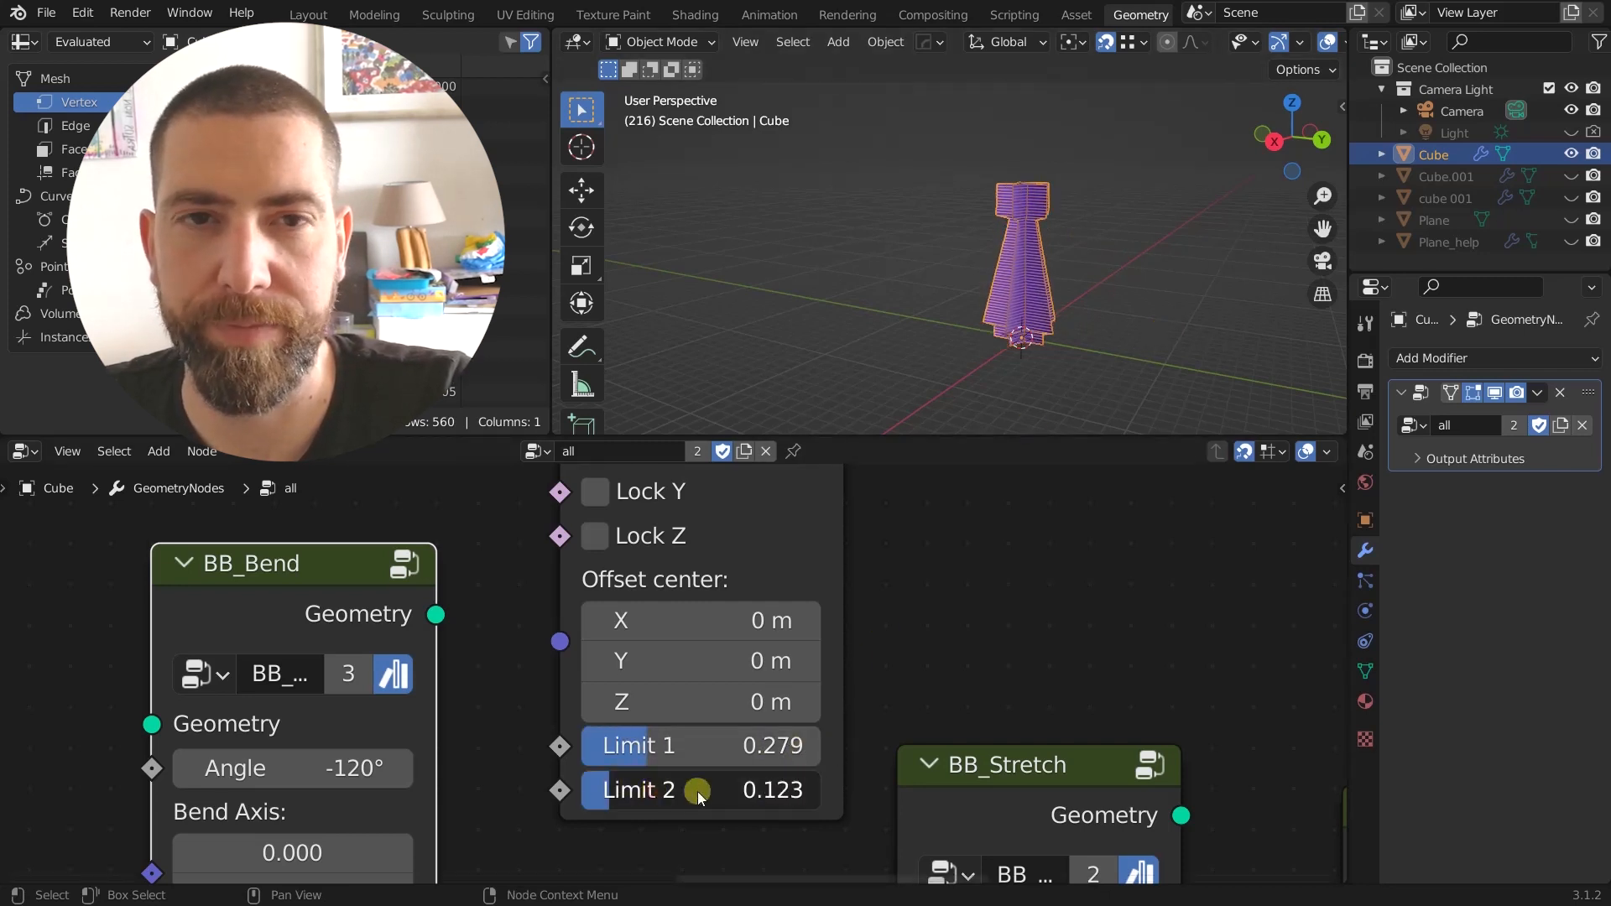
drag(699, 791, 765, 790)
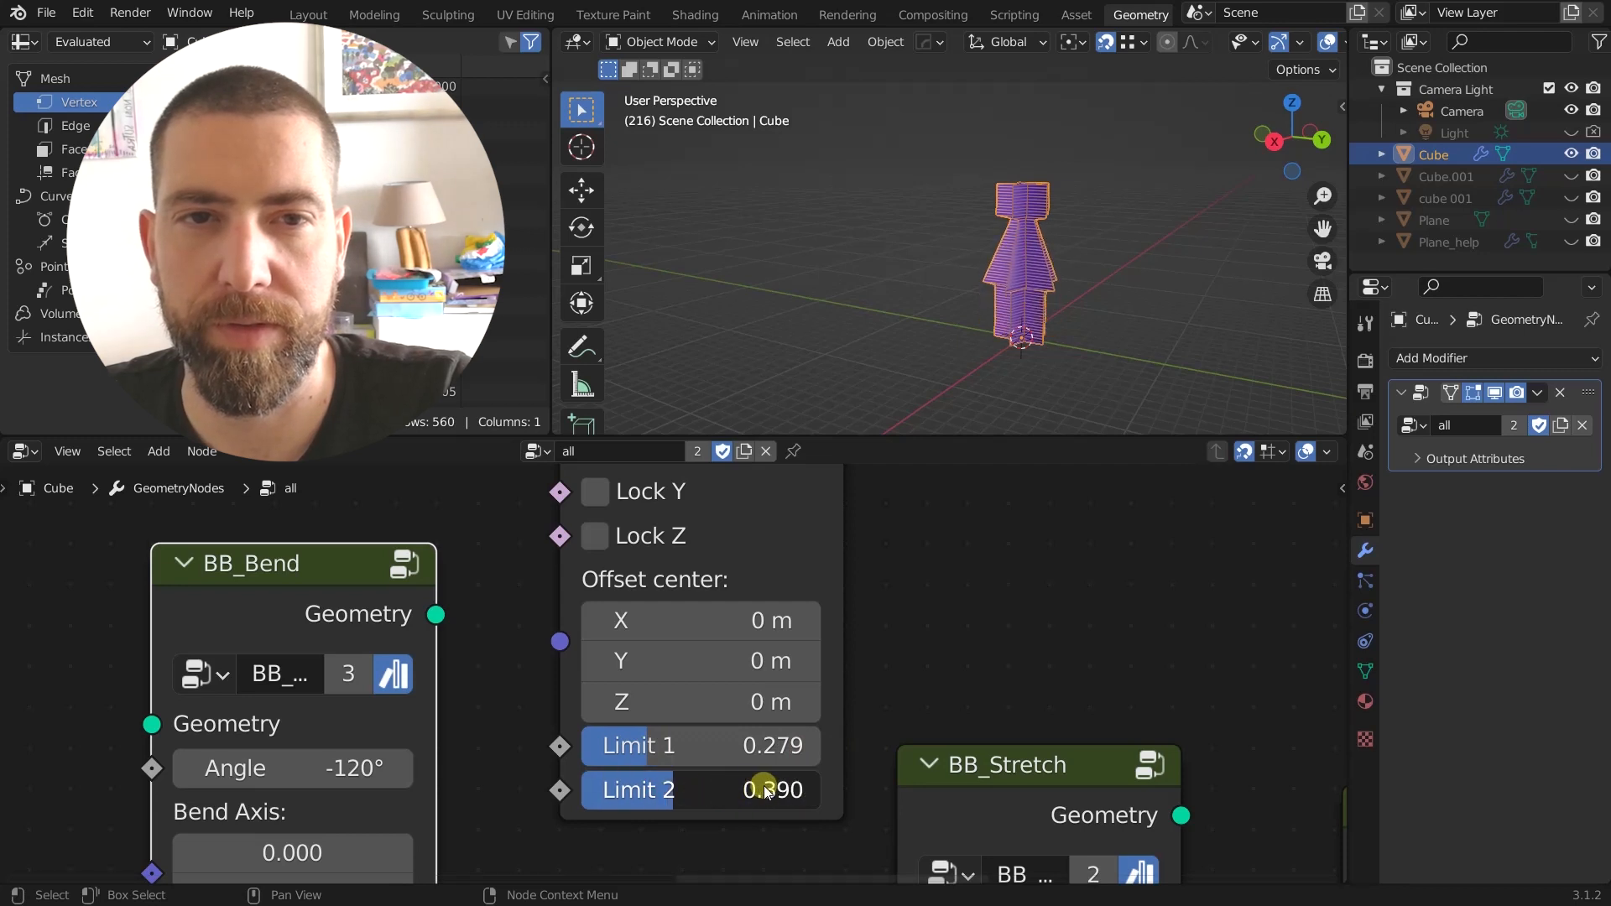
drag(770, 789, 764, 788)
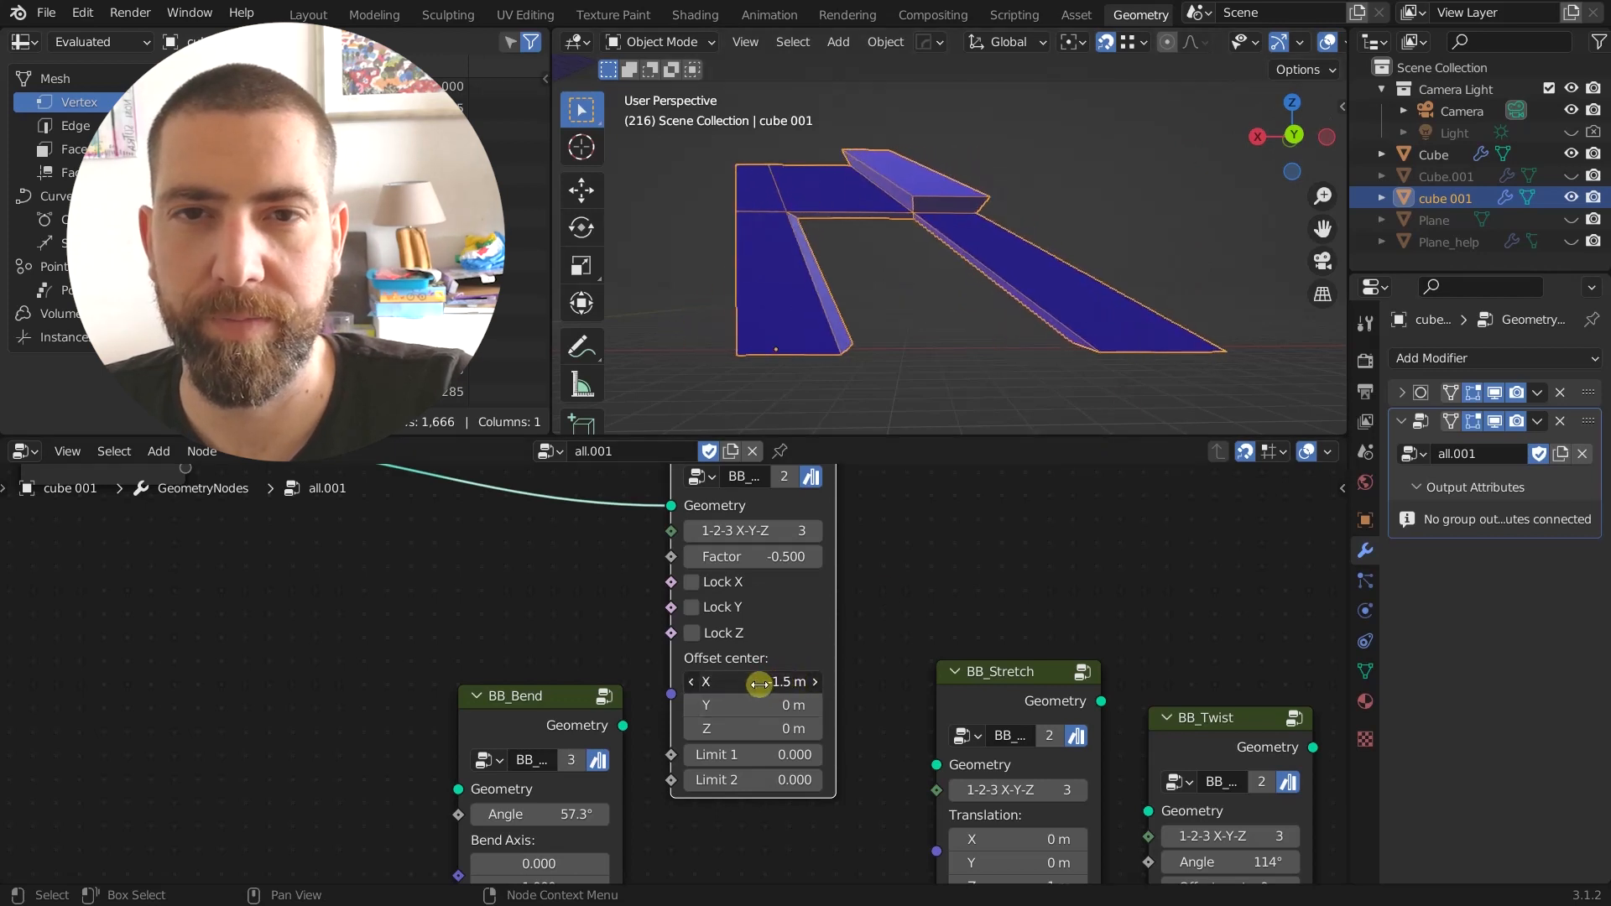
Step: Drag cube 001's BB_Taper Offset center X value
drag(755, 682, 807, 681)
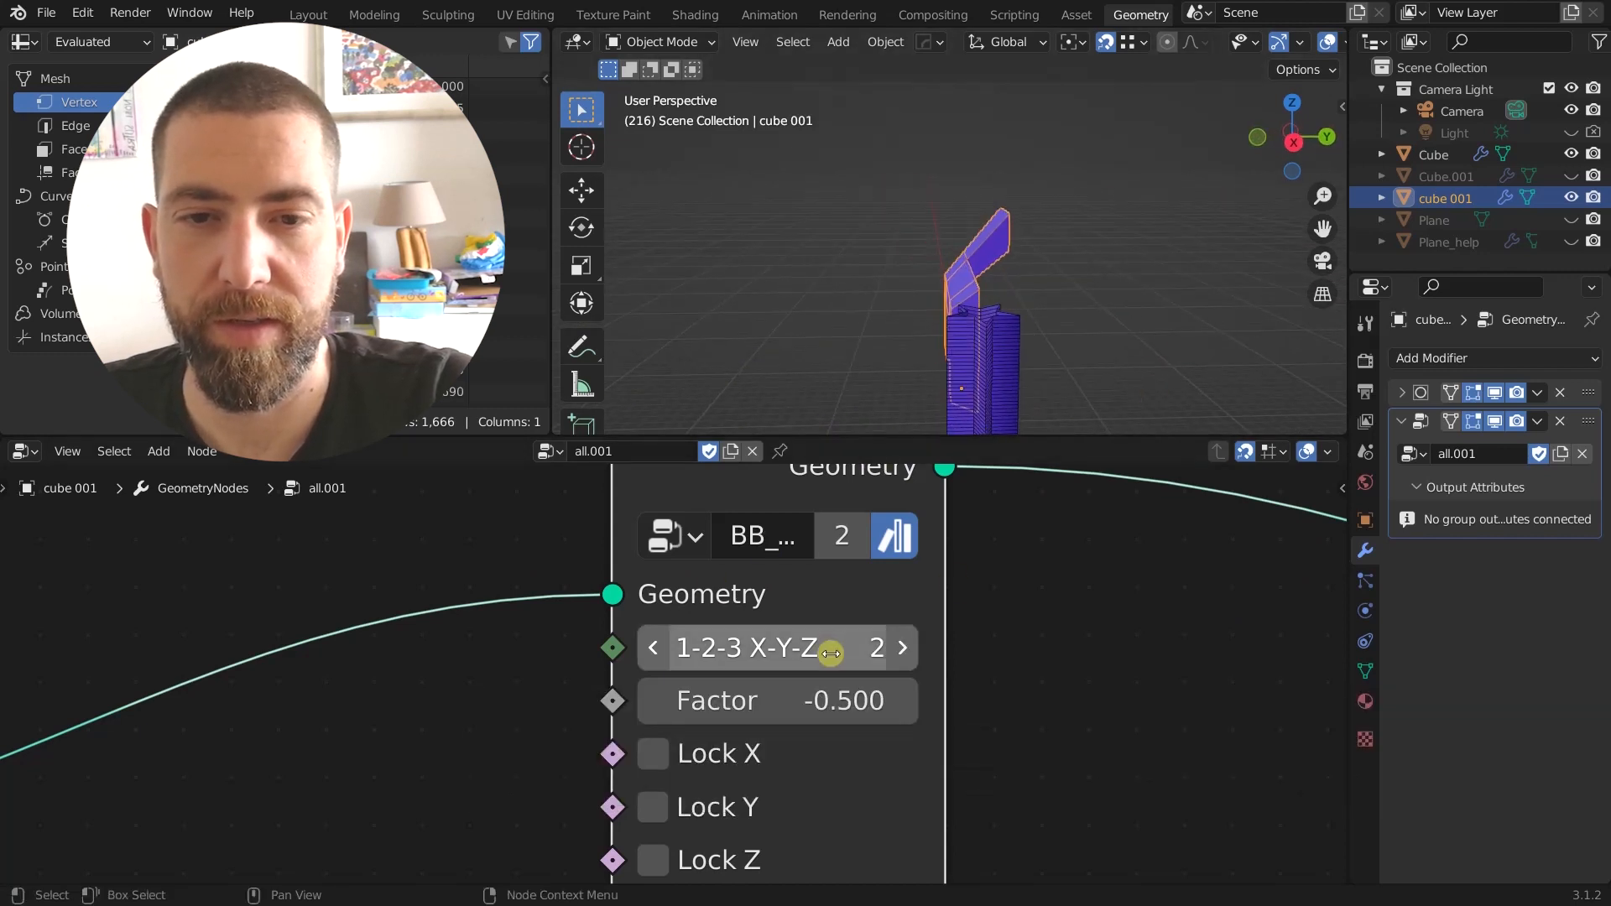
Step: Set cube 001's taper to axis 1, factor -0.4, locked on X and Y
click(902, 647)
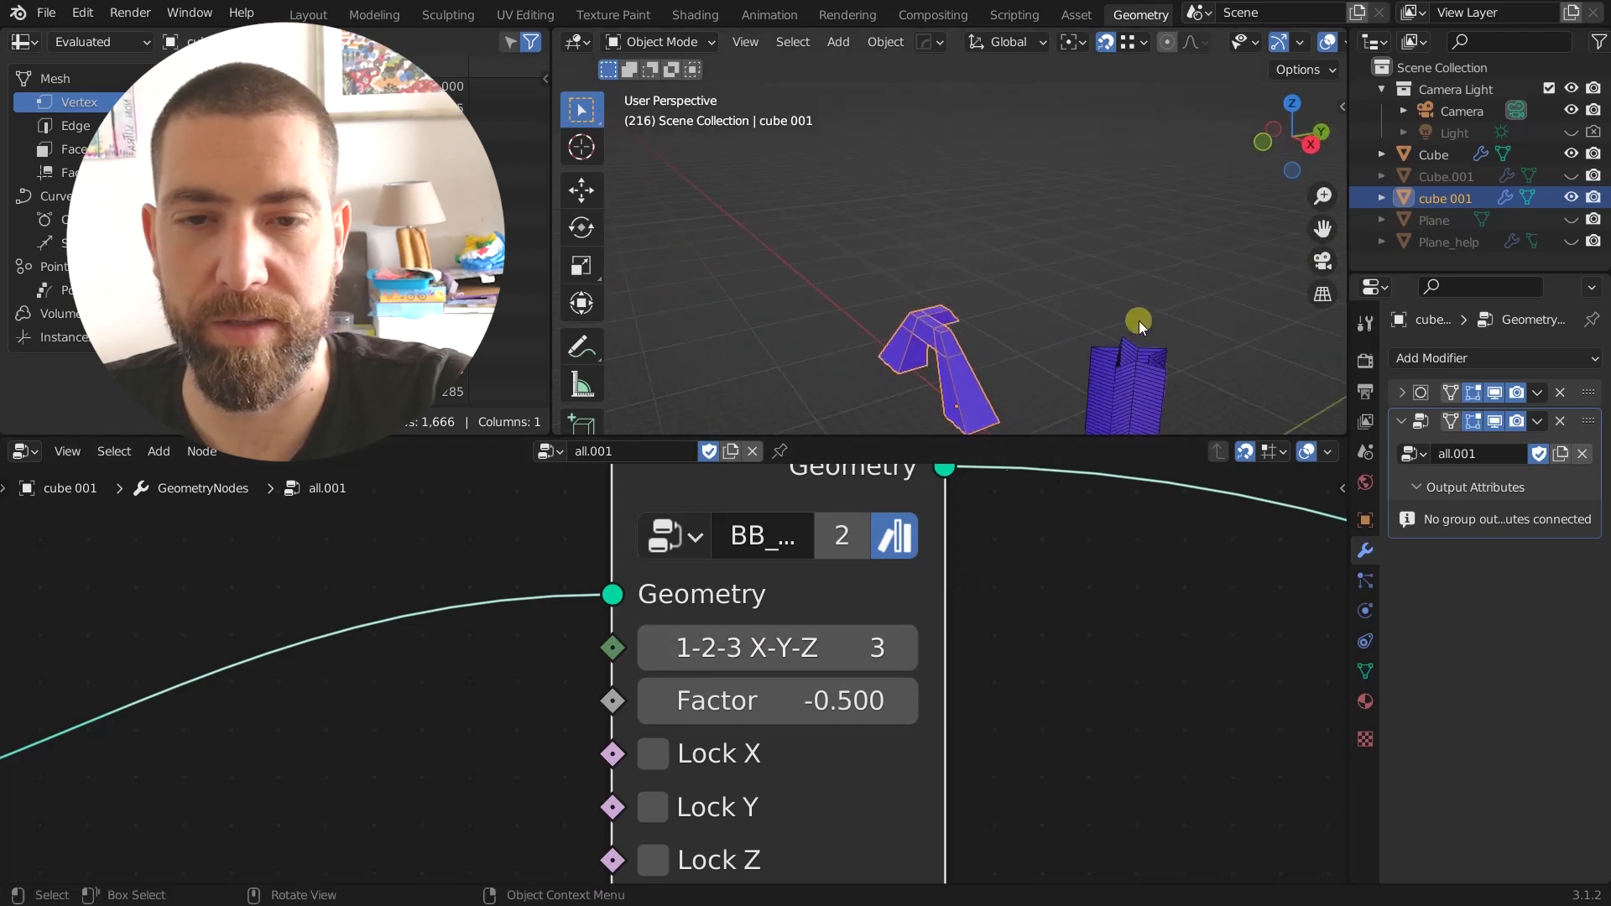
click(658, 647)
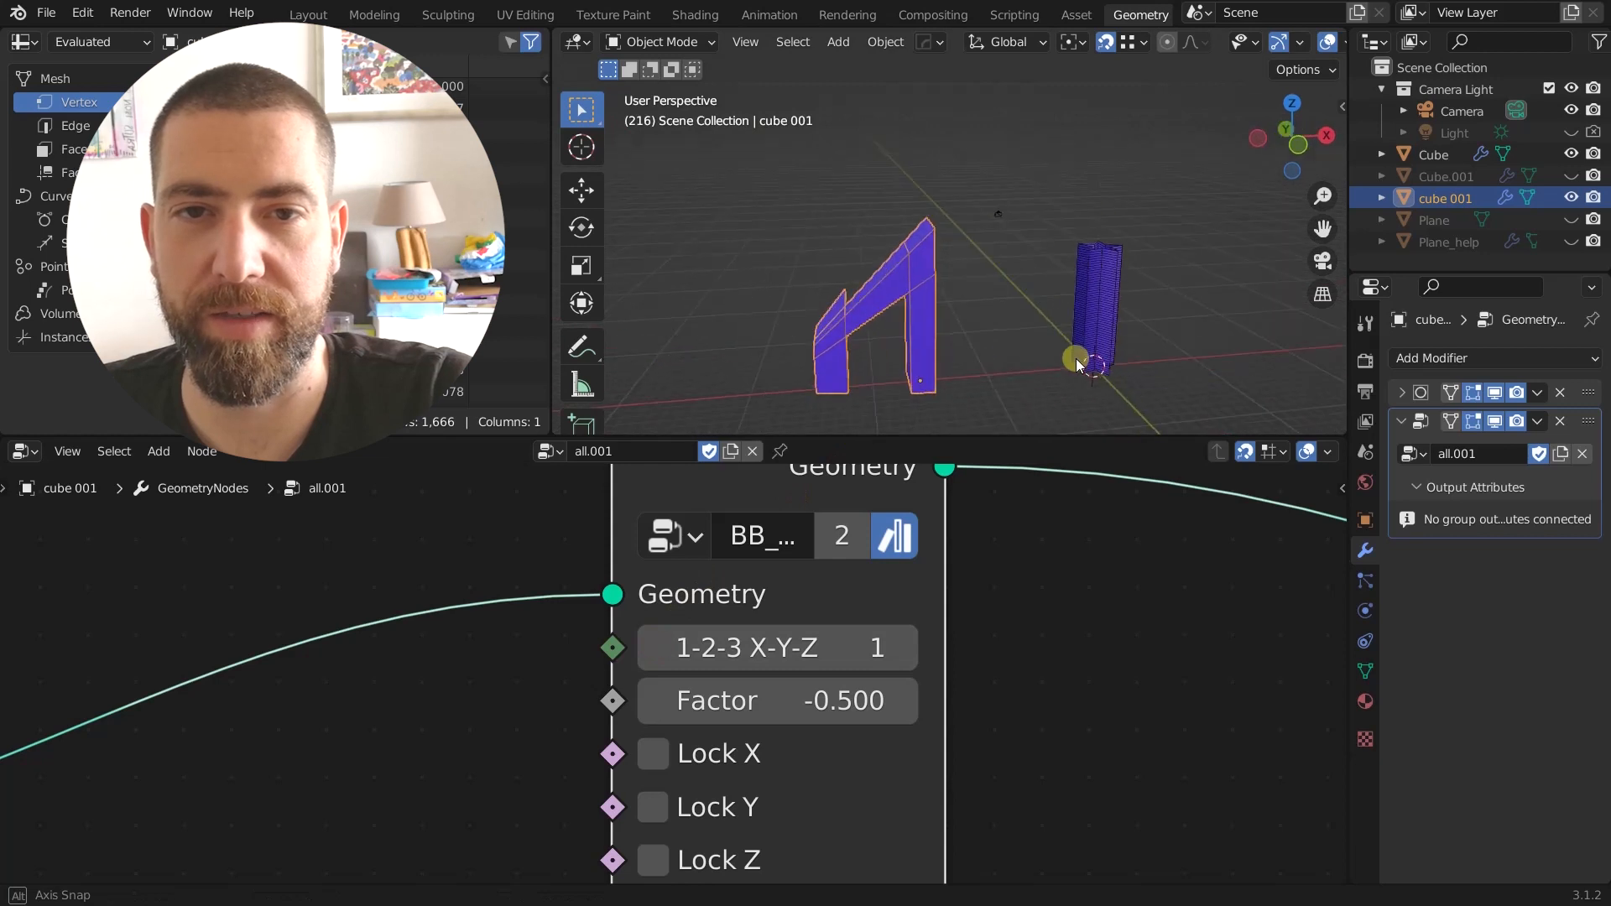
drag(777, 700, 842, 699)
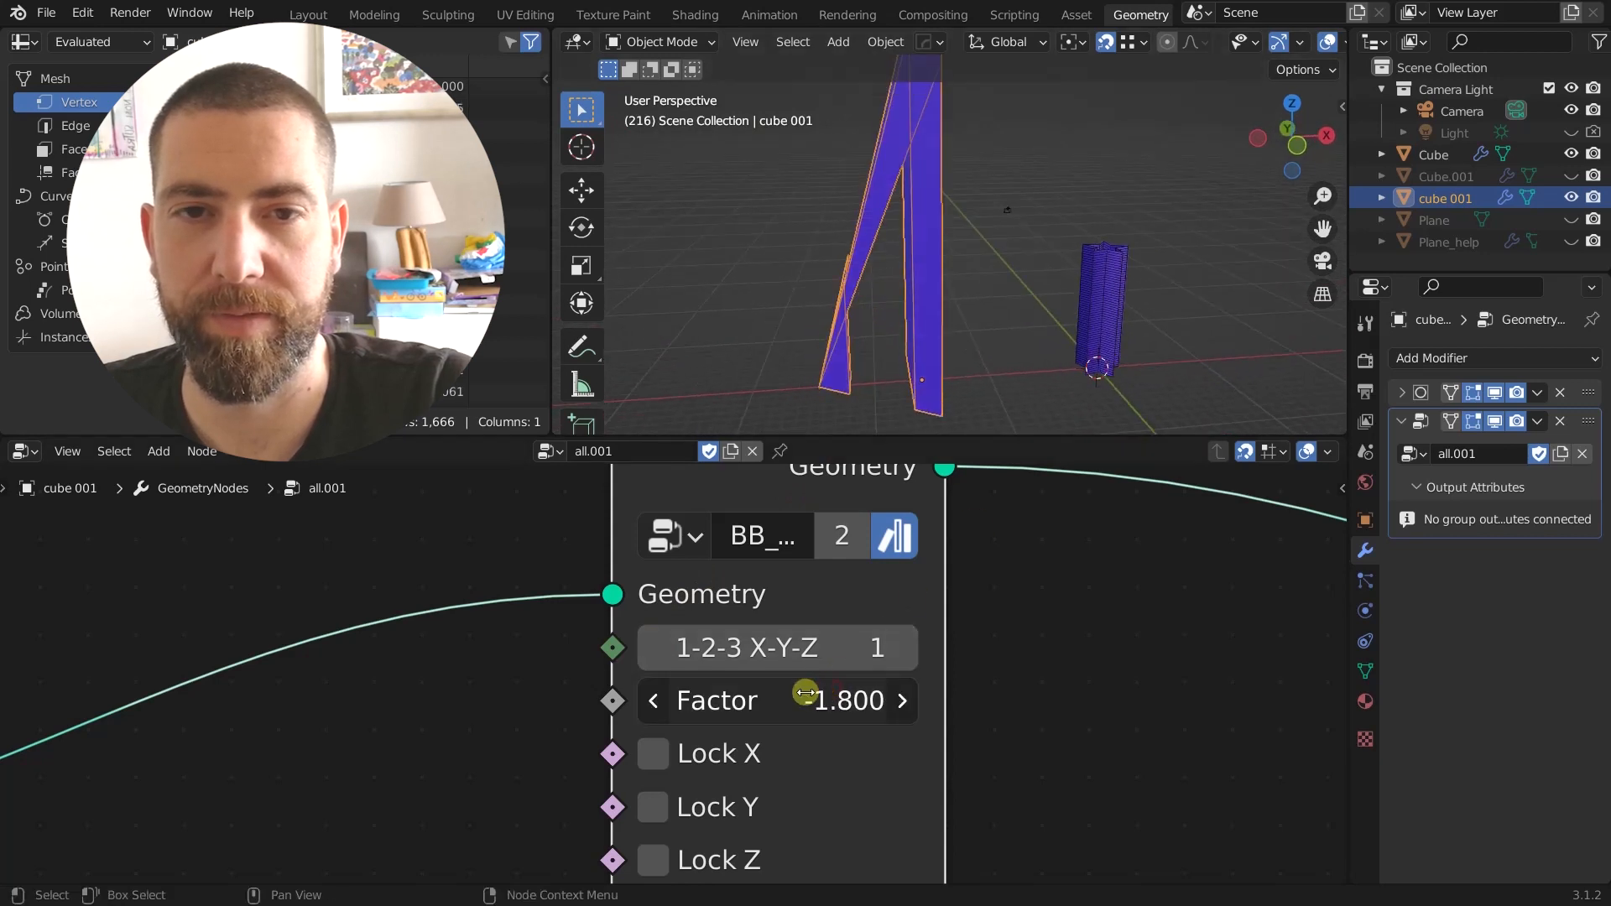
drag(842, 699, 812, 699)
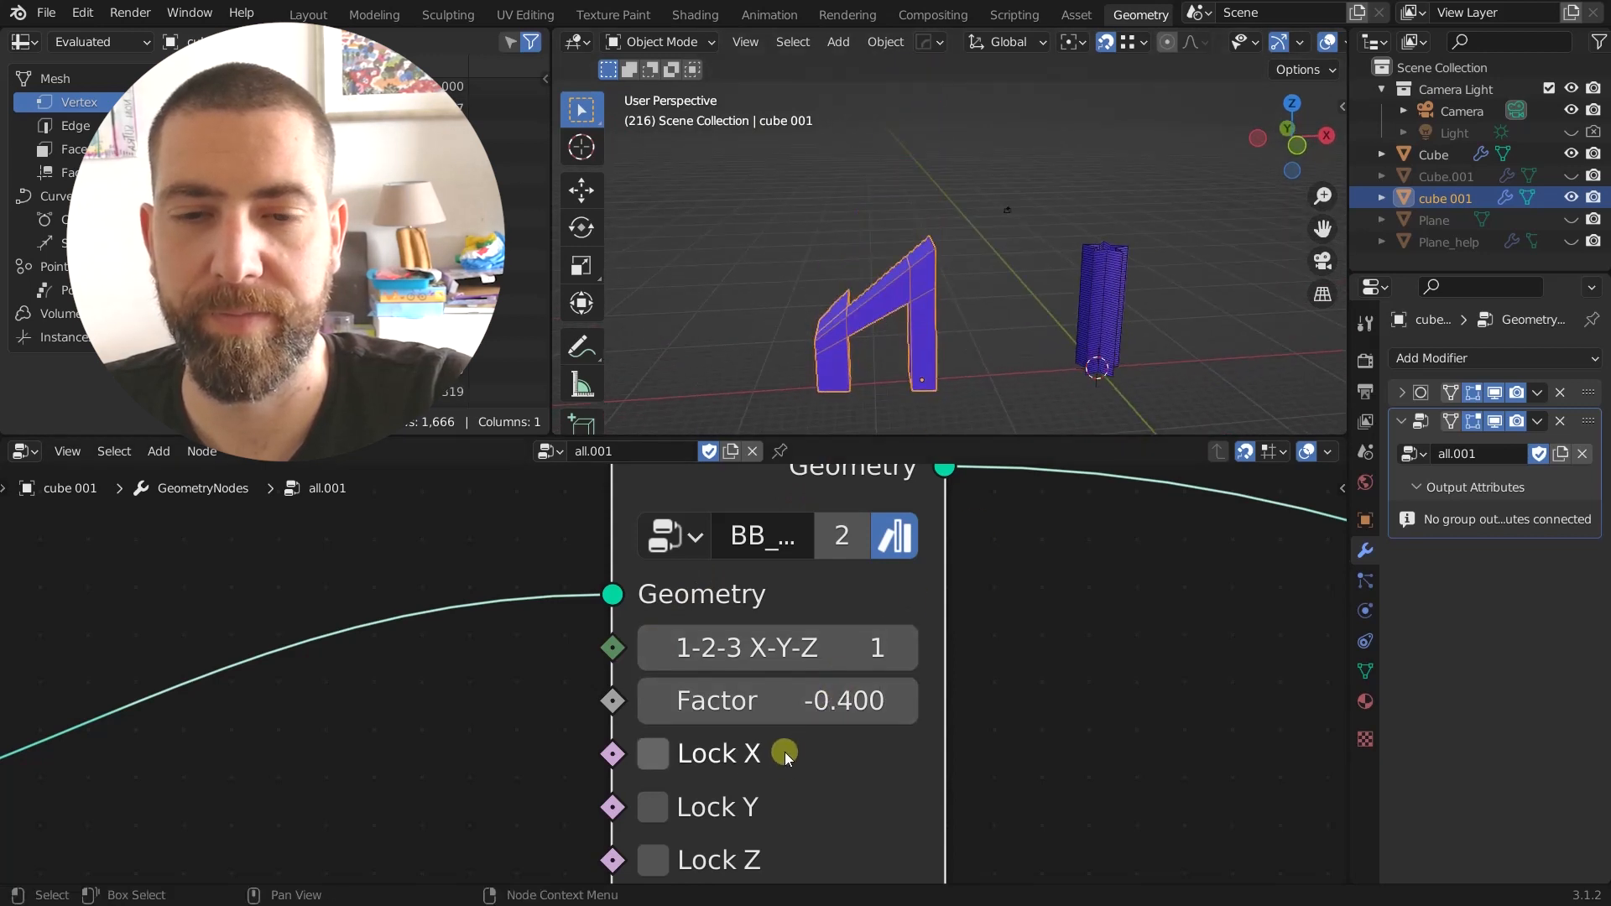
click(651, 753)
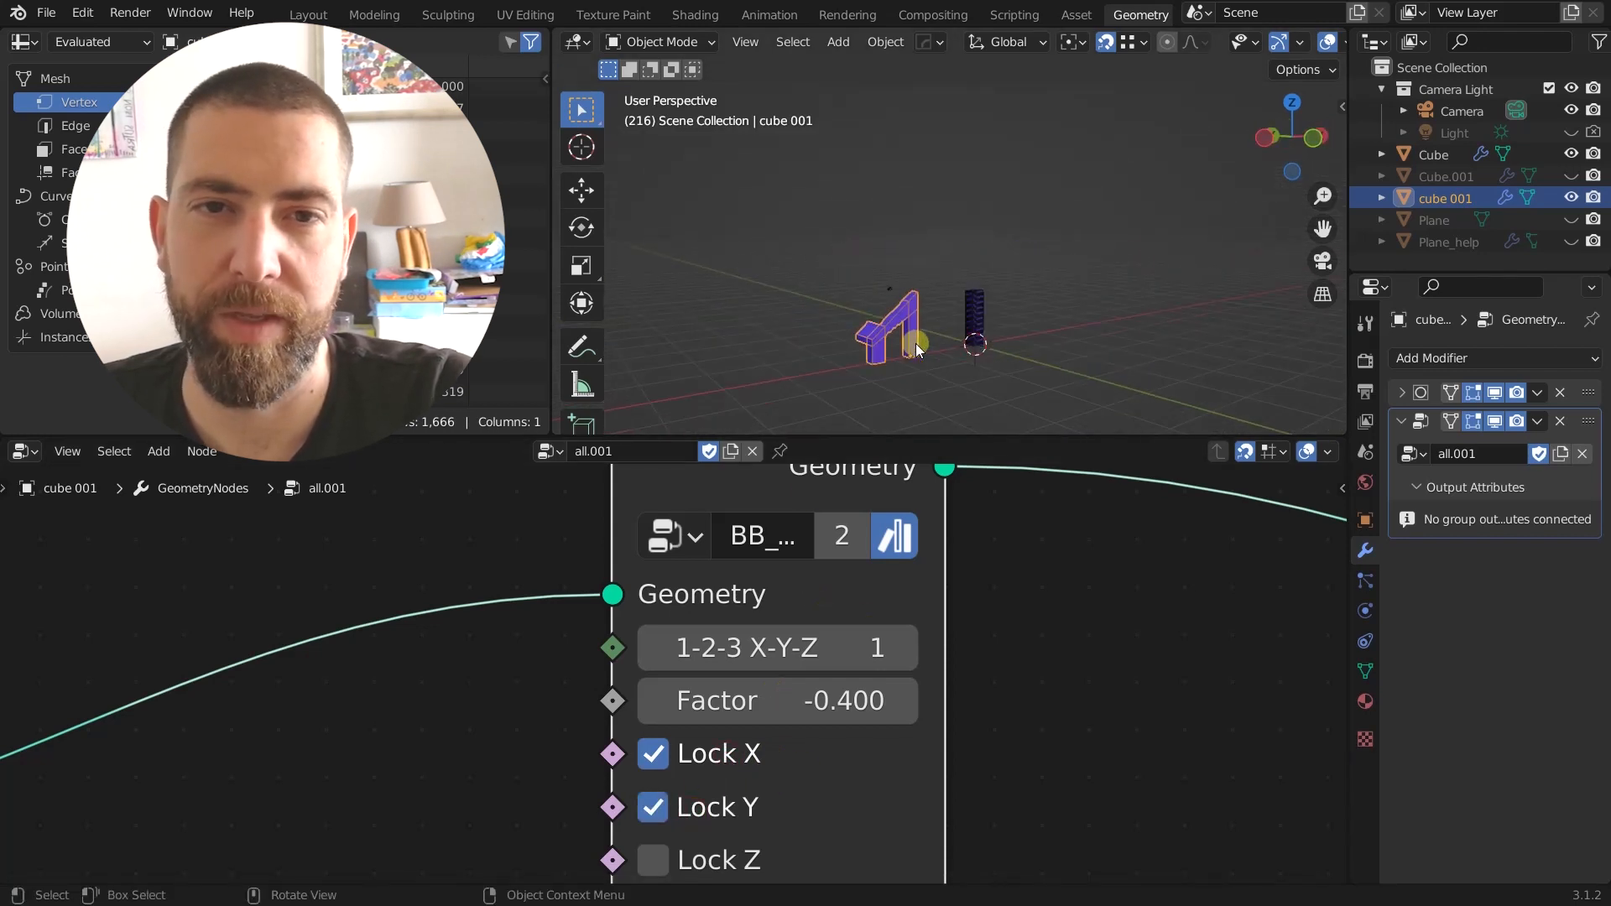
drag(976, 349, 832, 319)
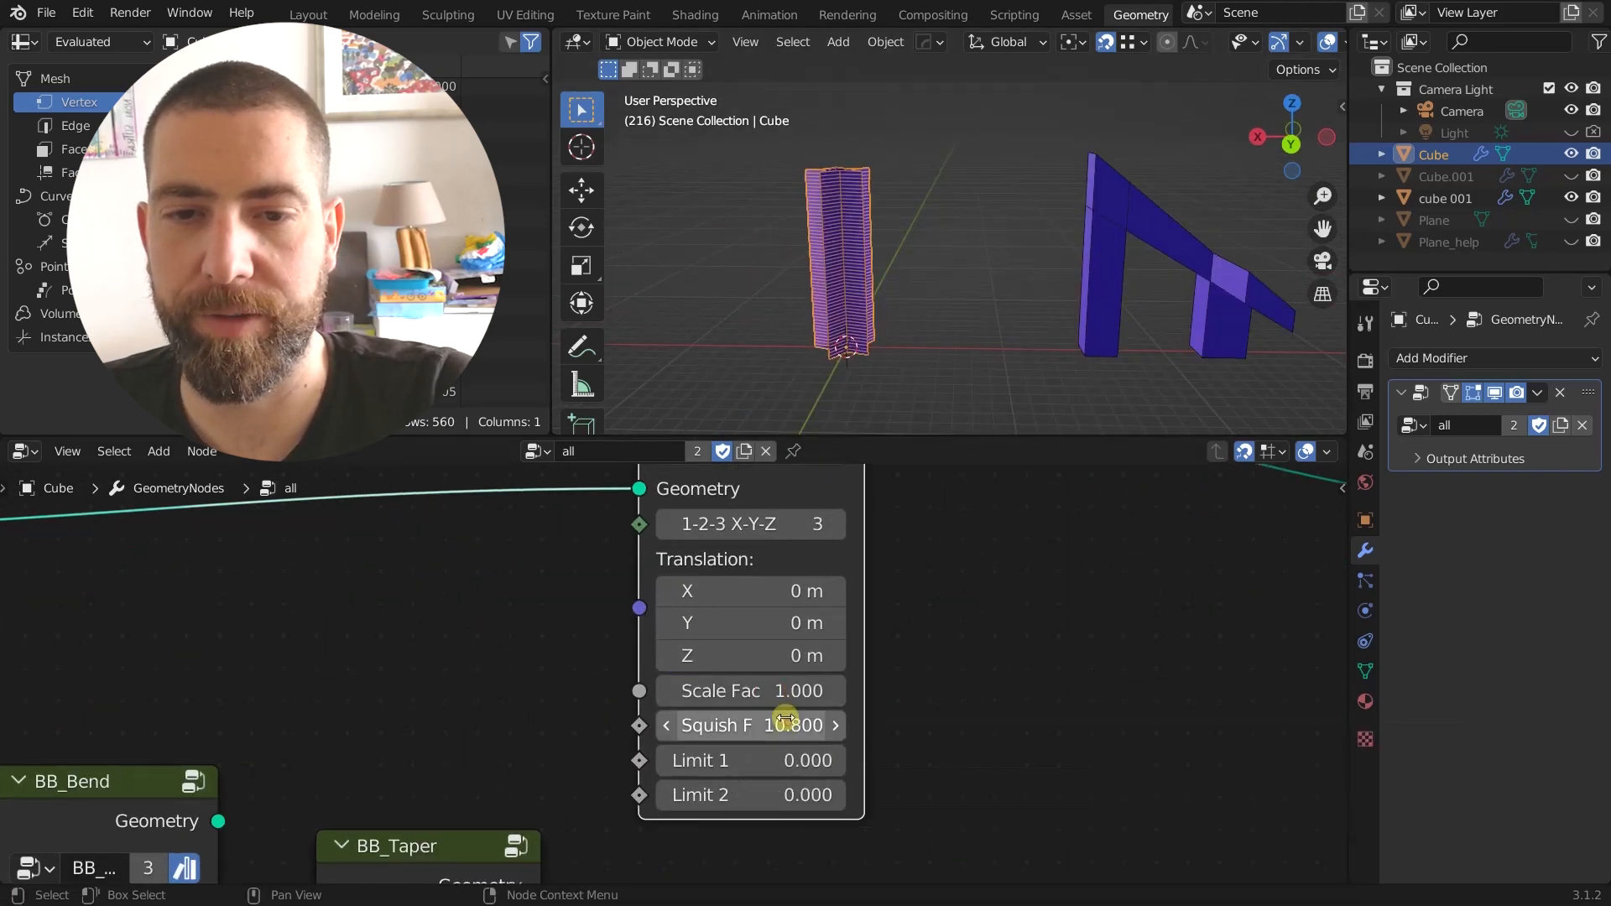
Step: Try several stretch scale factors, including negative values and 1.4
double_click(750, 691)
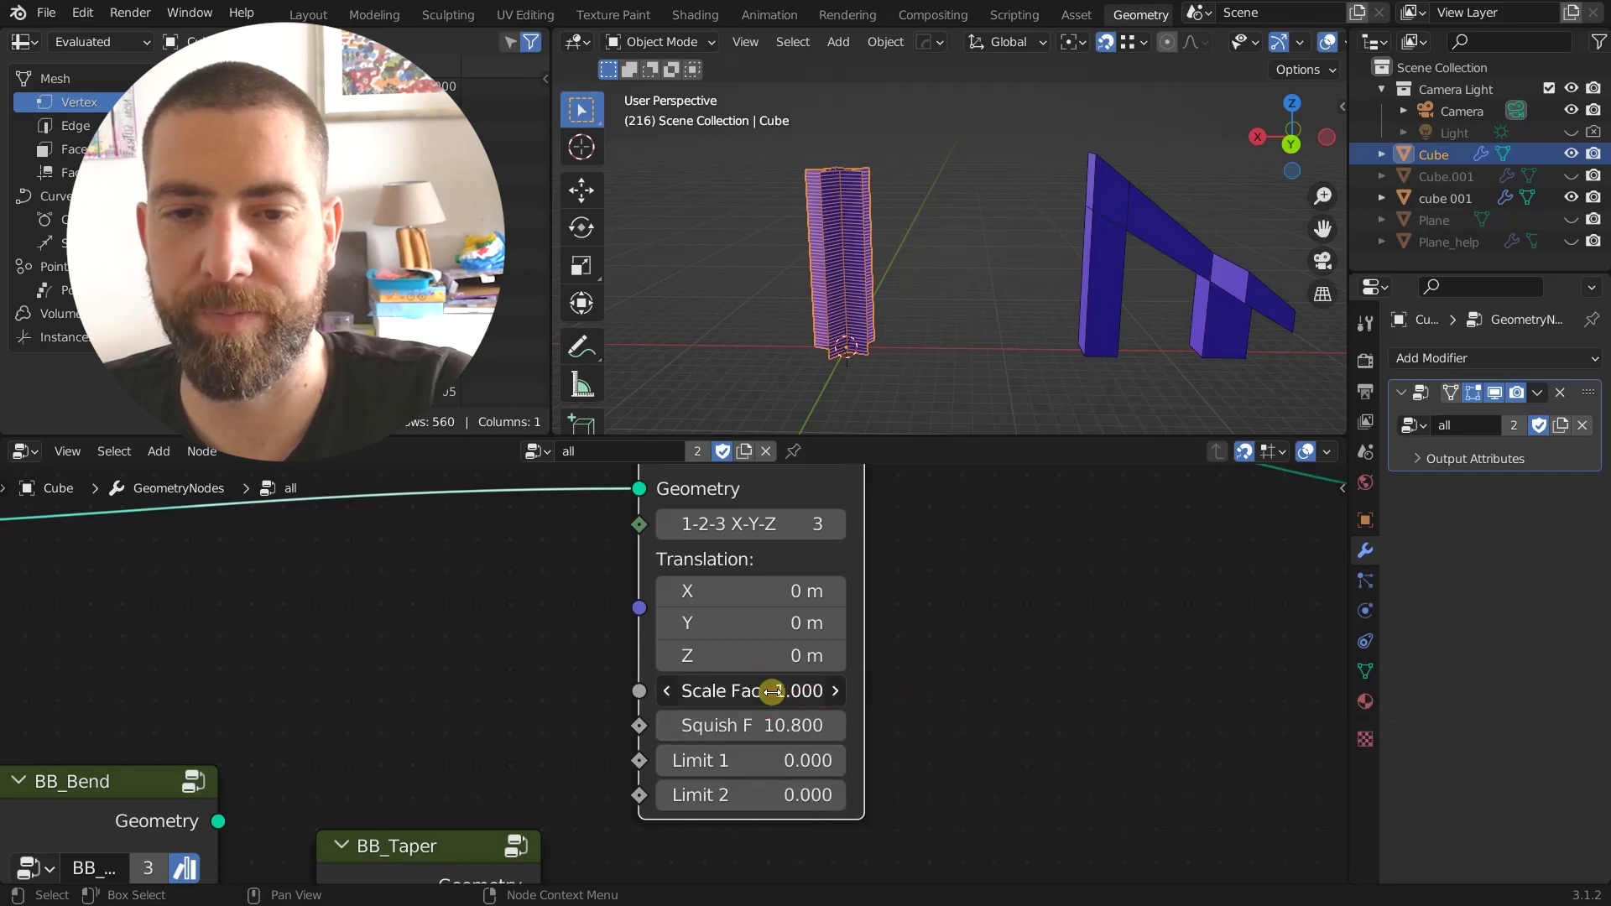
drag(791, 690, 765, 691)
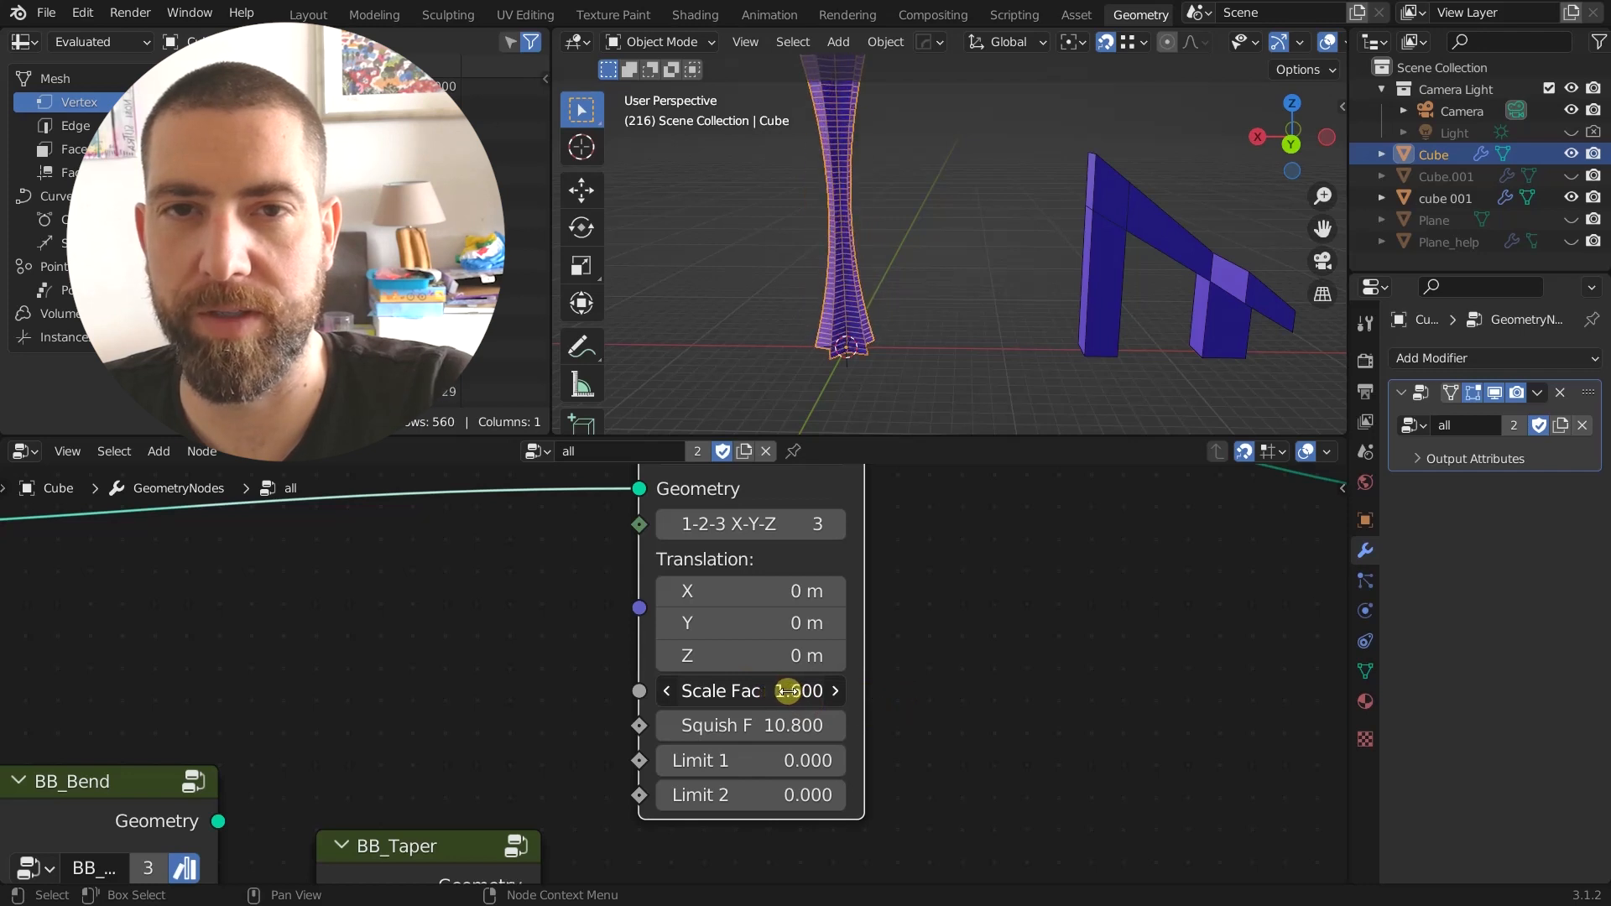
drag(781, 691, 779, 690)
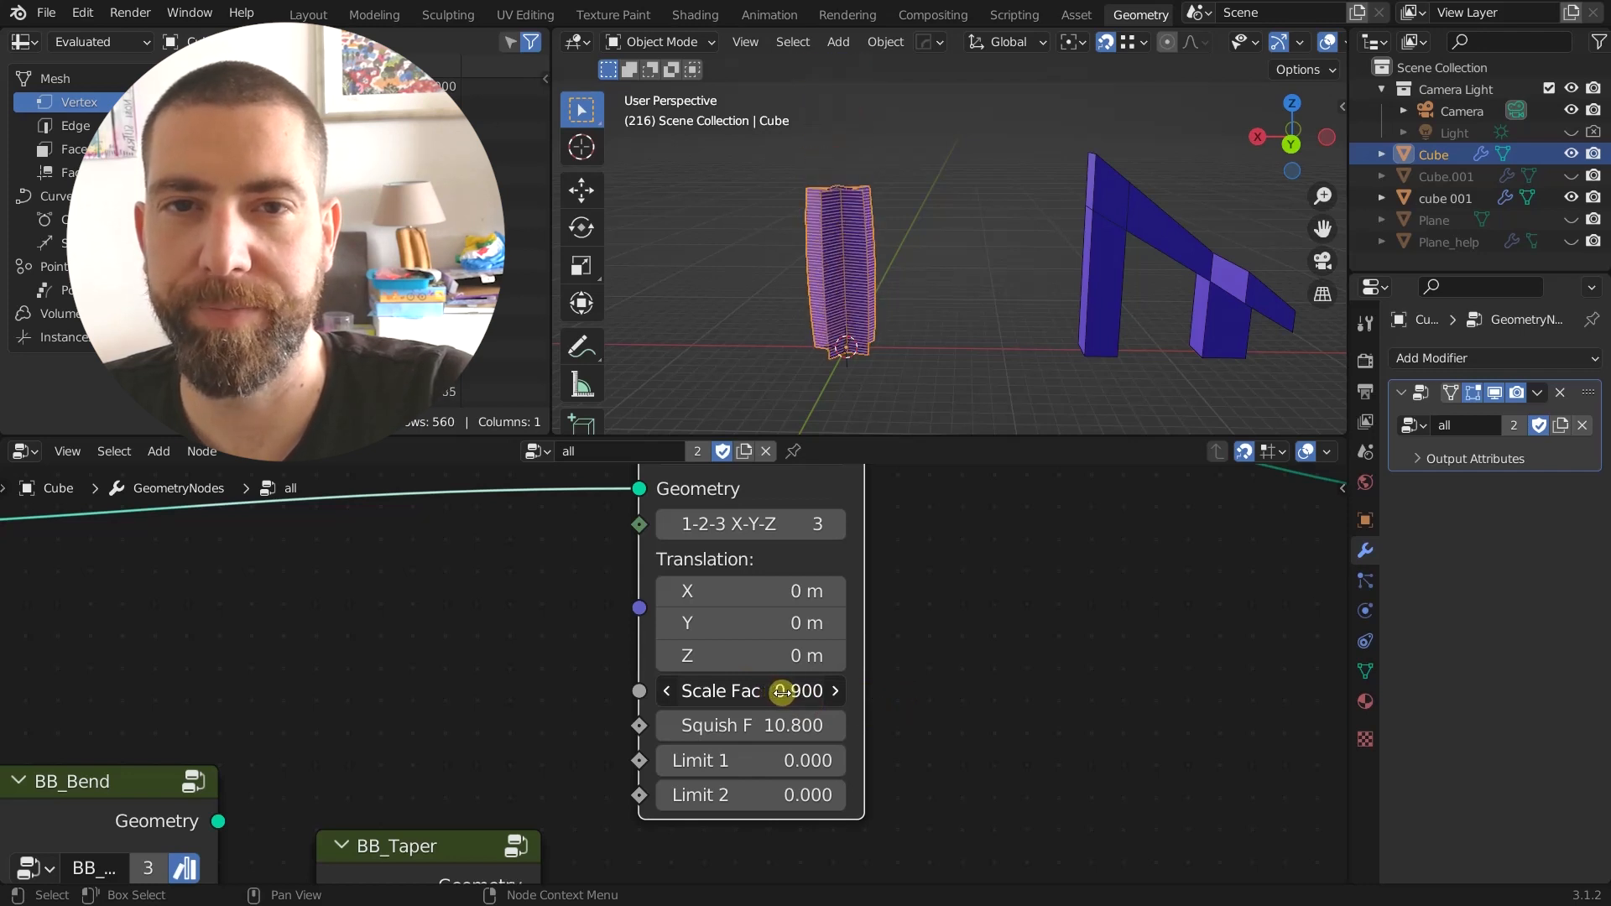
drag(791, 690, 775, 690)
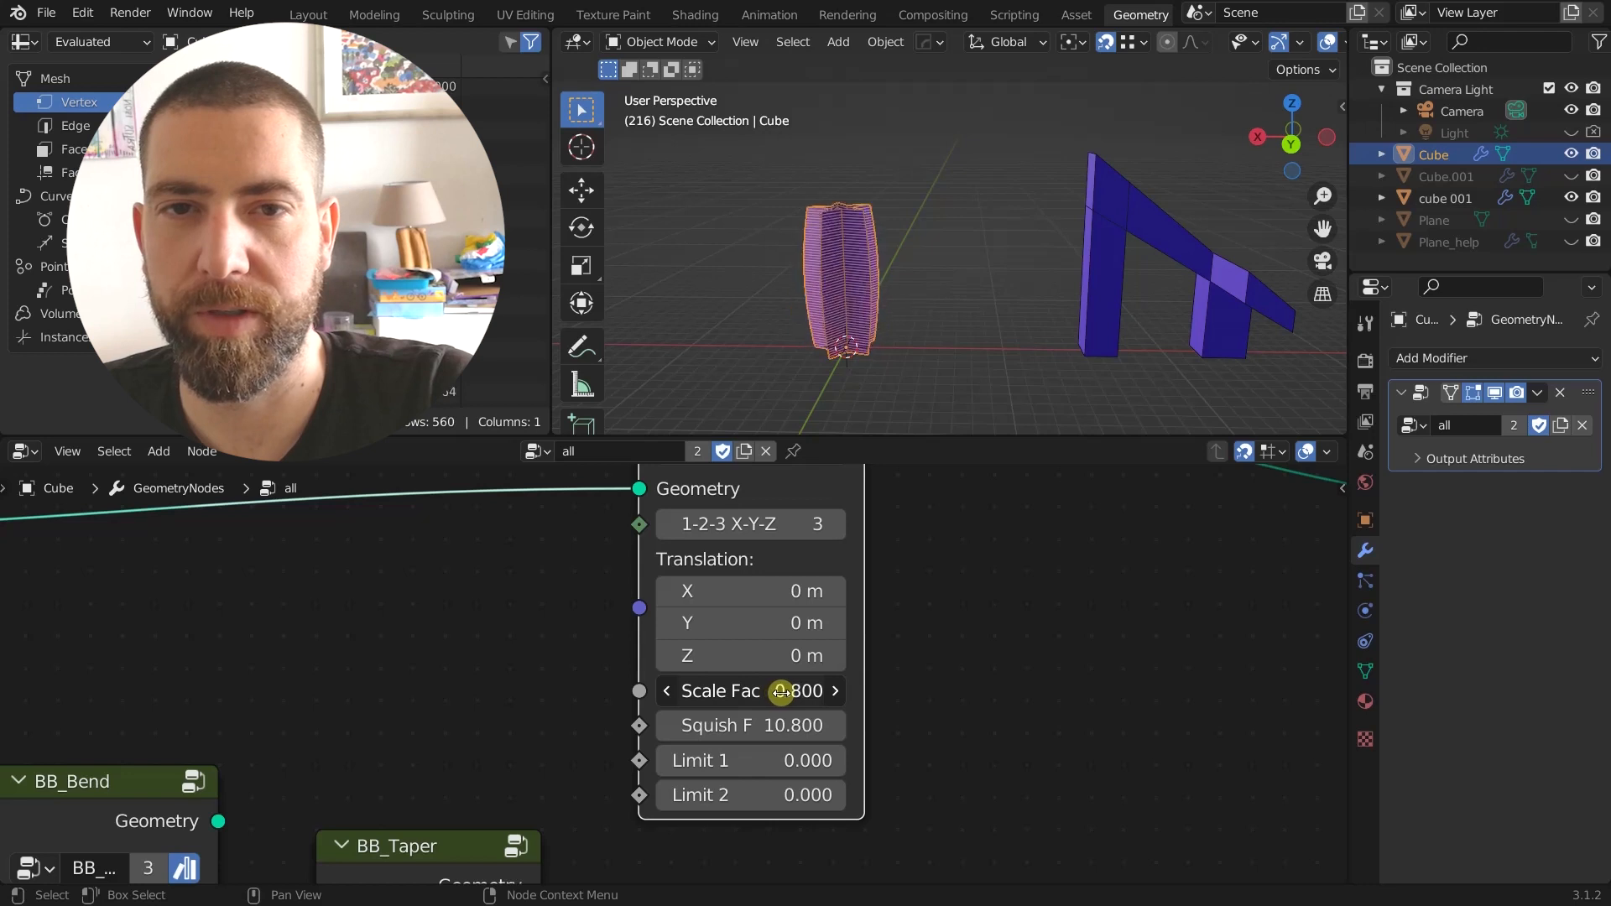
drag(791, 690, 781, 691)
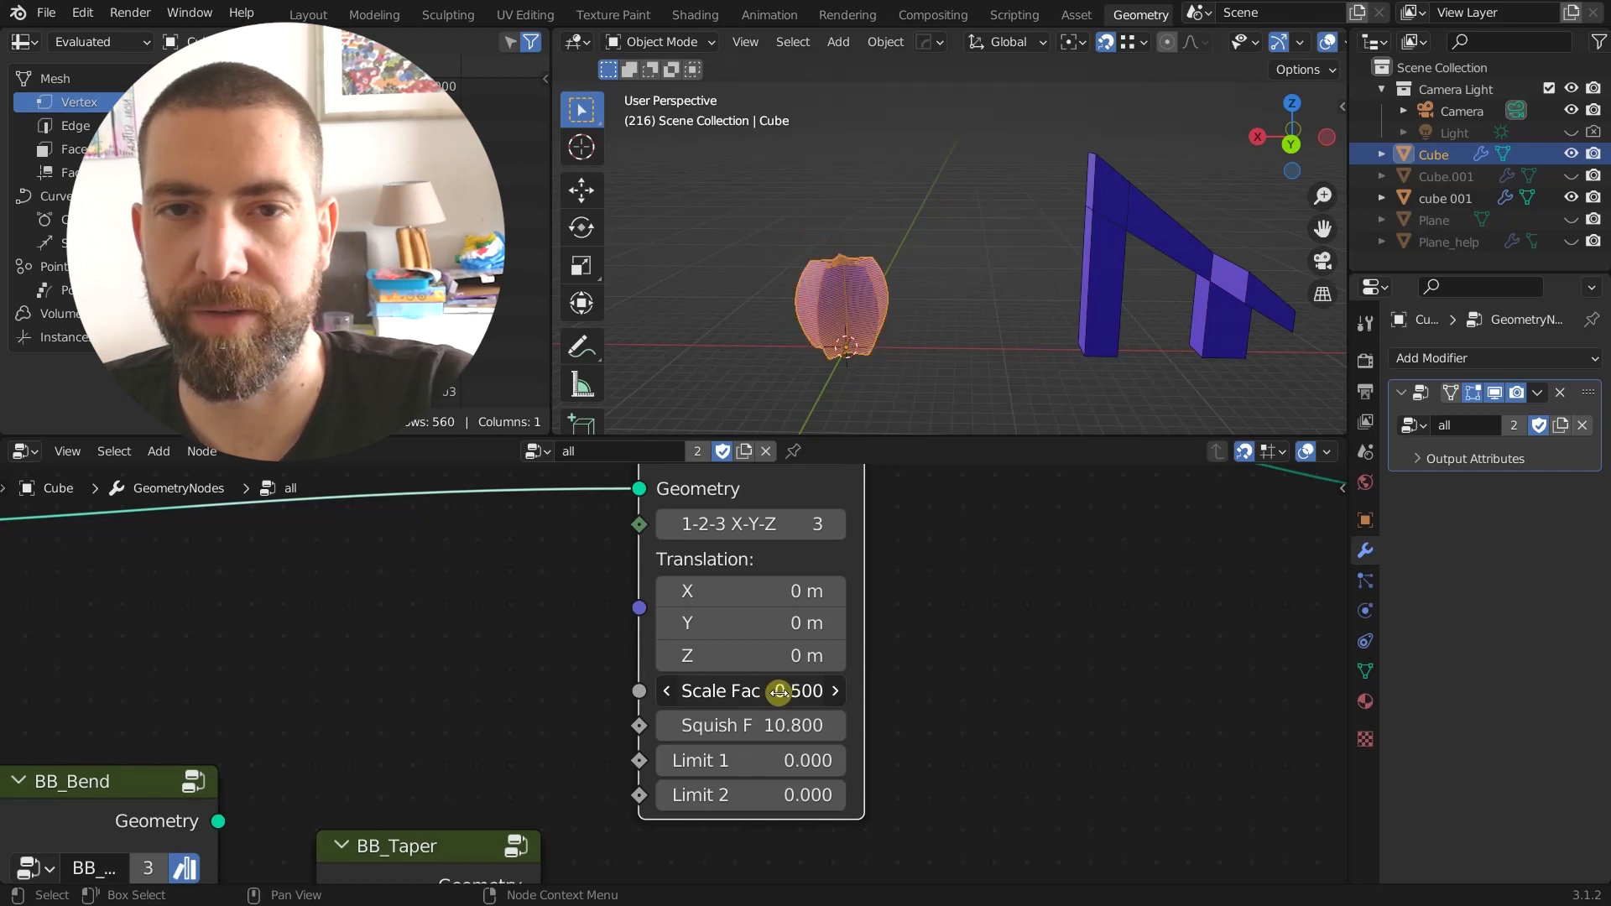
drag(750, 690, 812, 691)
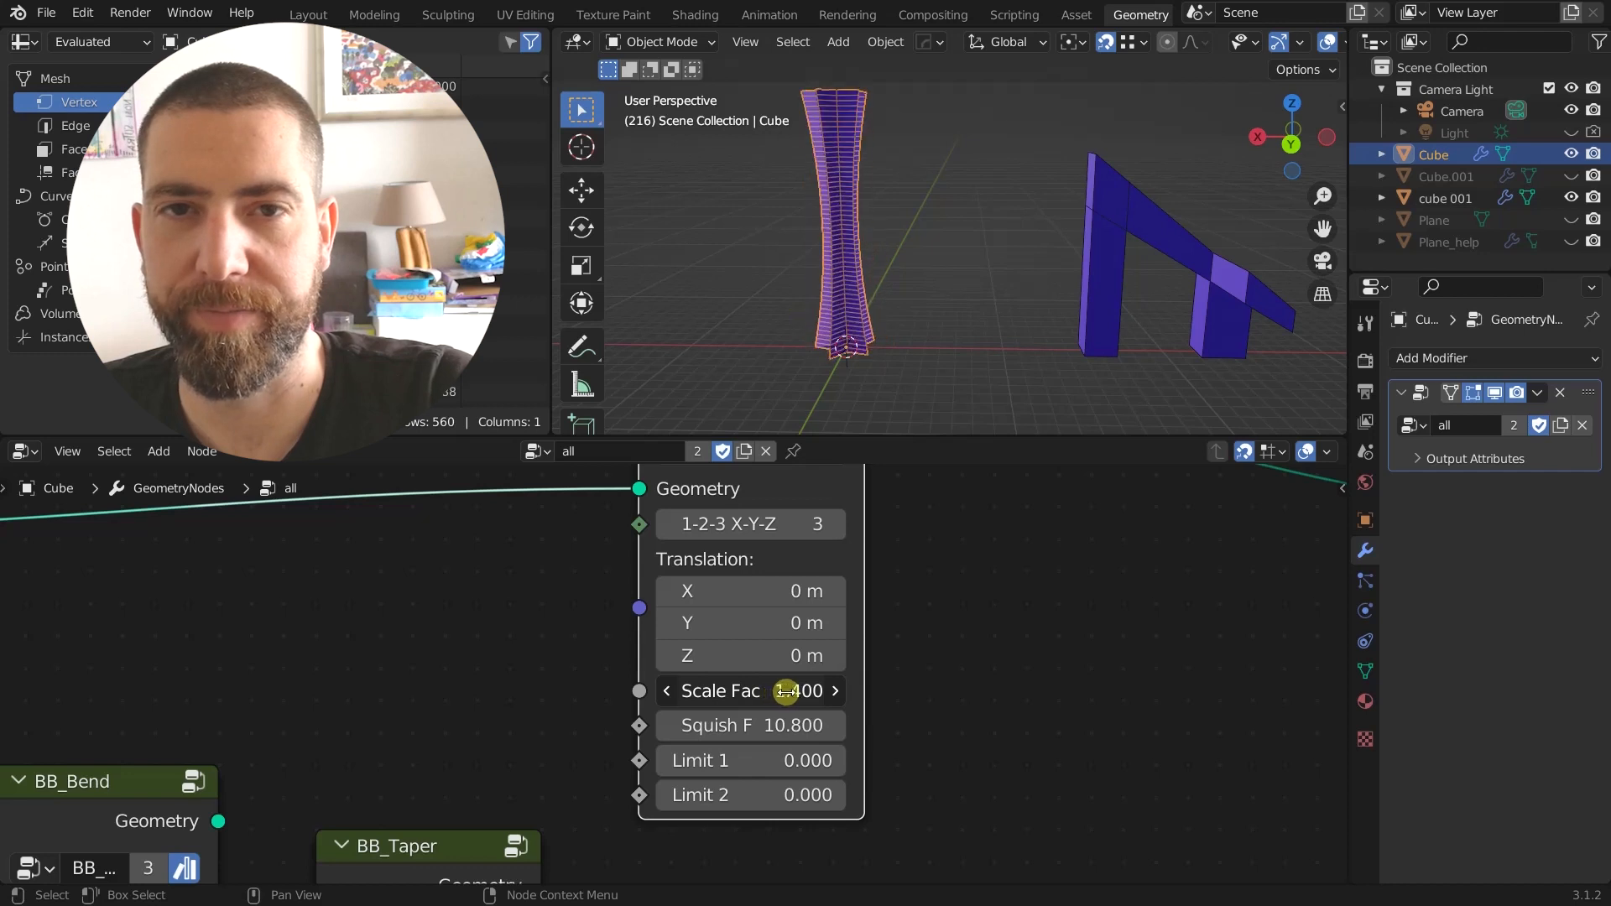
Step: Set scale factor back to 0.8, move Translation X to 10.5 m, then return it to zero
drag(791, 690, 925, 621)
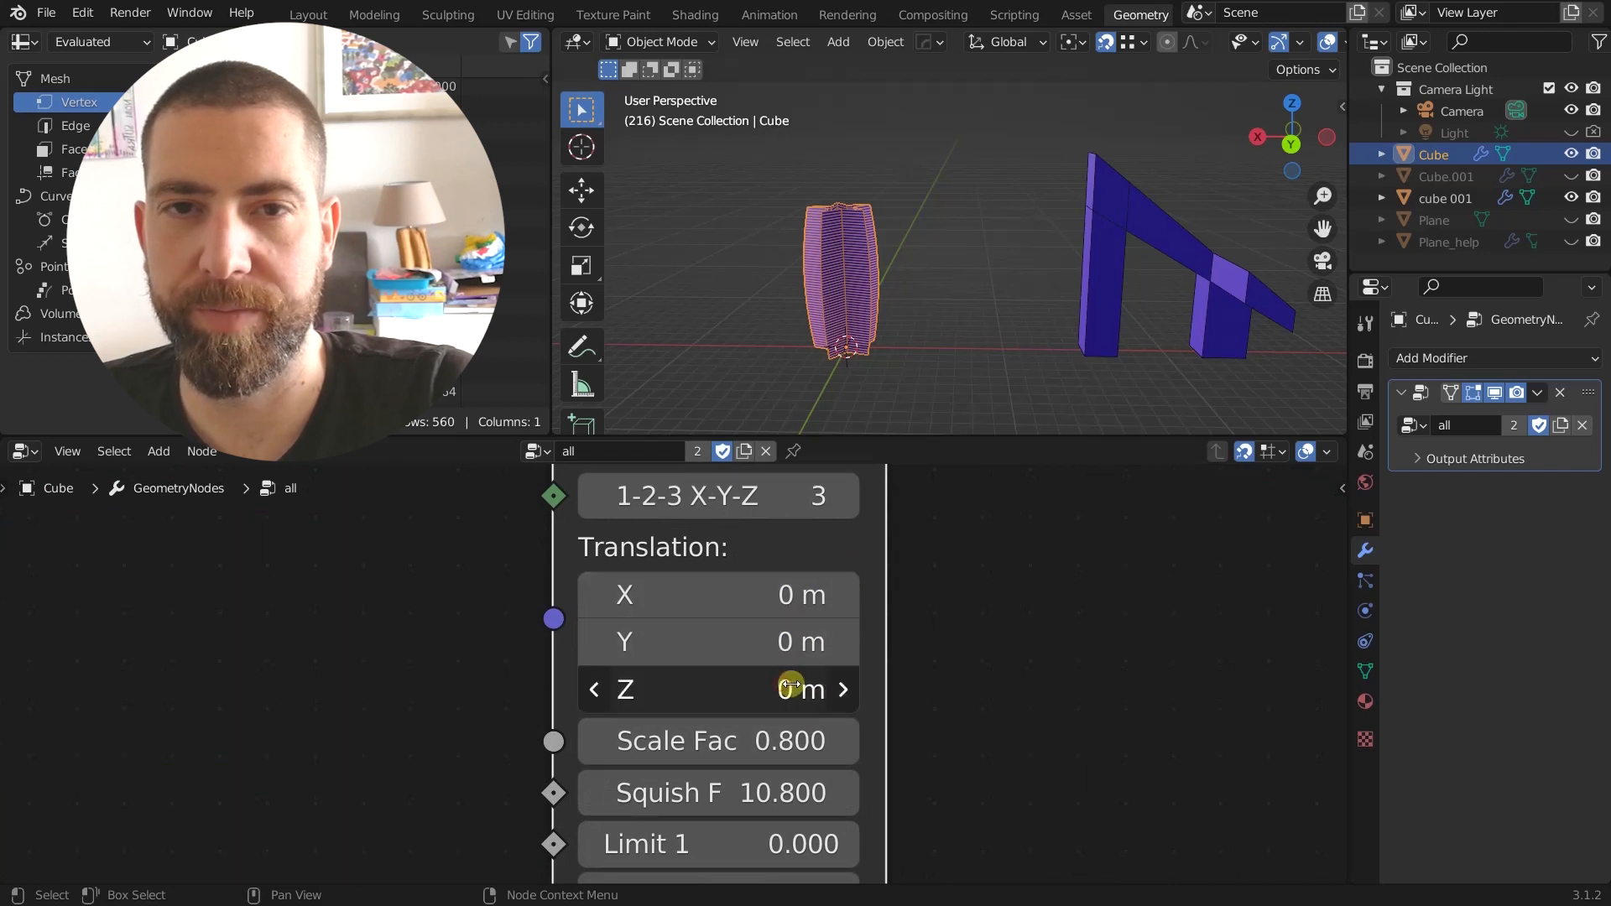
drag(719, 689, 760, 690)
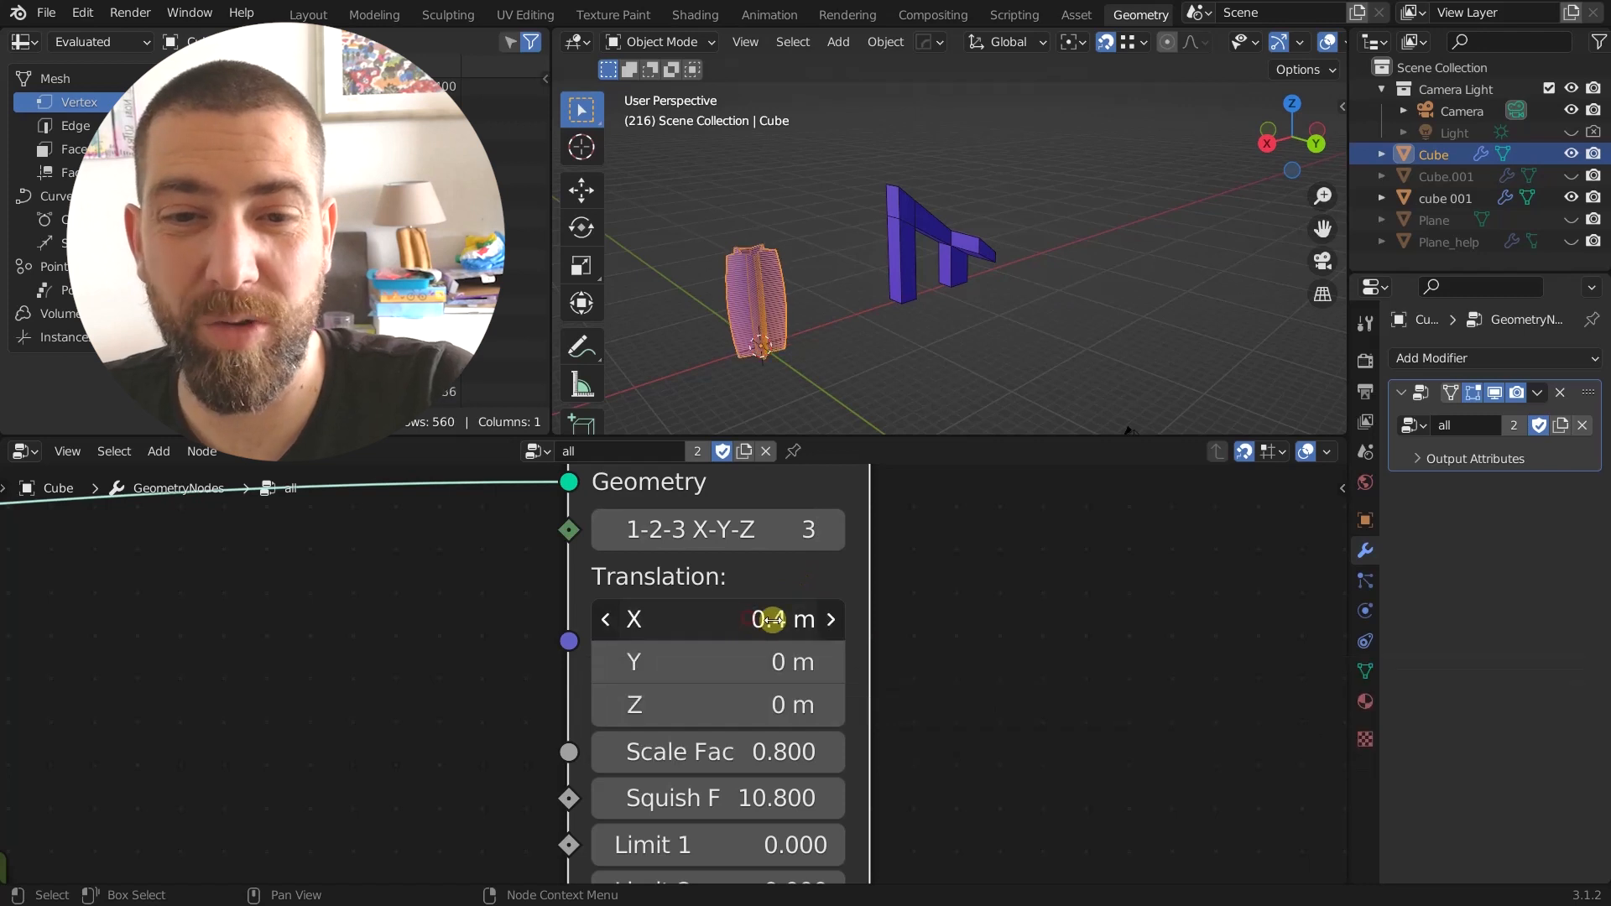
drag(750, 619, 833, 619)
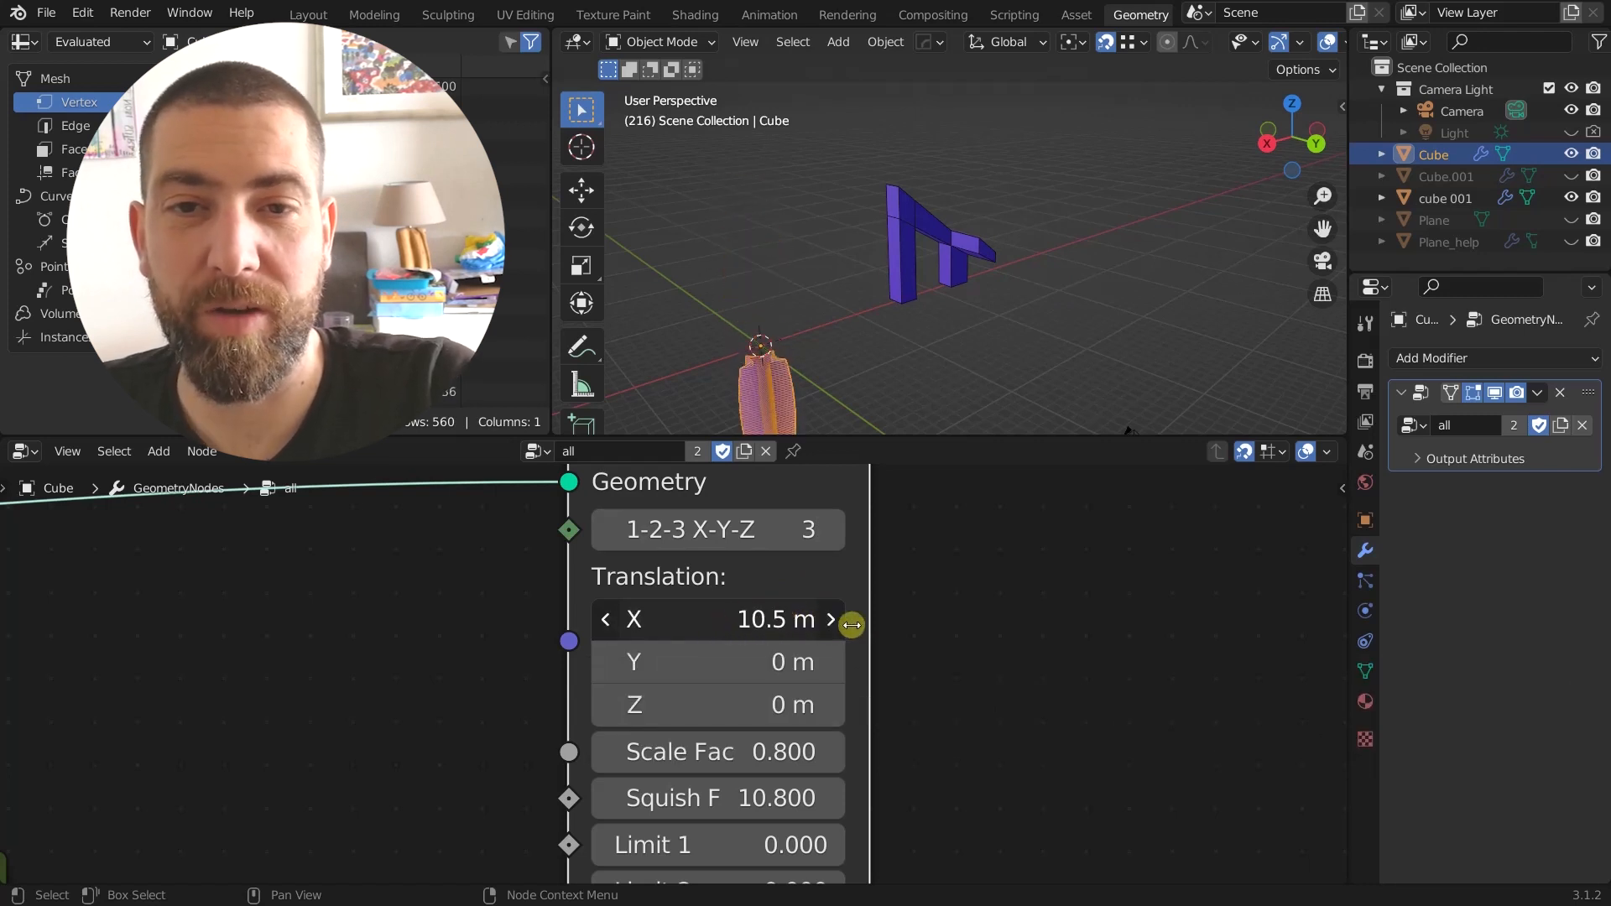
drag(851, 624, 740, 637)
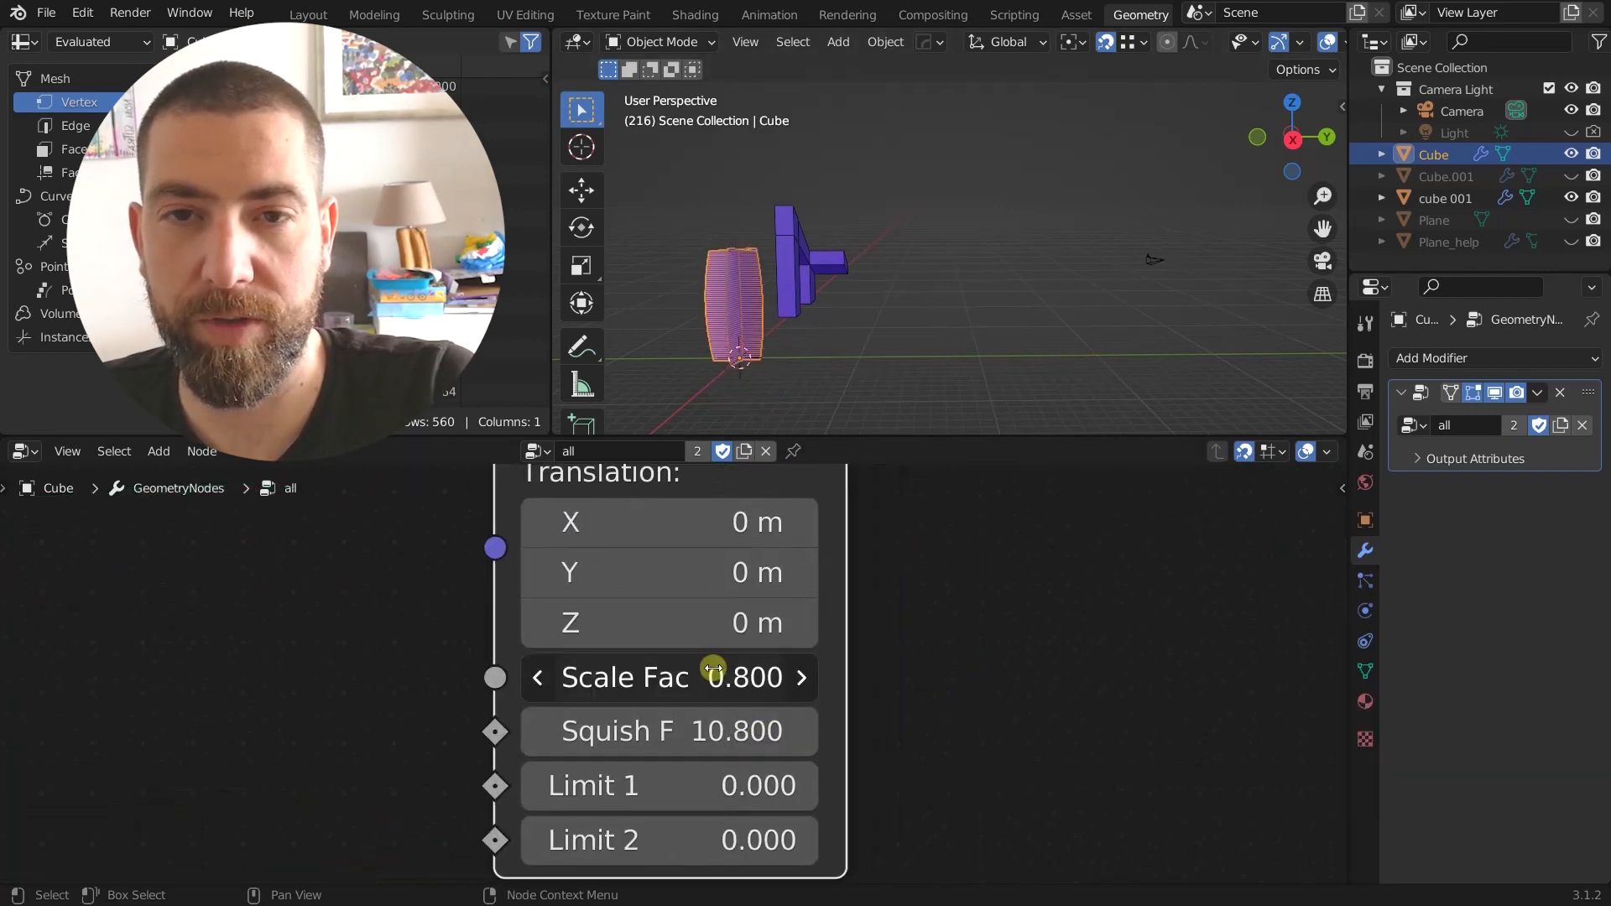
Step: Set squish factor 22.3 then -5.9, scale factor 2.0, and Limit 1 near 0.175
drag(719, 677, 740, 677)
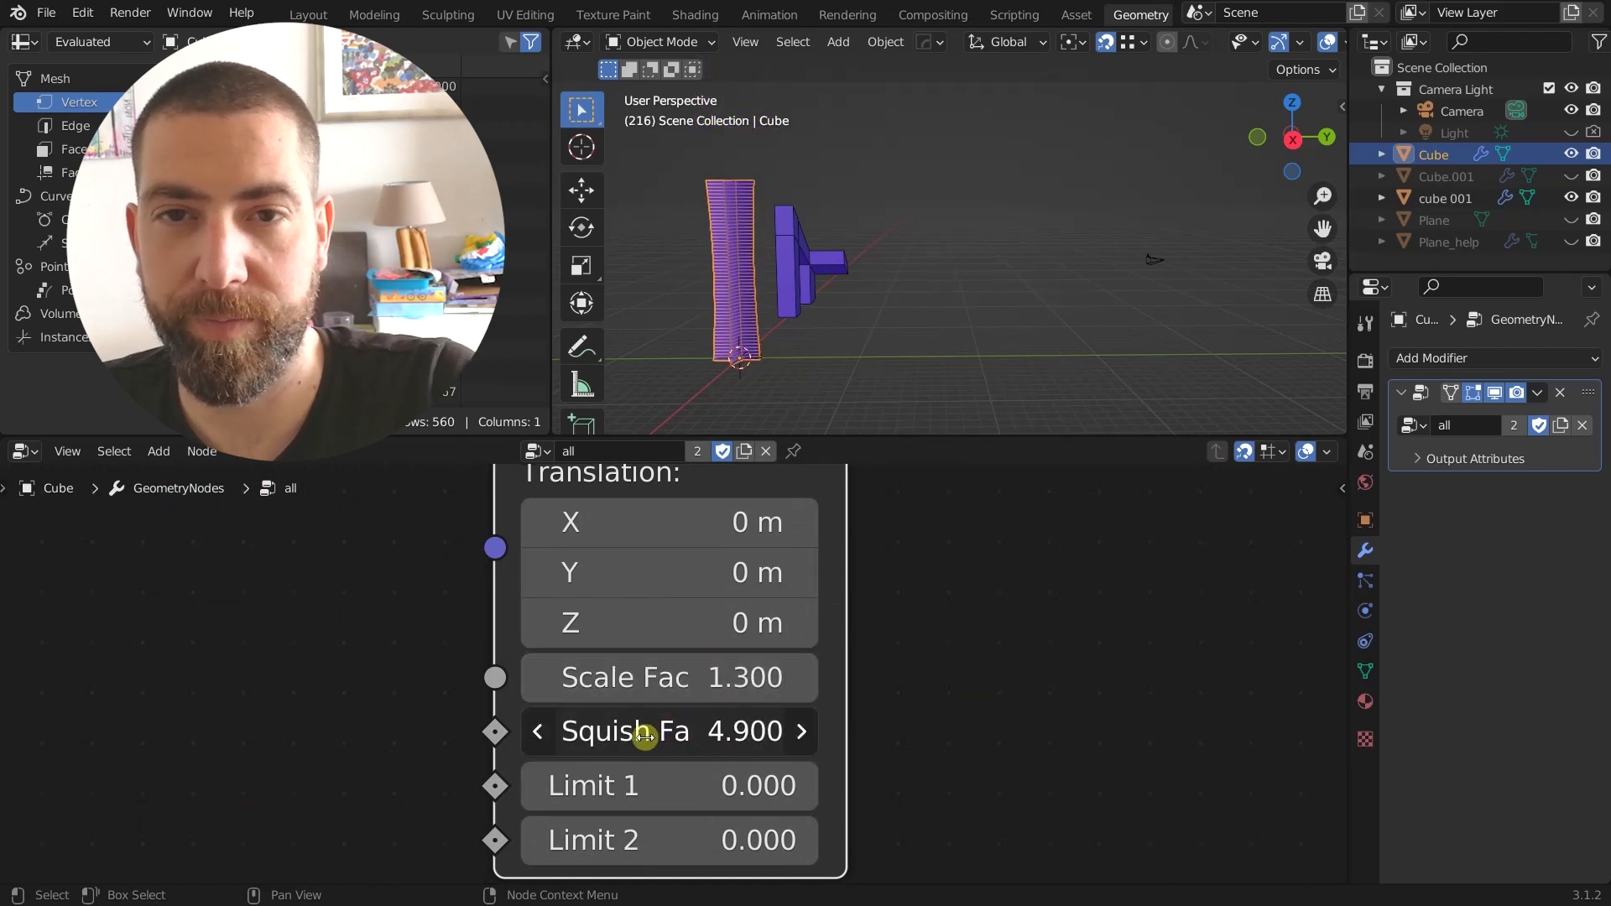
drag(617, 731, 740, 731)
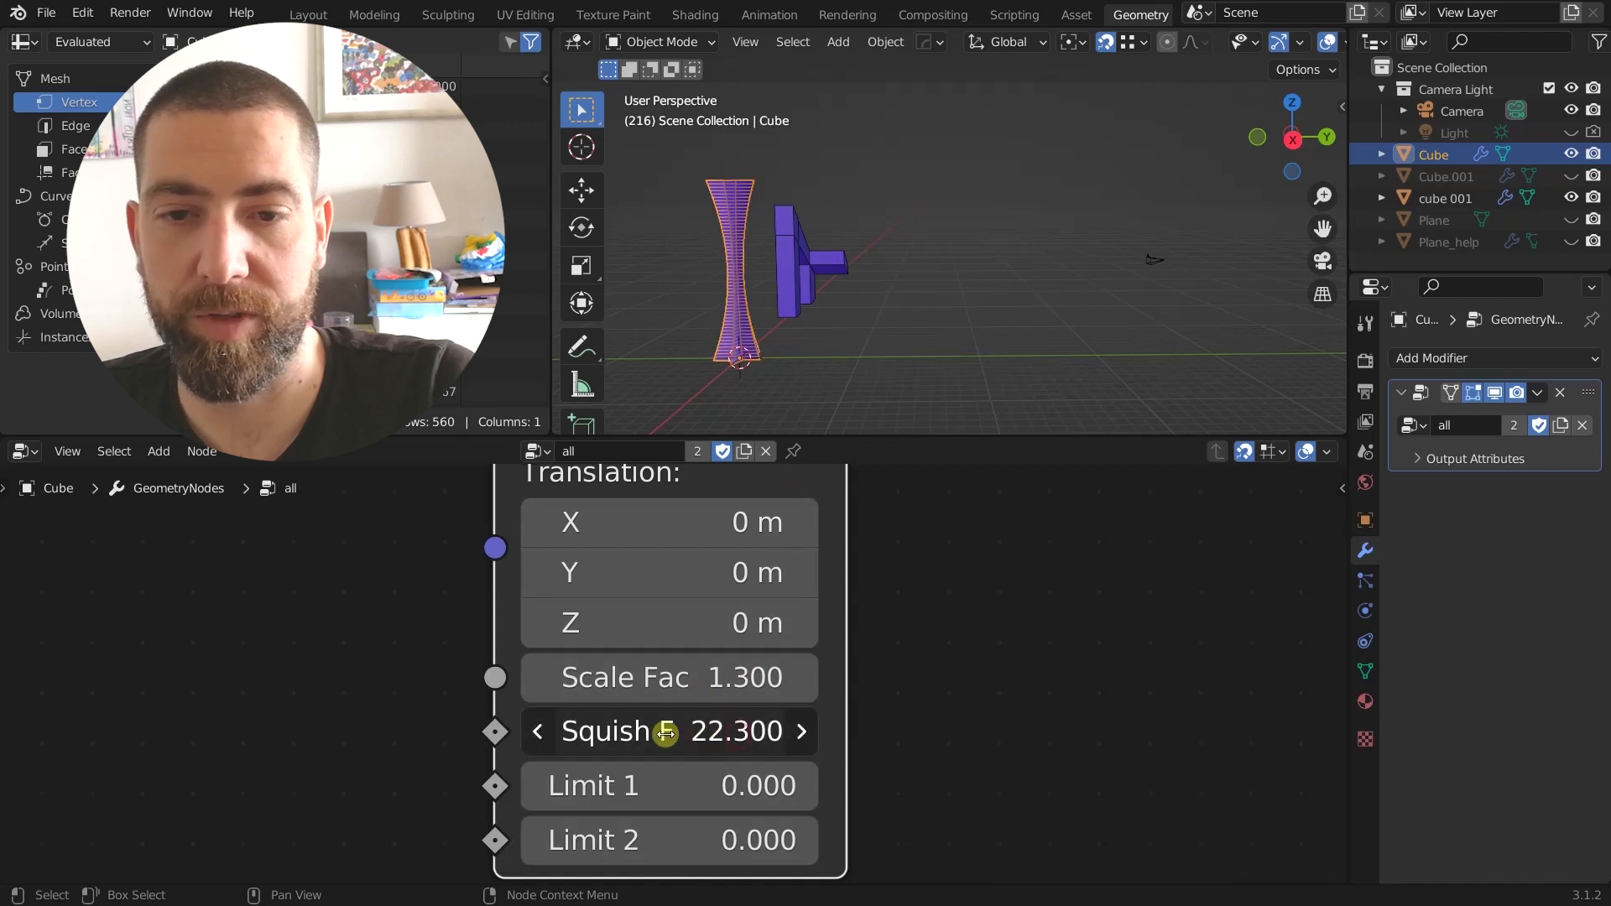
drag(668, 731, 440, 709)
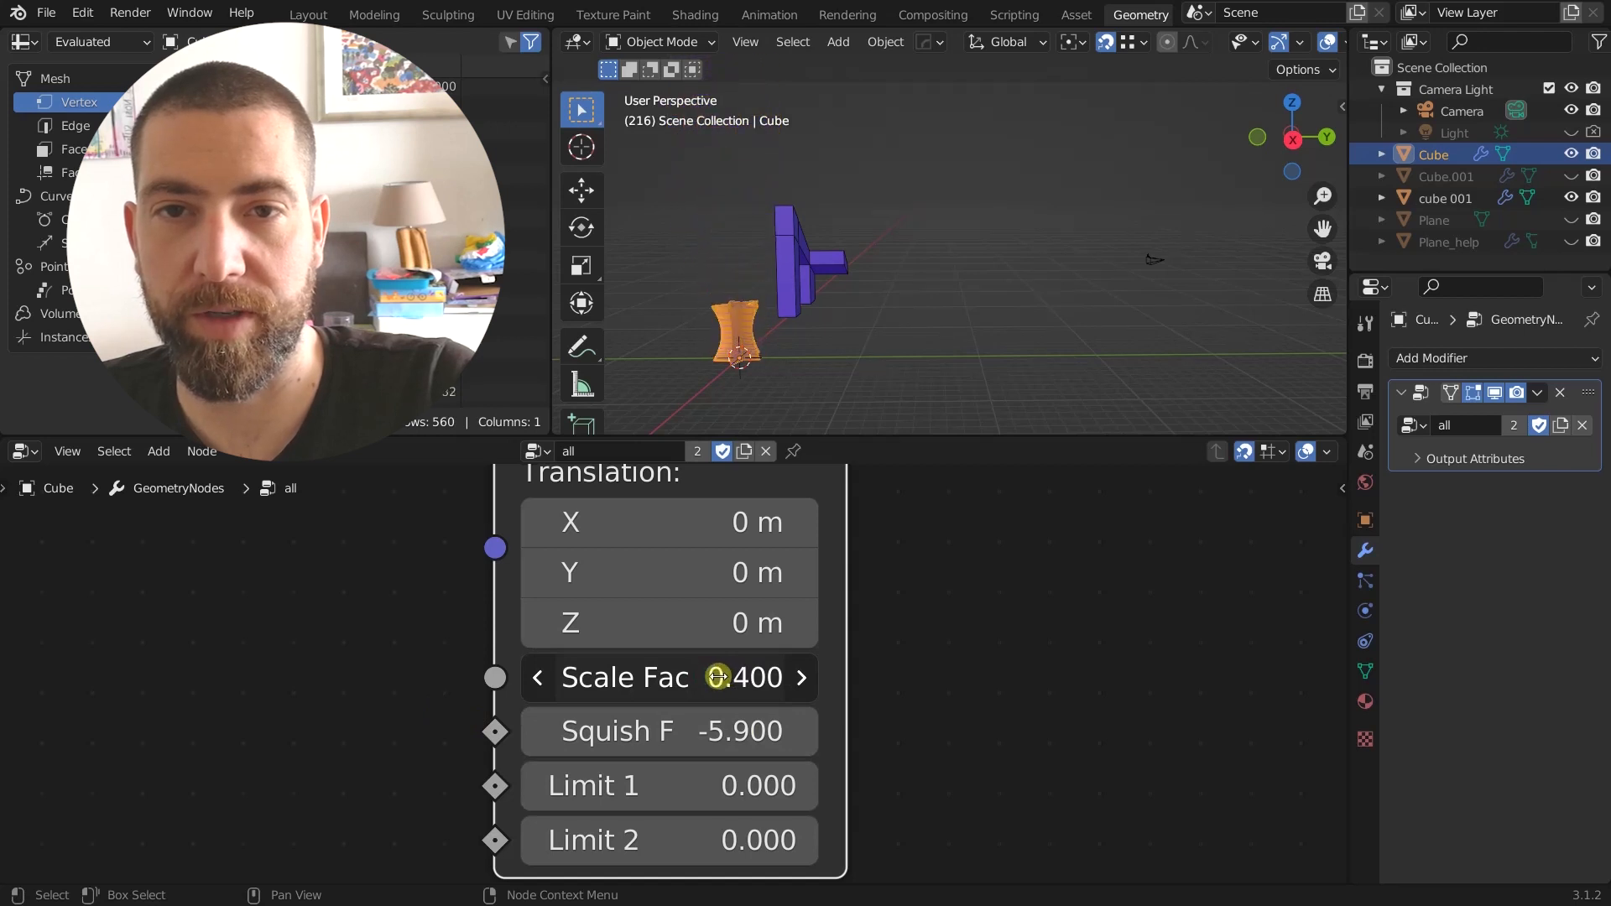
drag(719, 677, 699, 676)
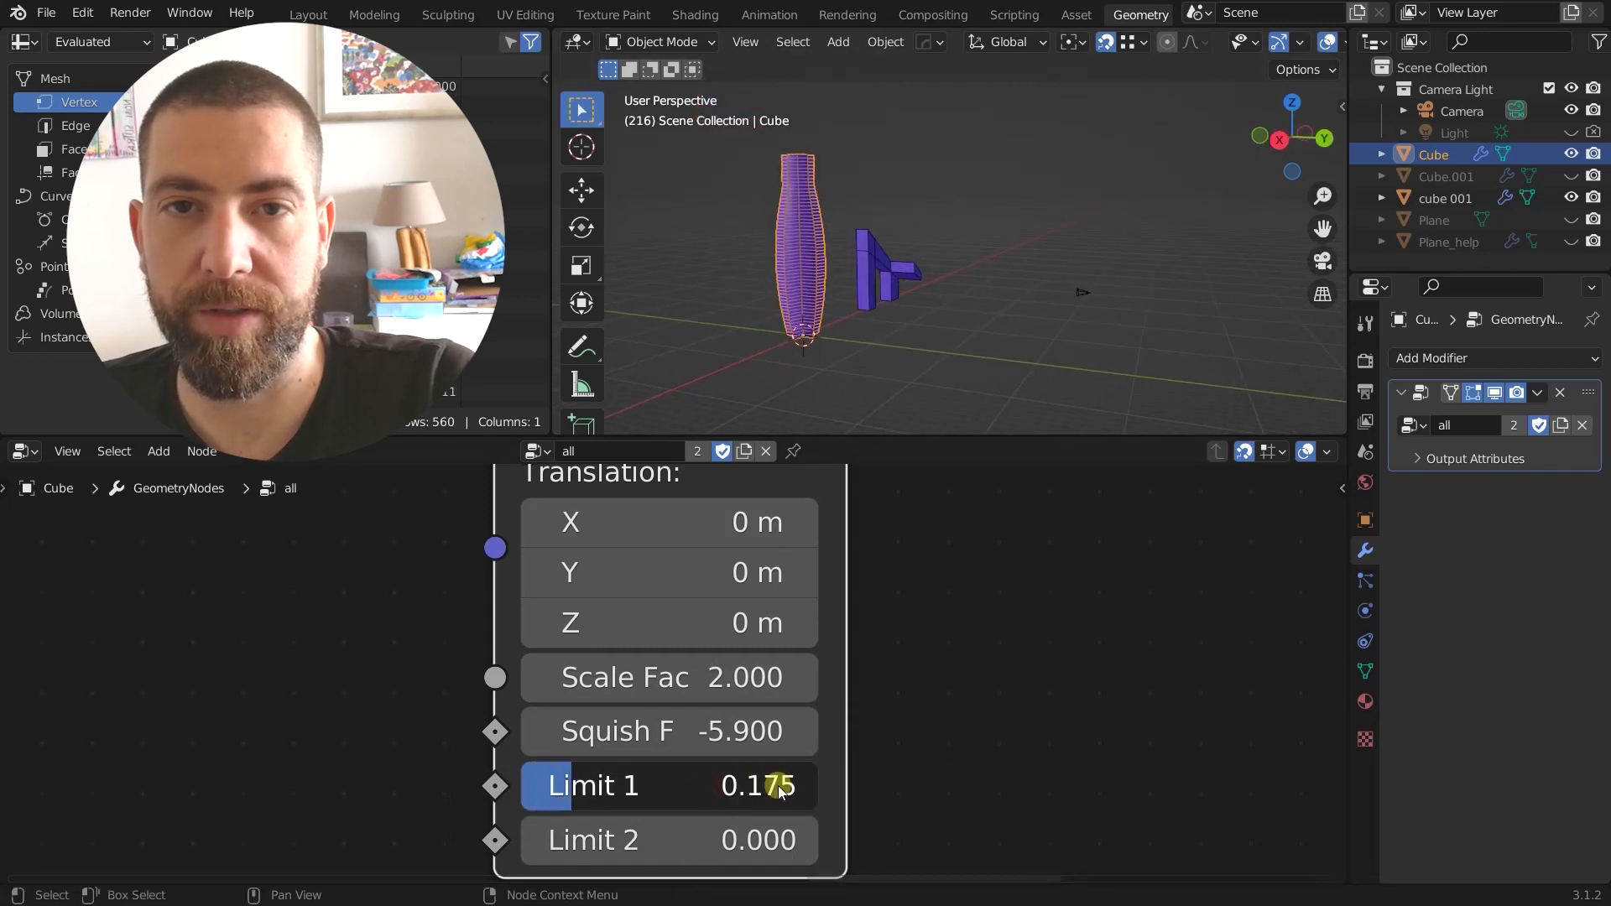
click(668, 839)
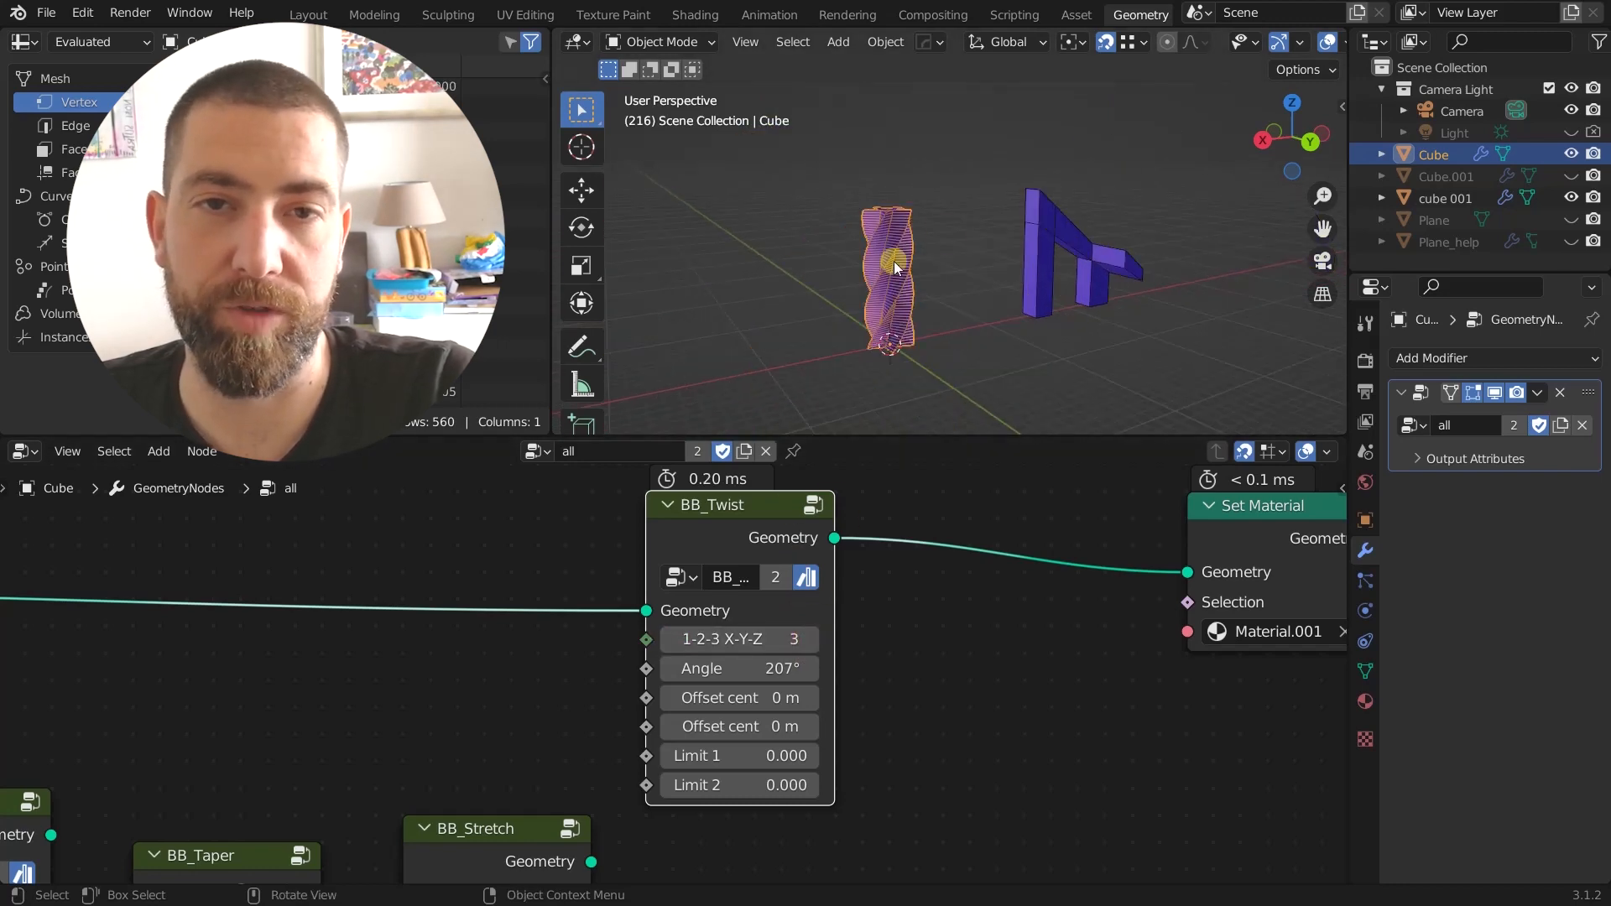
mouse_move(946, 265)
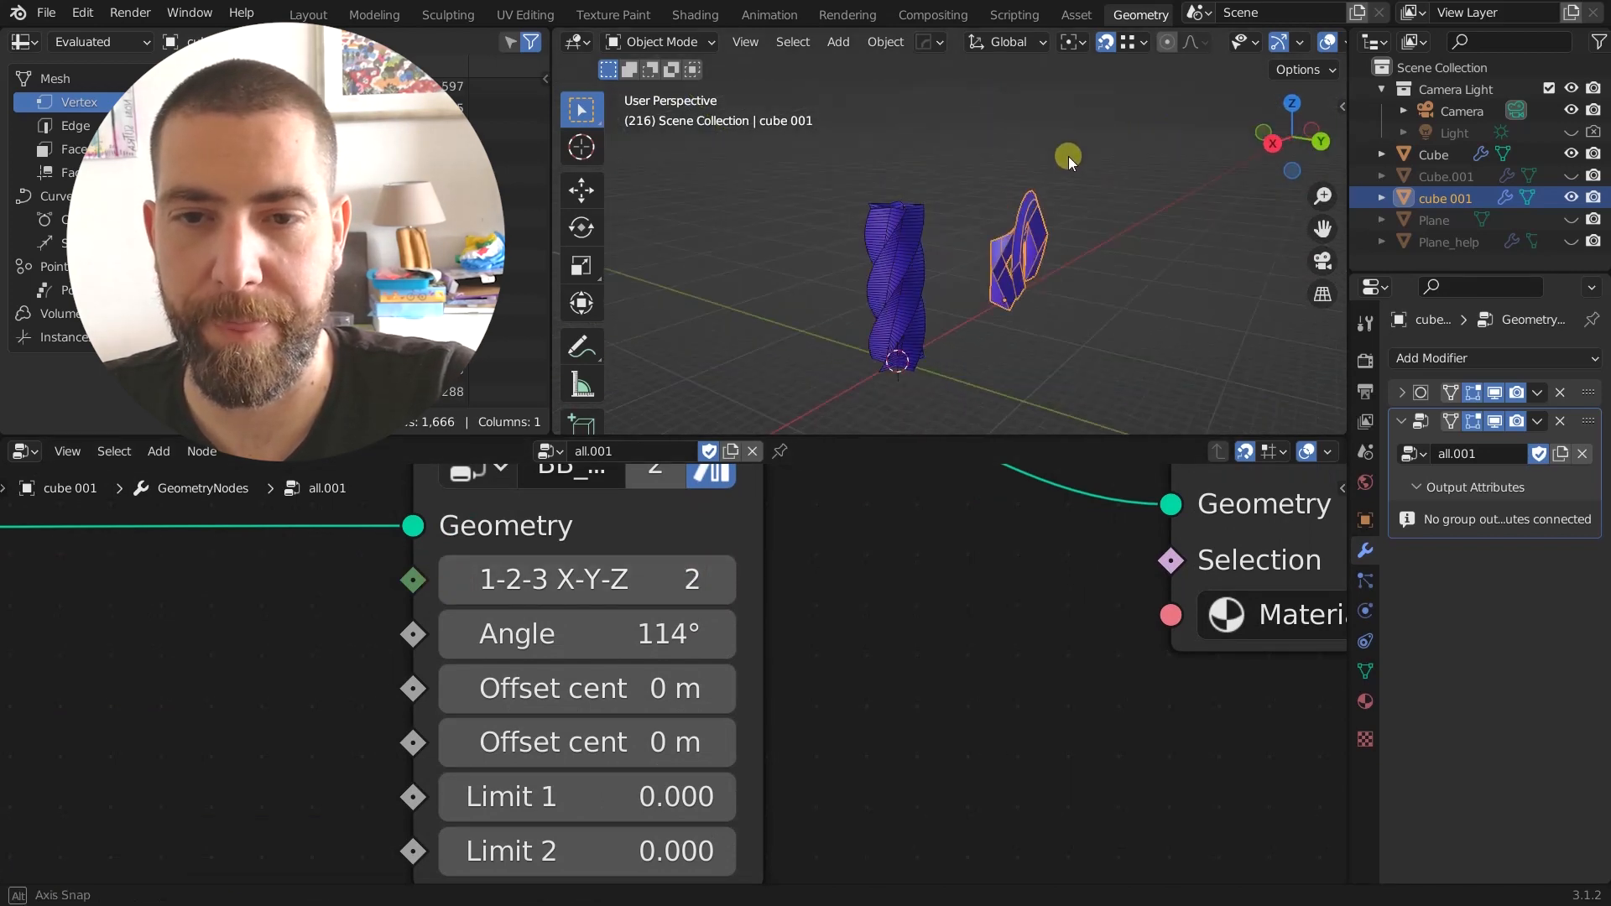
Step: Orbit the view around both twisted objects, then click in the node editor
drag(1068, 160, 1043, 283)
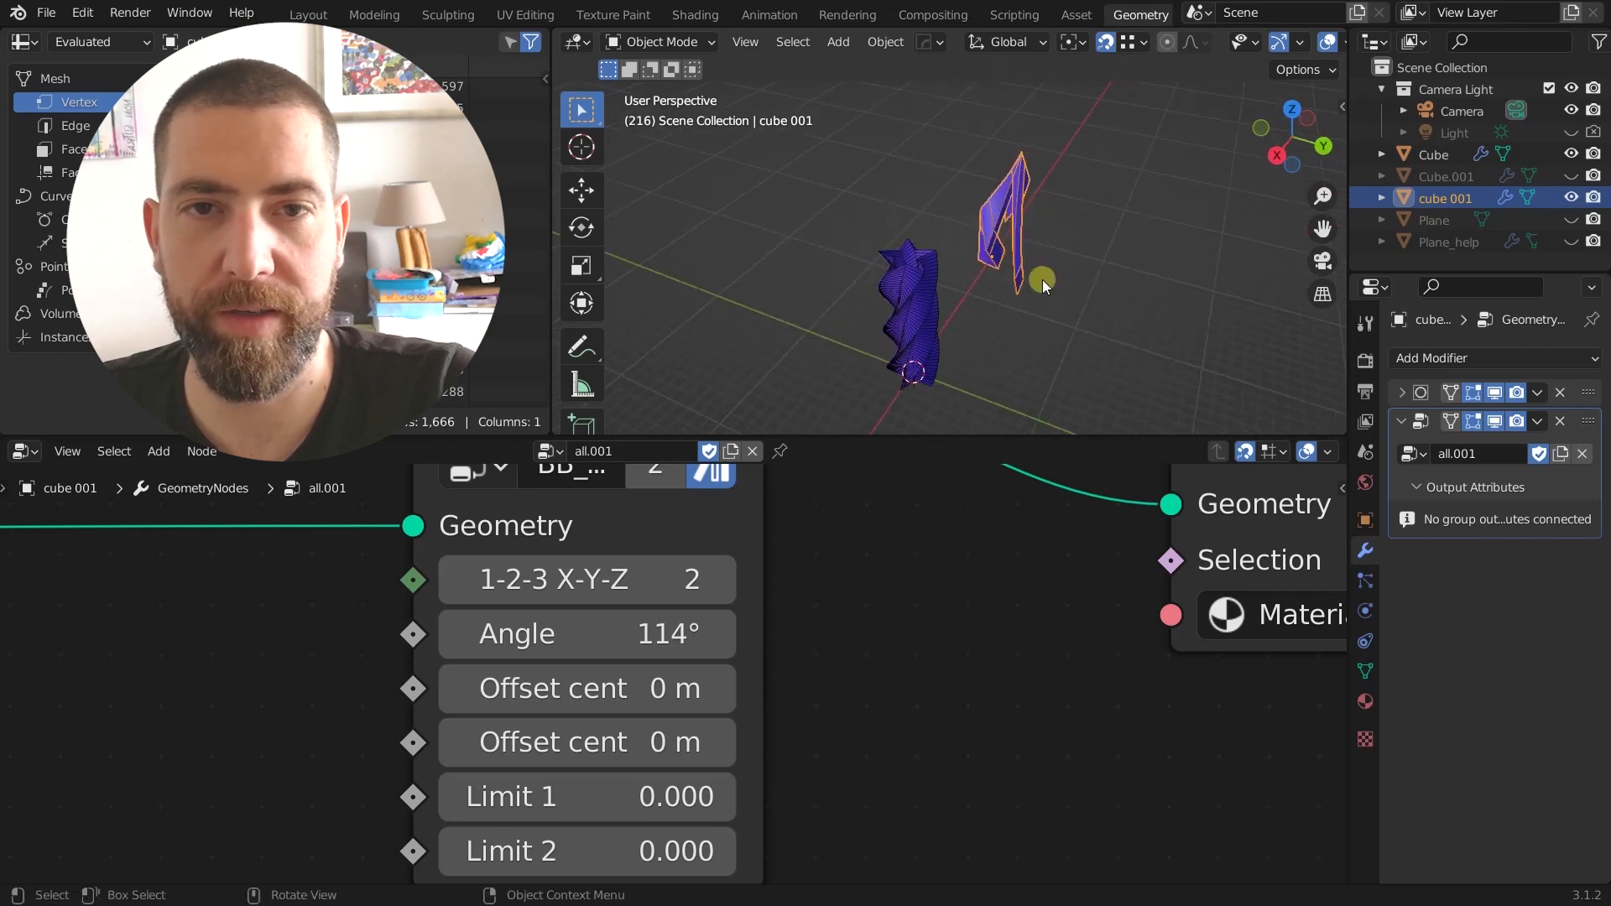
click(448, 581)
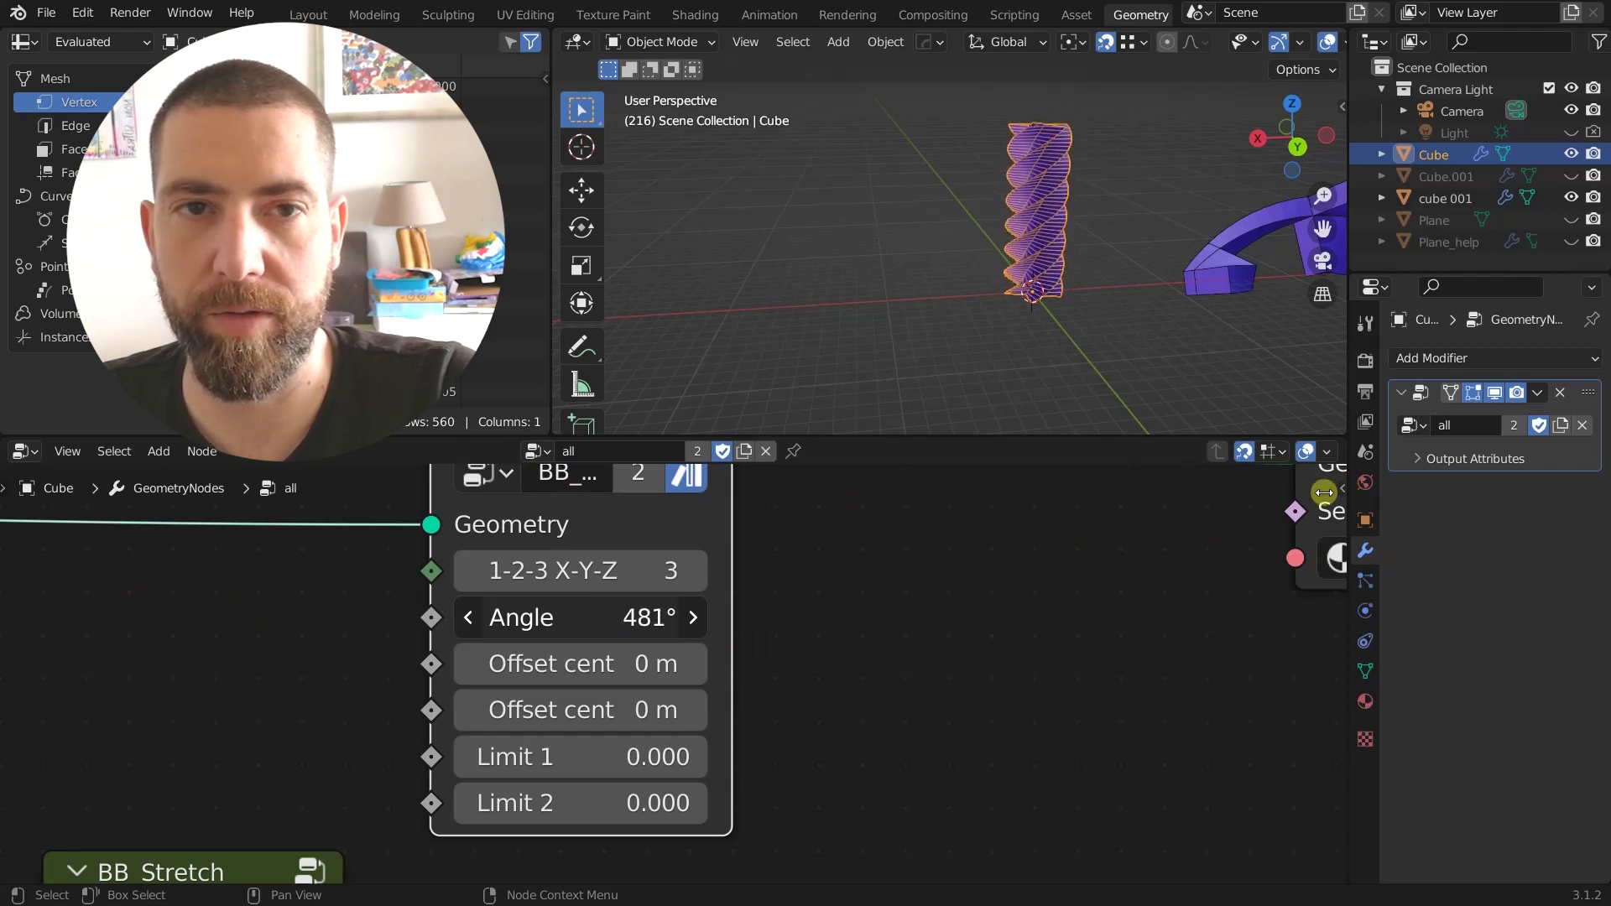
Step: Set twist Angle to 345° with offset centres 0.9 m and 2.7 m
drag(581, 616, 580, 662)
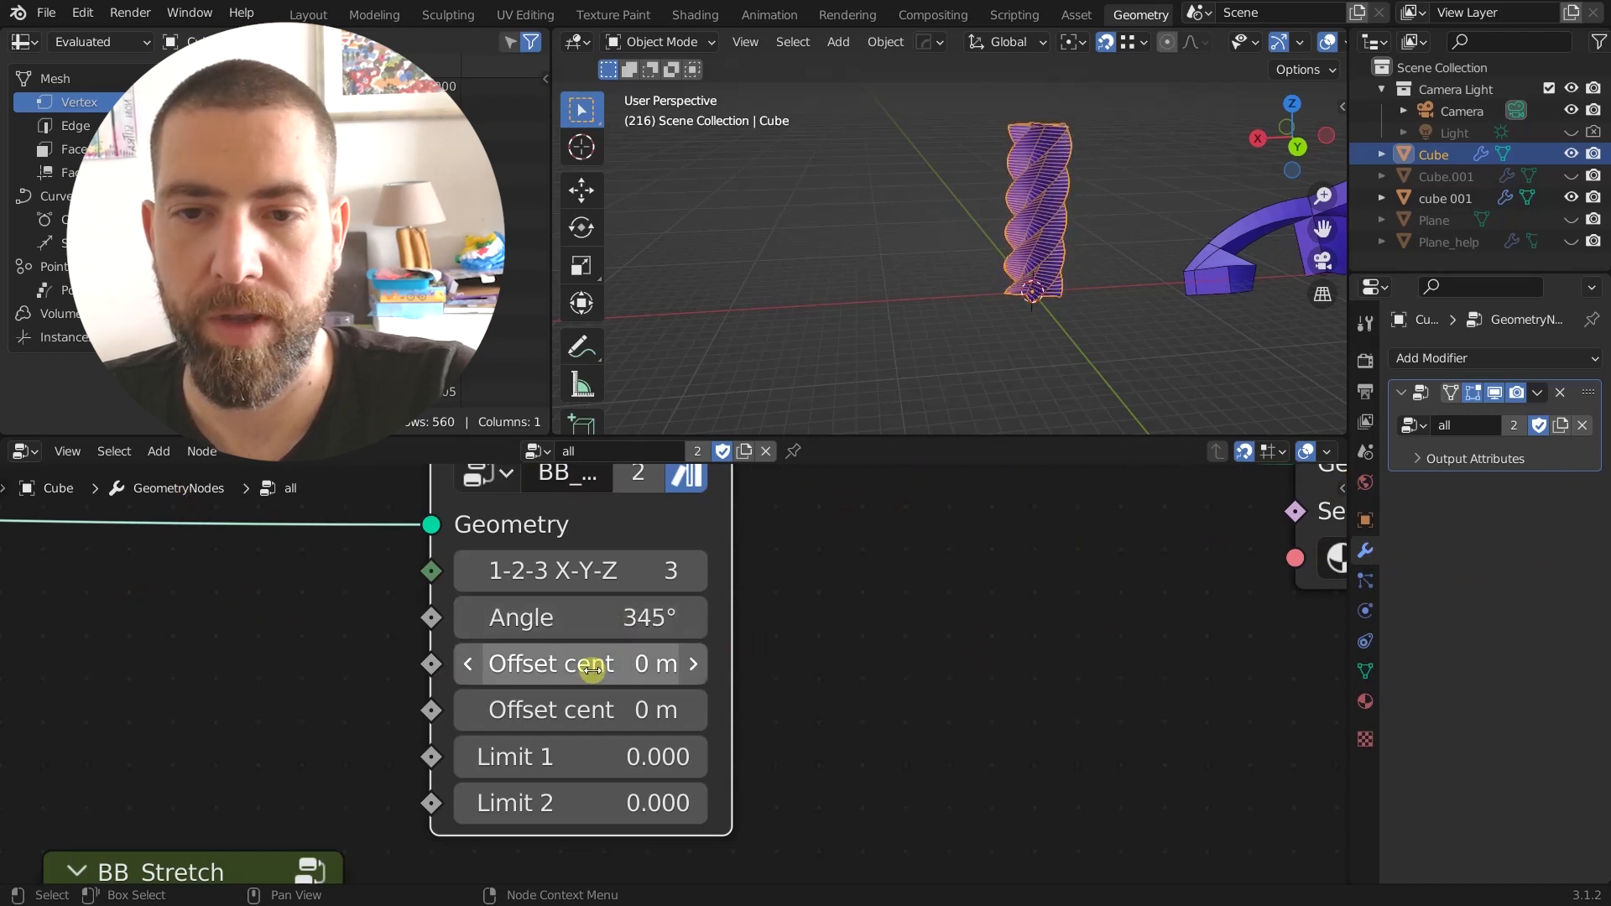
drag(581, 663, 637, 663)
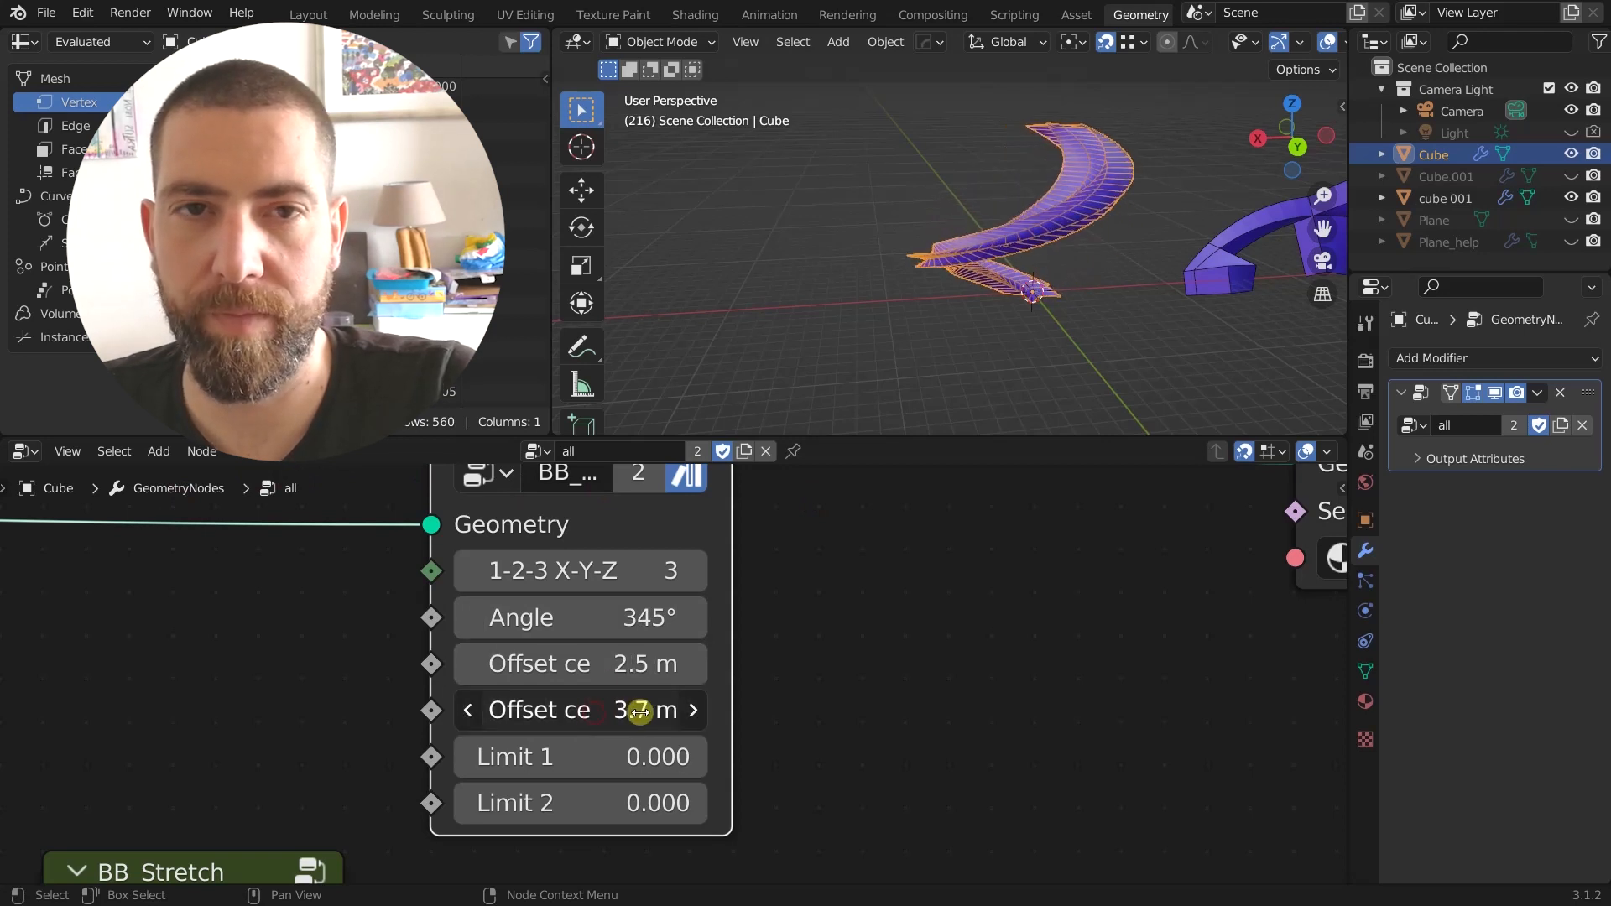
drag(668, 710, 627, 710)
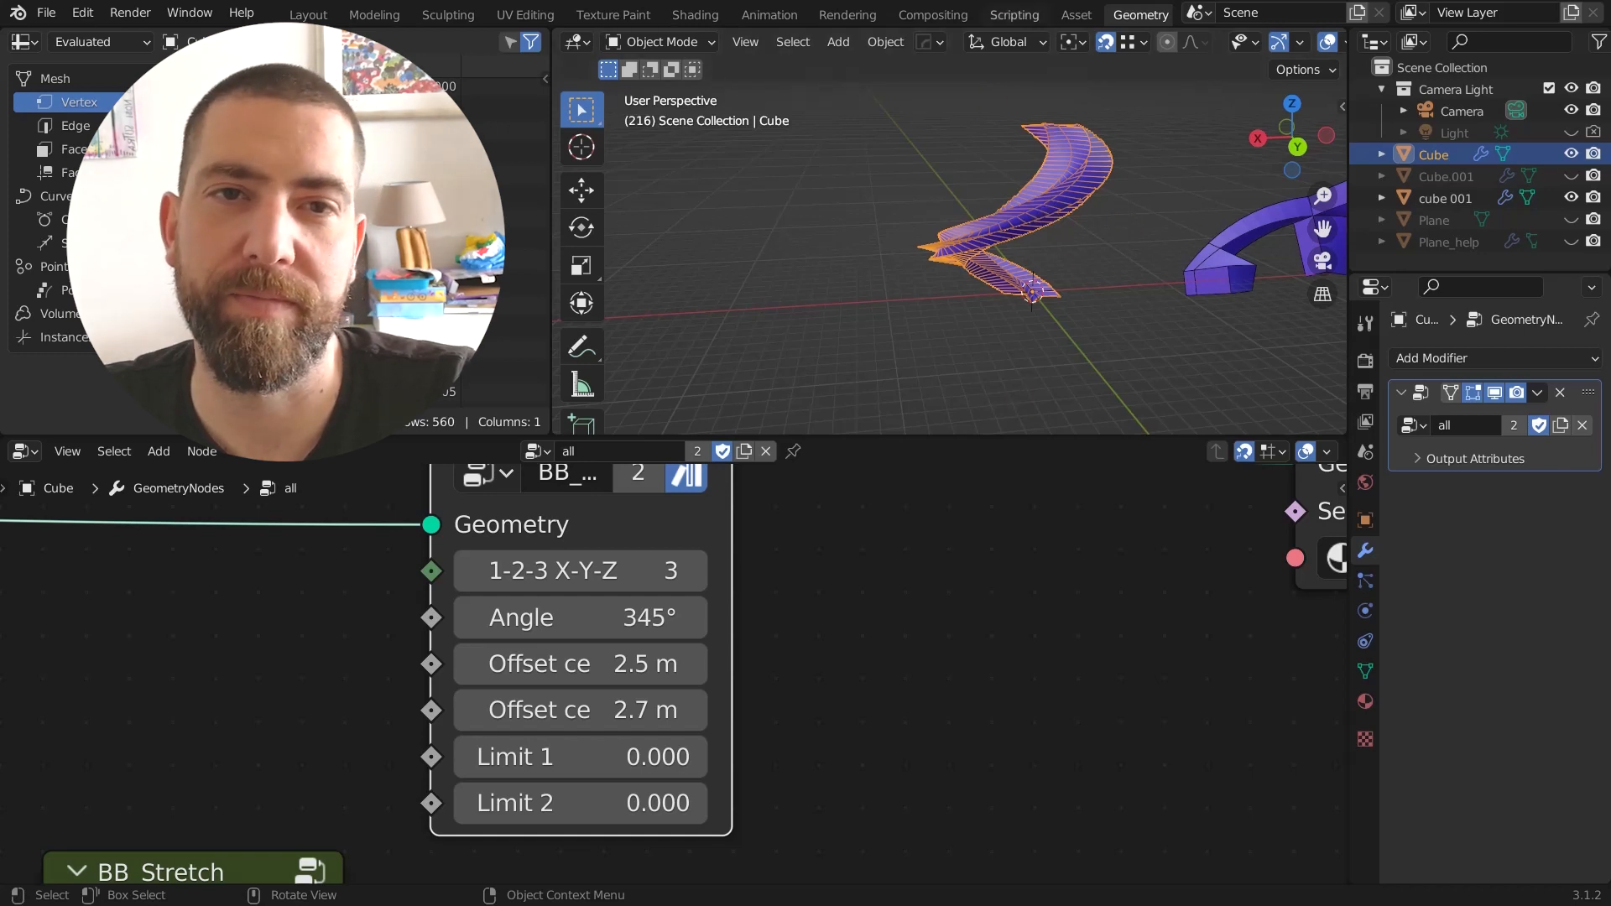
mouse_move(1017, 92)
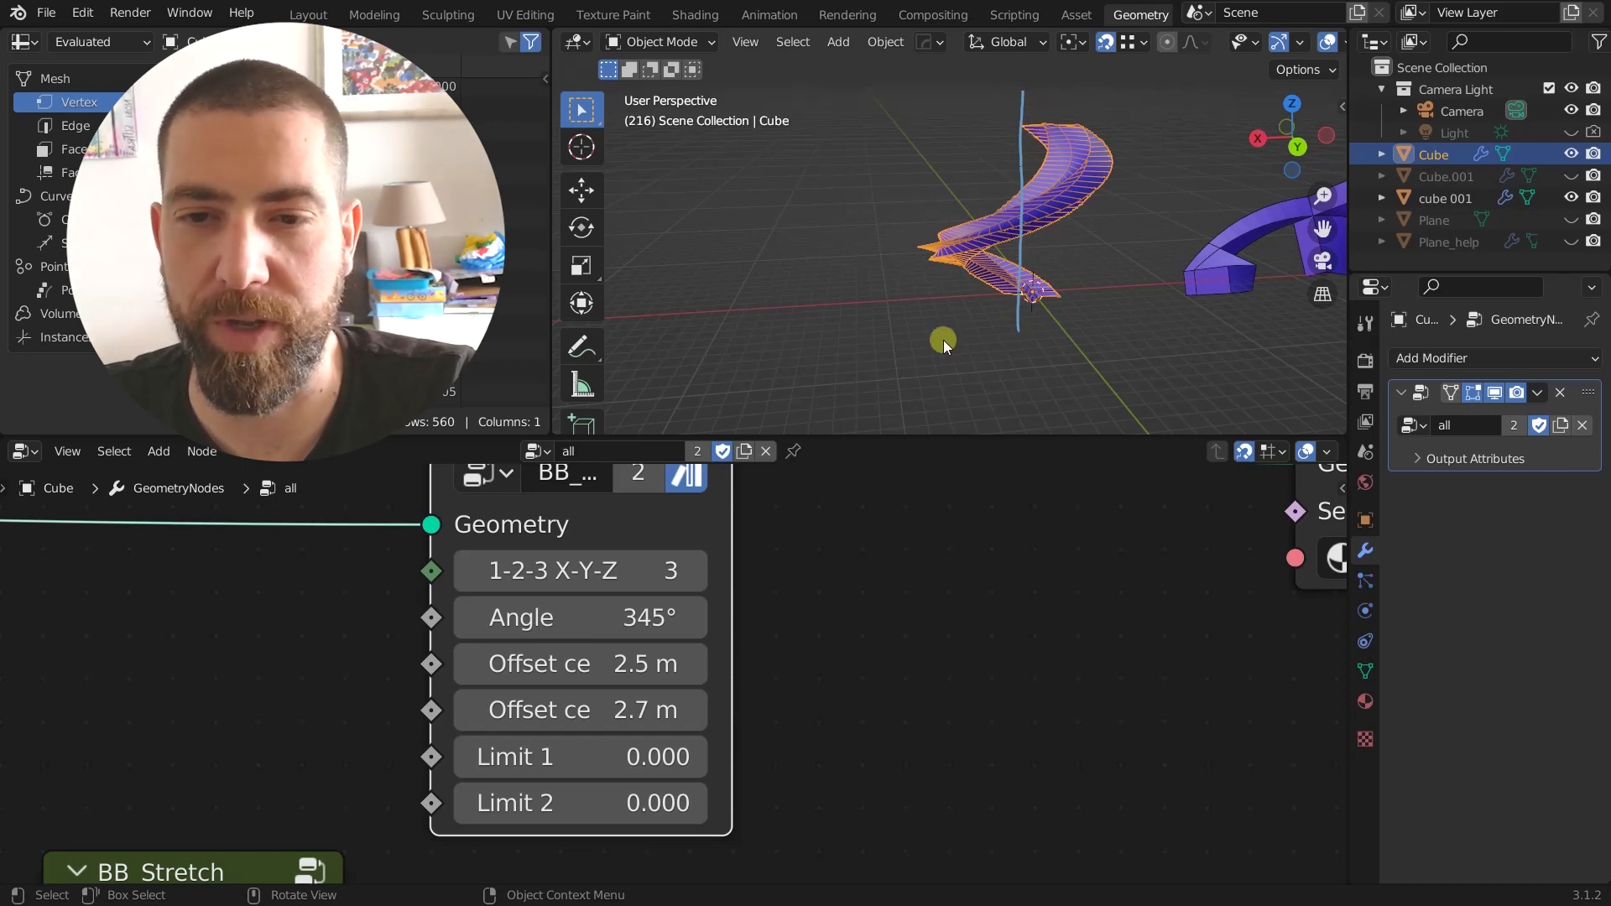
drag(637, 663, 581, 663)
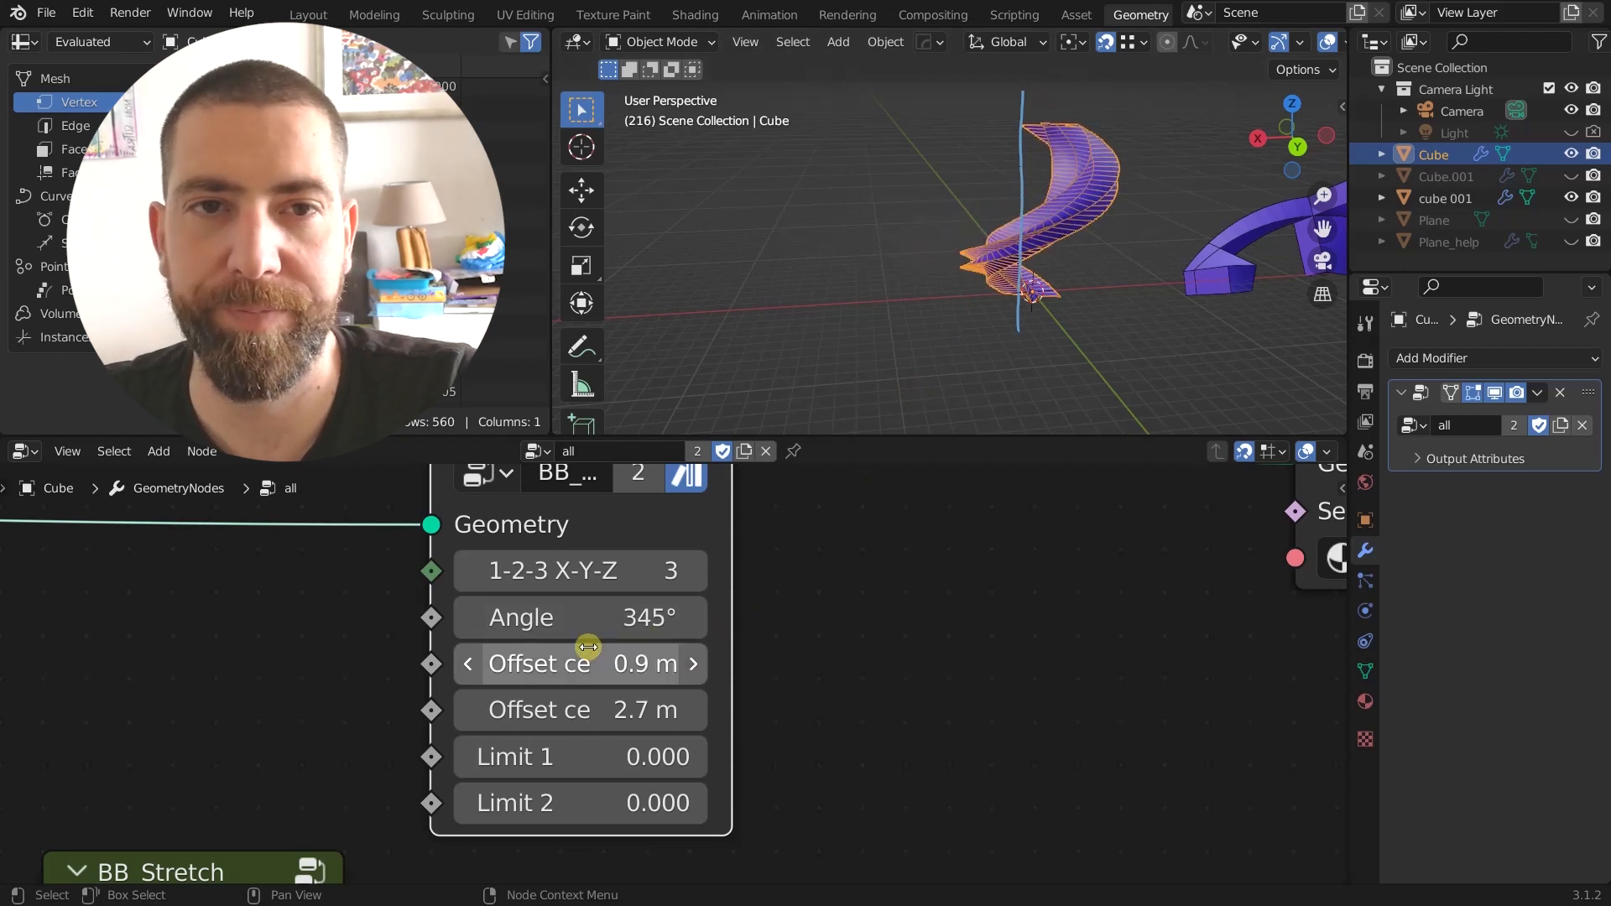